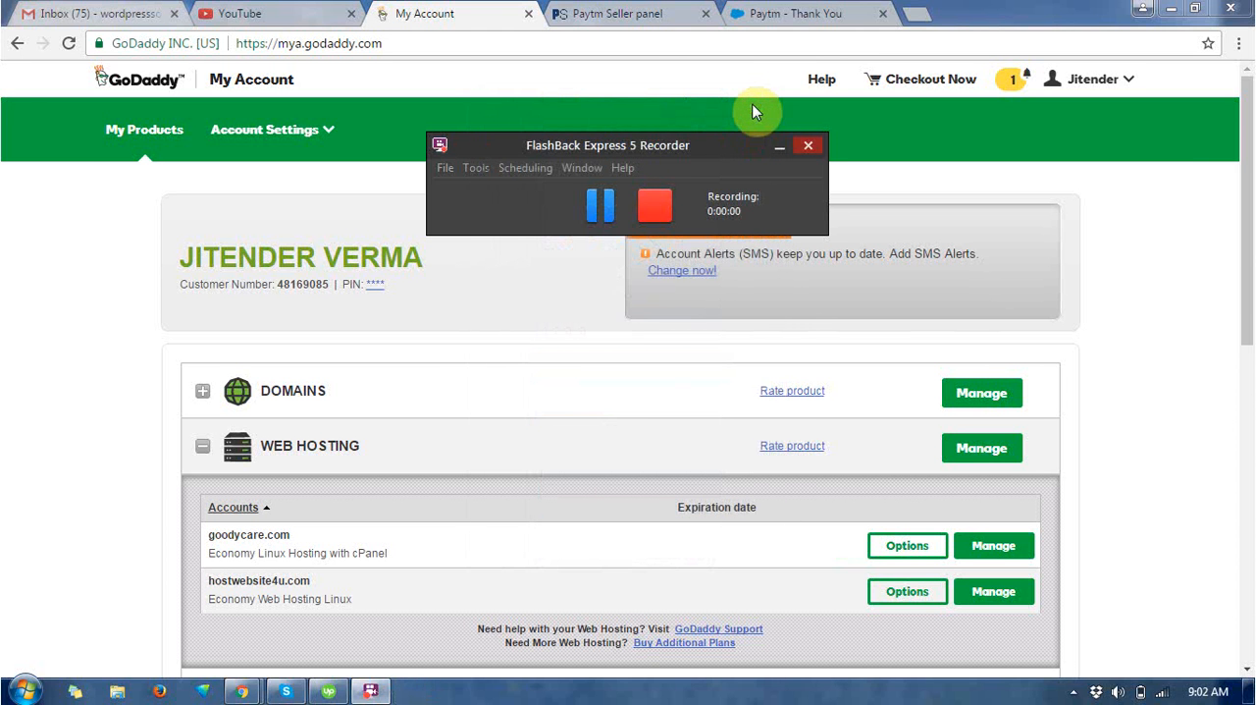
Launch cPanel for the goodycare.com web hosting account from GoDaddy My Account.
click(808, 145)
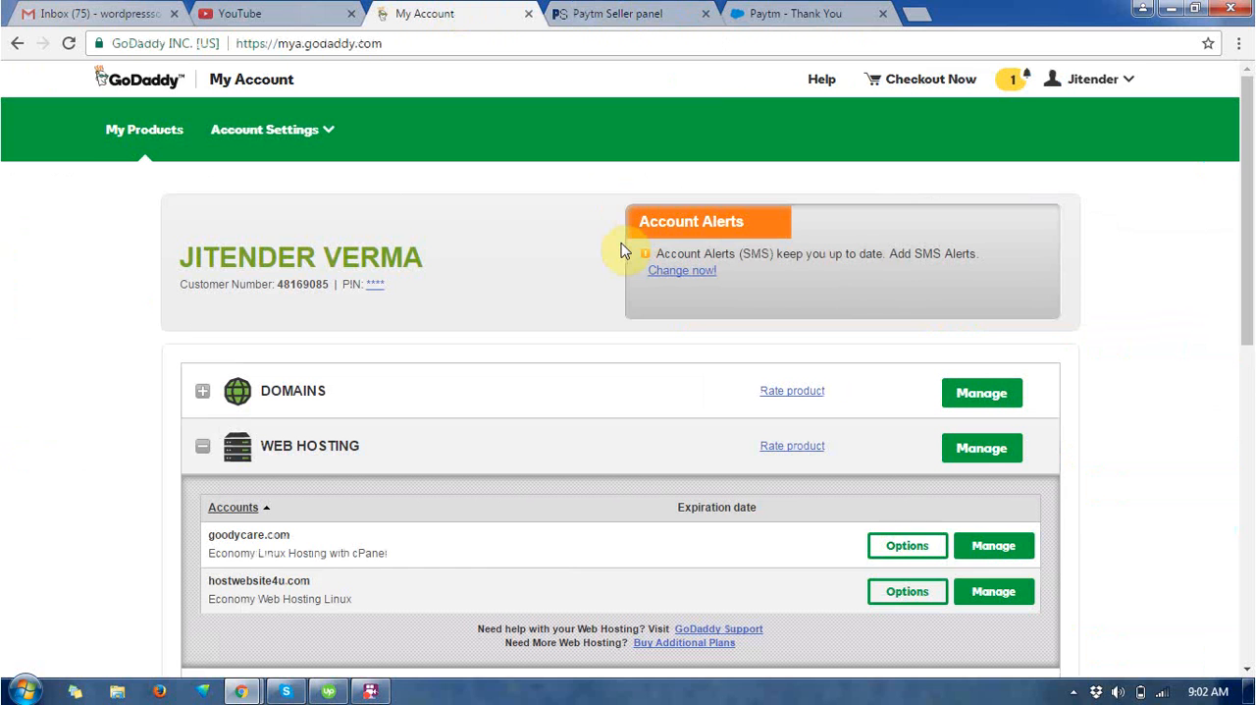
mouse_move(1169, 248)
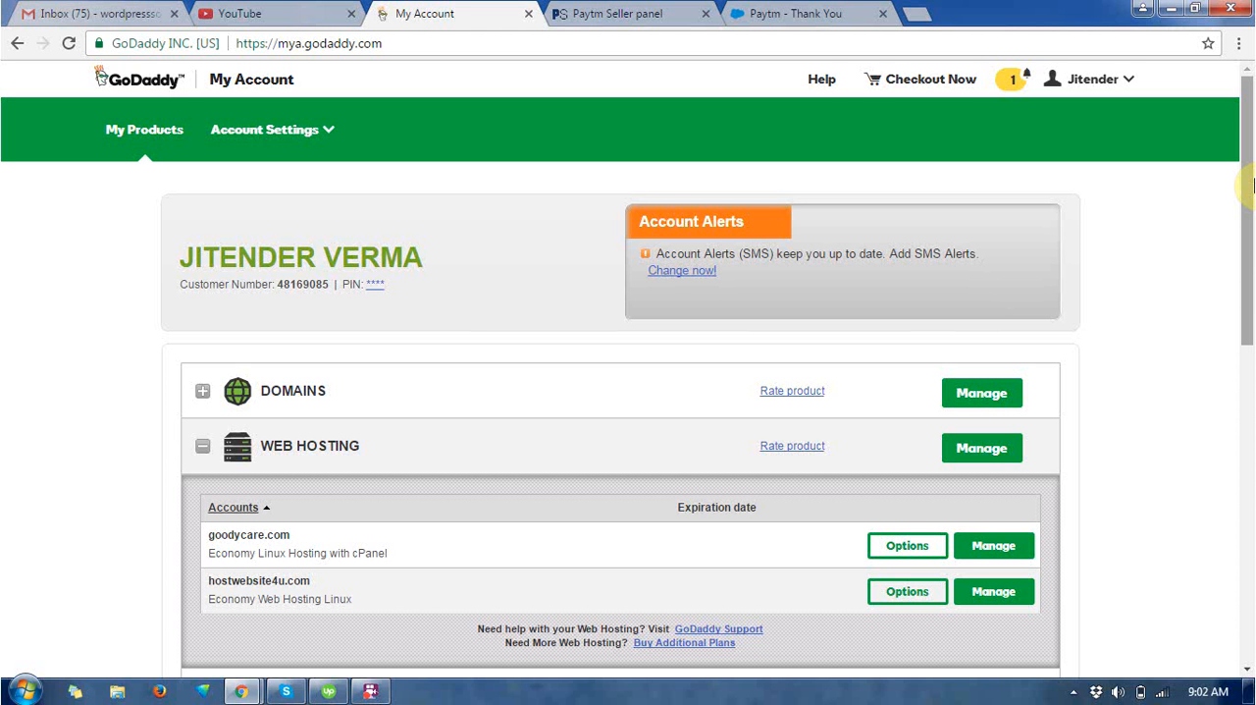
scroll(down, 3)
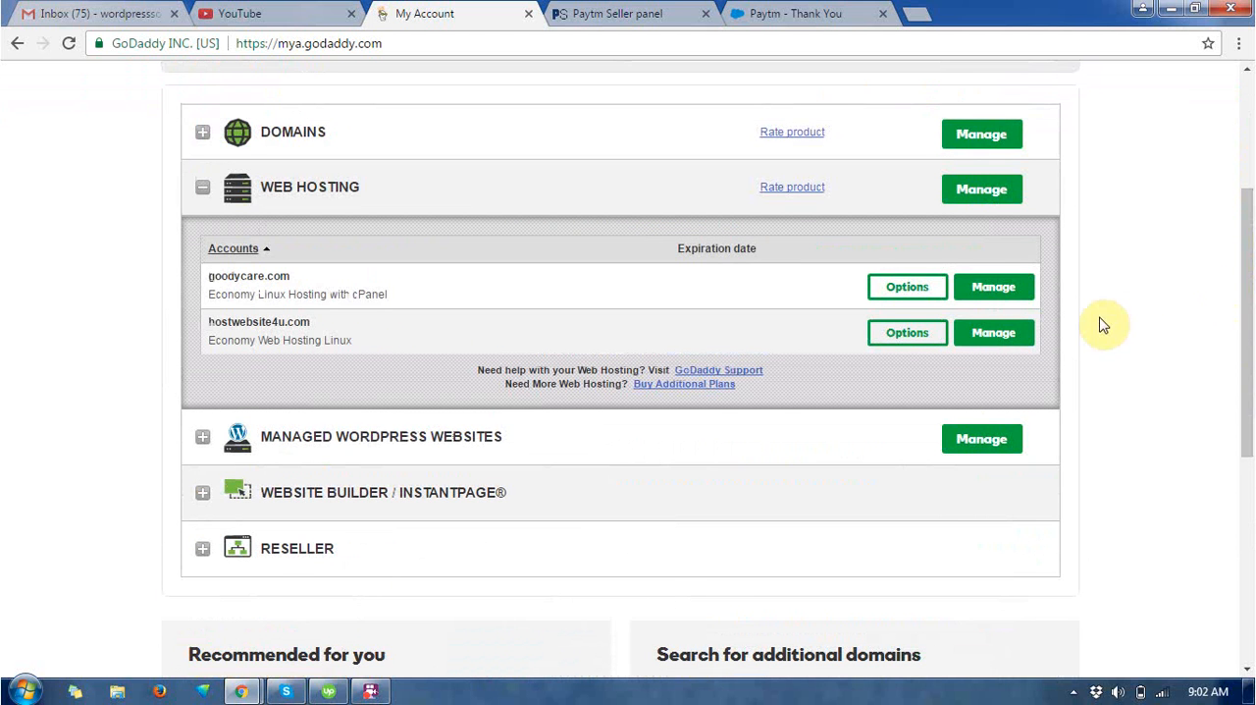
click(993, 286)
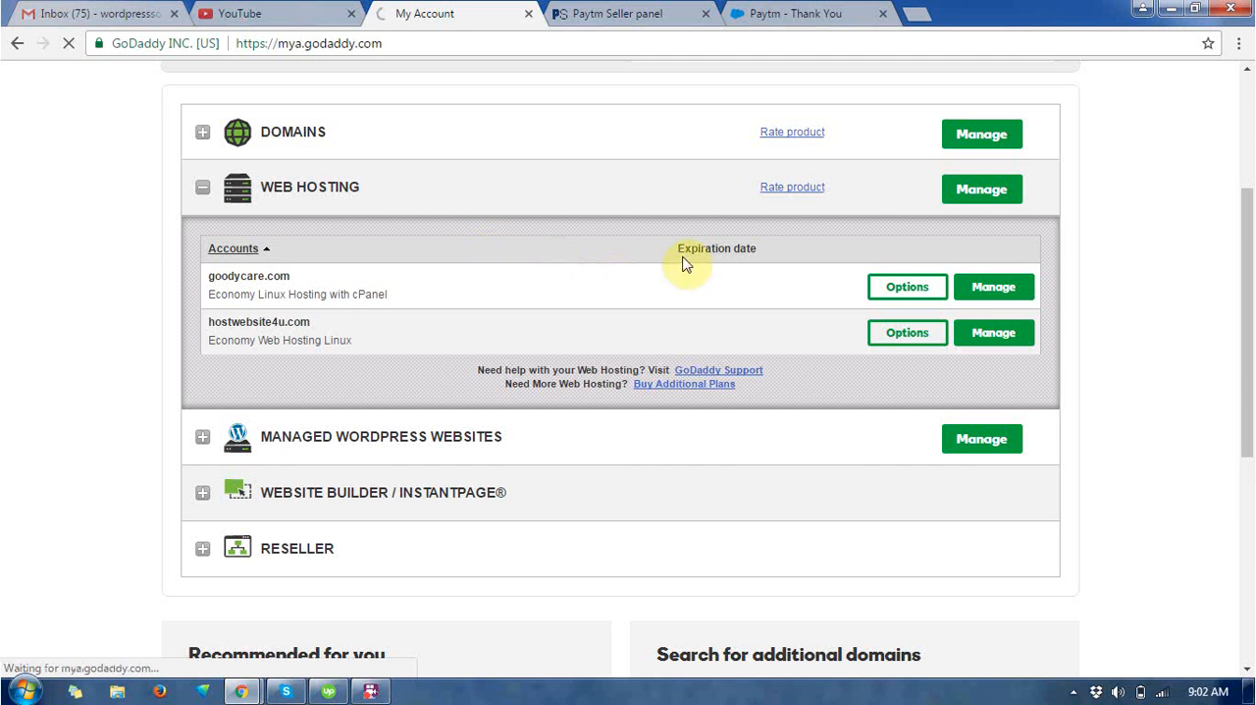
mouse_move(1097, 294)
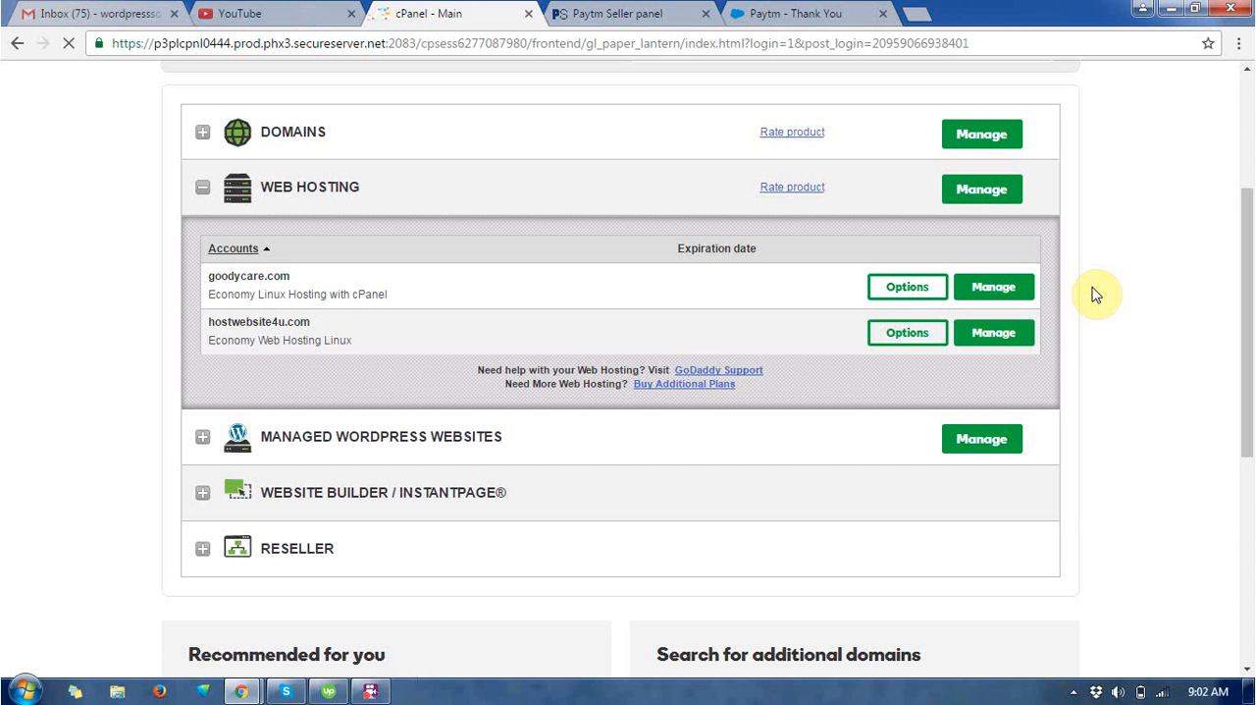
Open the Installatron Applications Browser from cPanel's Web Applications section.
click(993, 286)
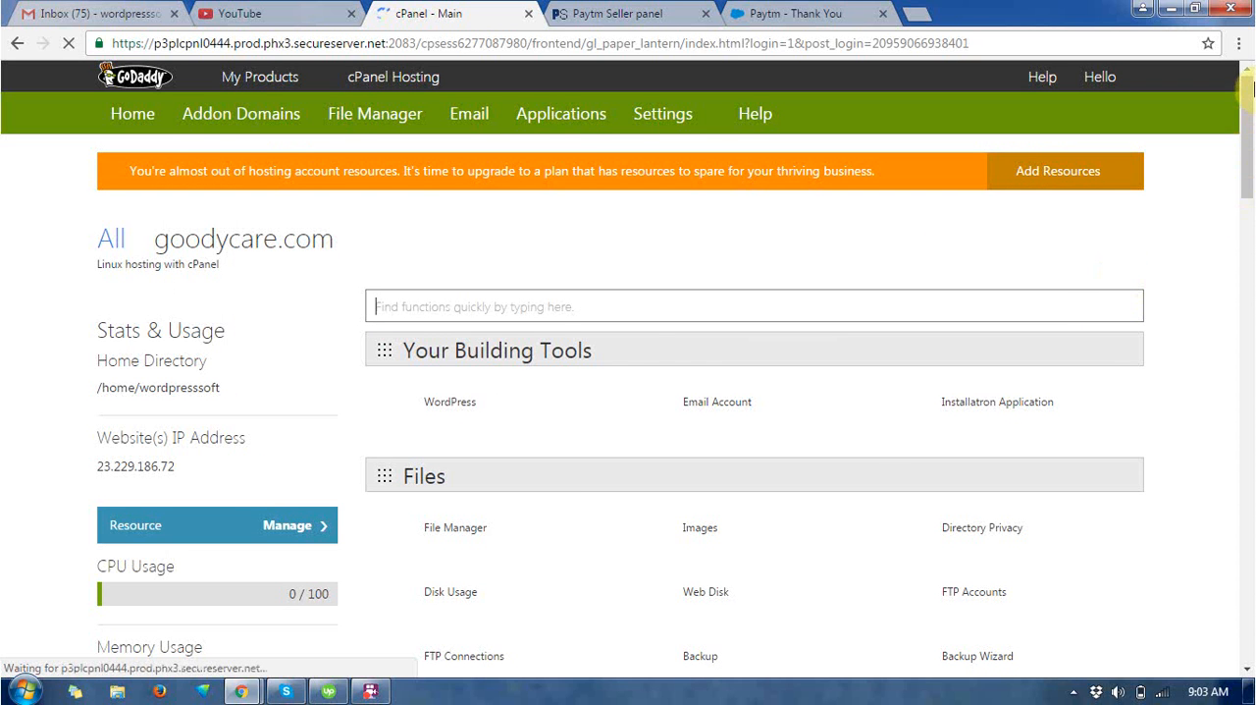
scroll(down, 3)
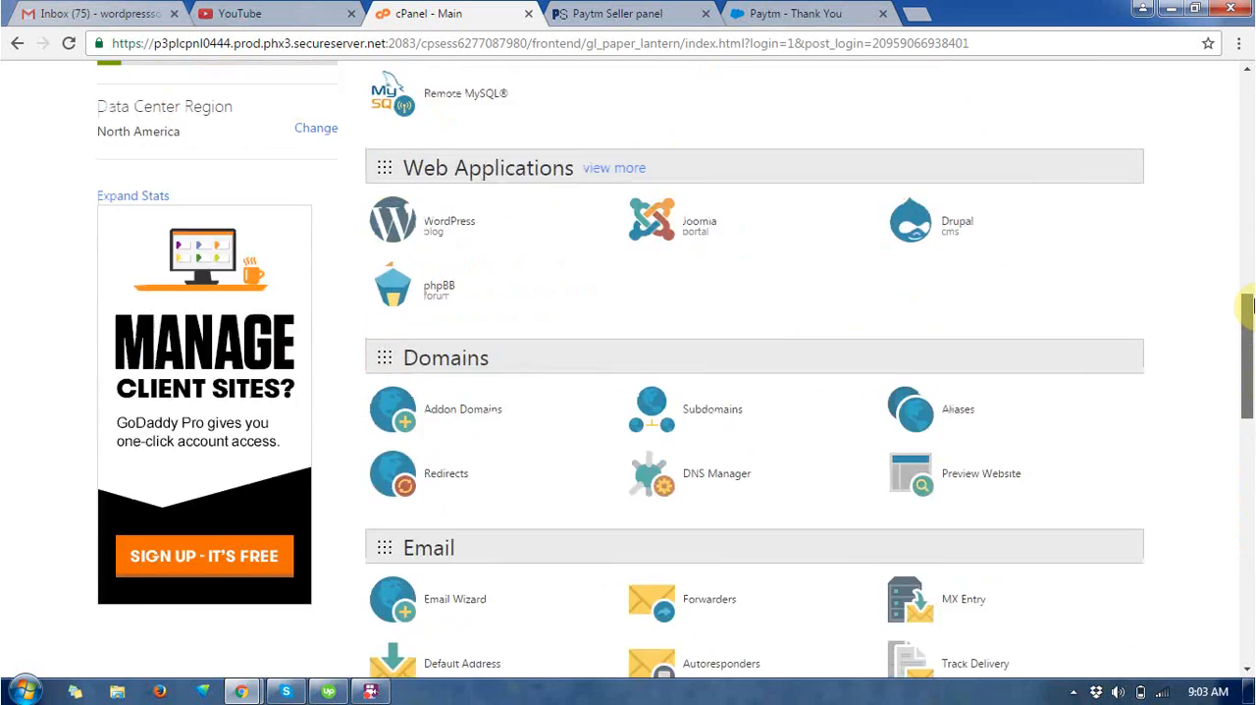
scroll(down, 3)
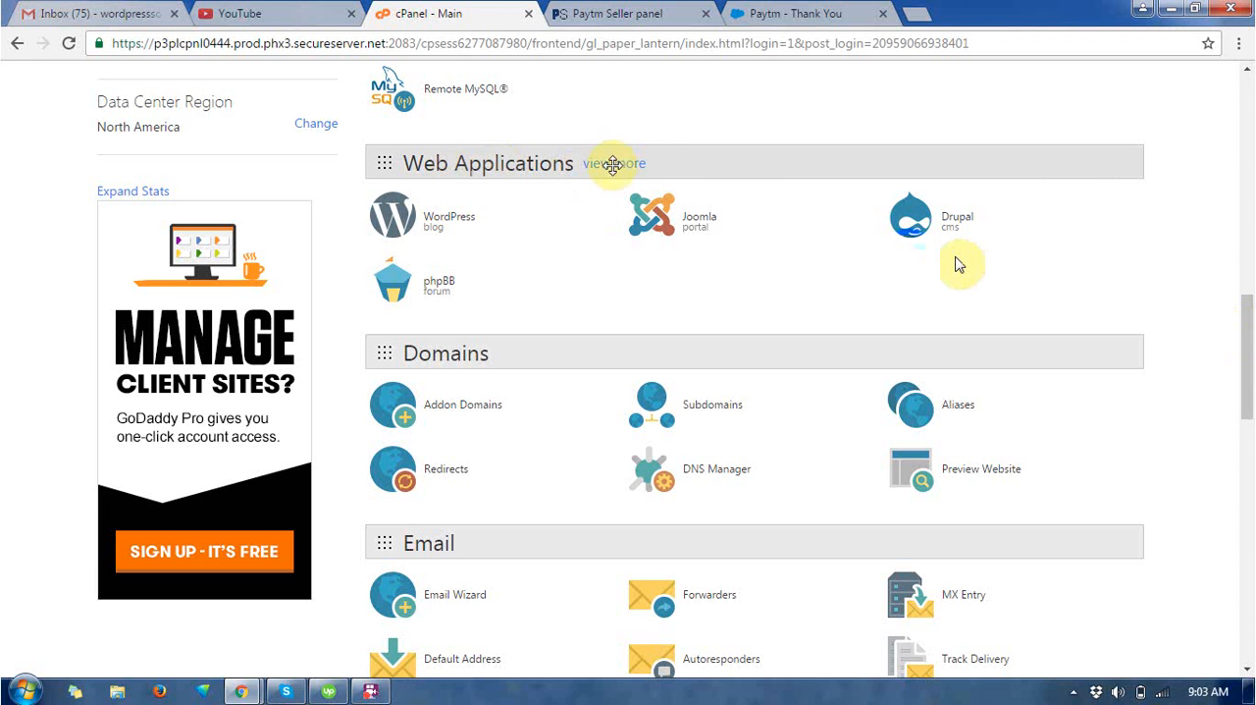
click(613, 163)
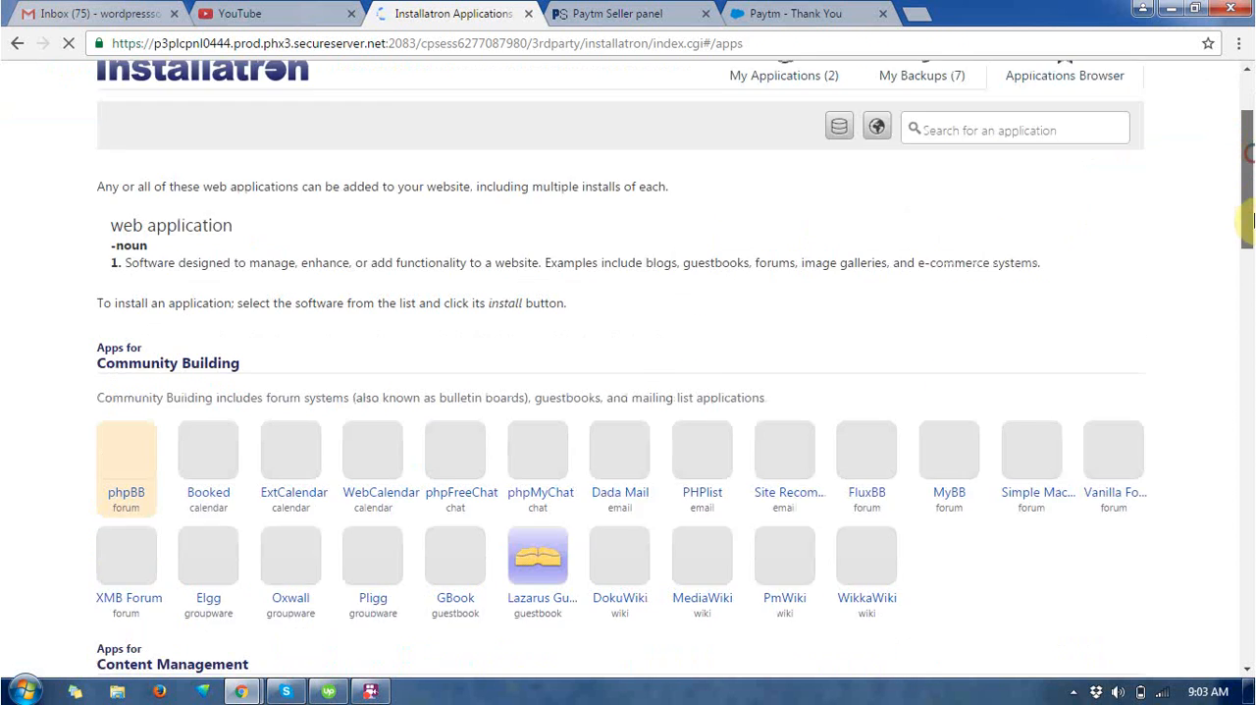
Search the catalogue for 'suit' and open the SuiteCRM details page.
scroll(down, 3)
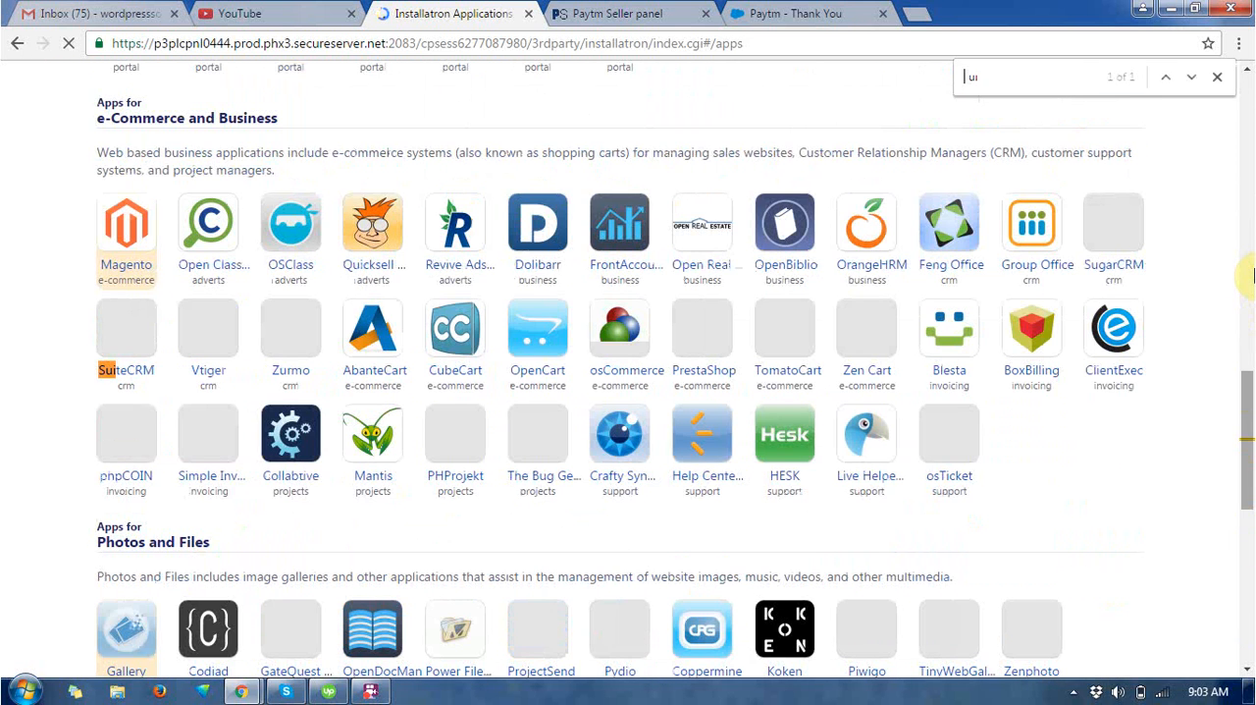
text(suit)
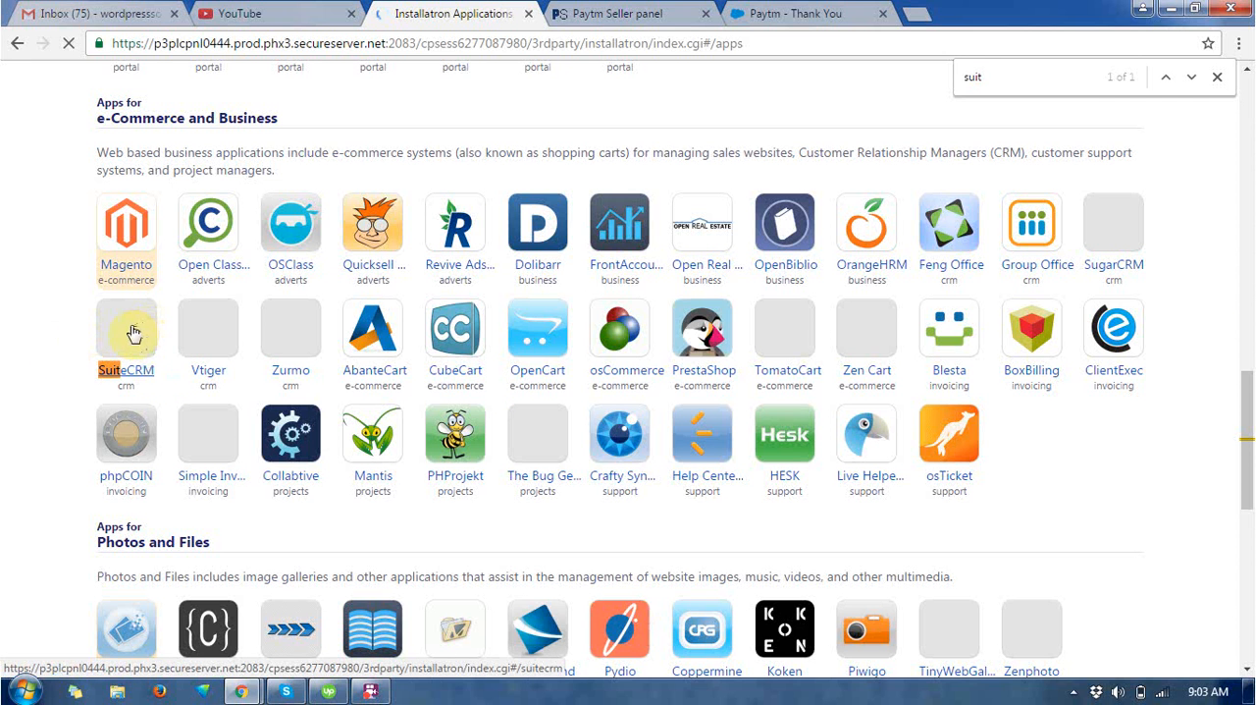
click(125, 330)
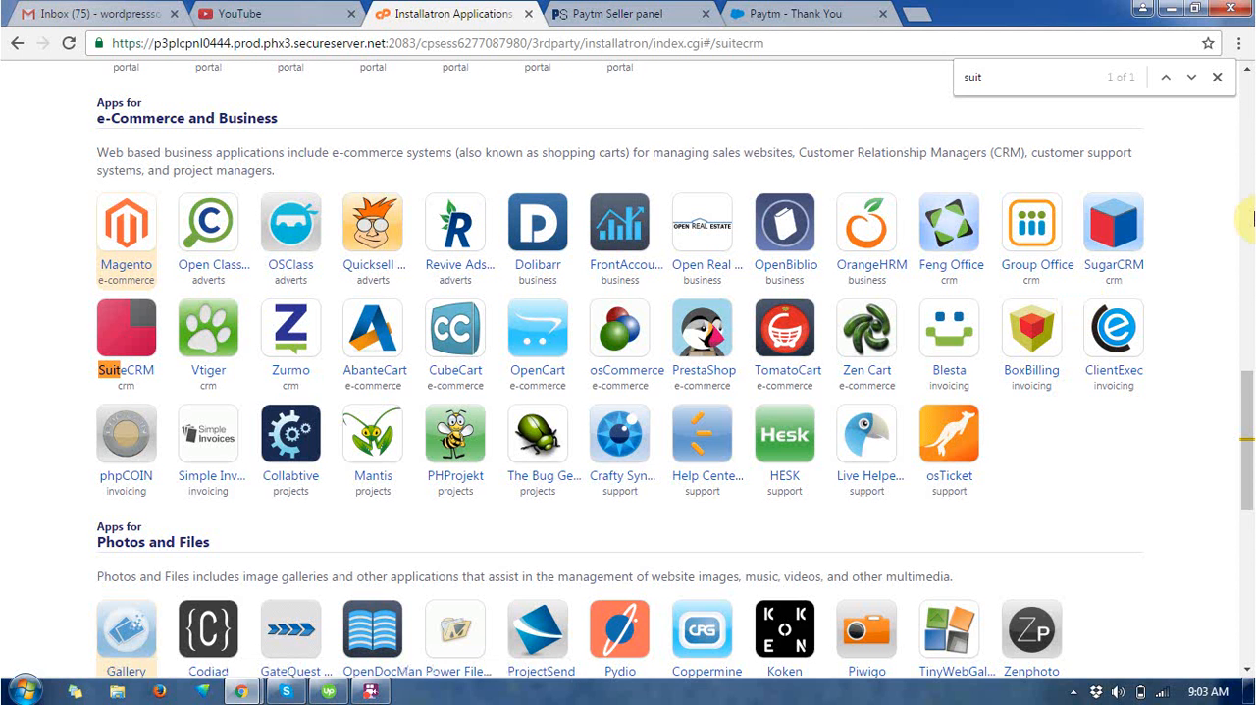
click(126, 329)
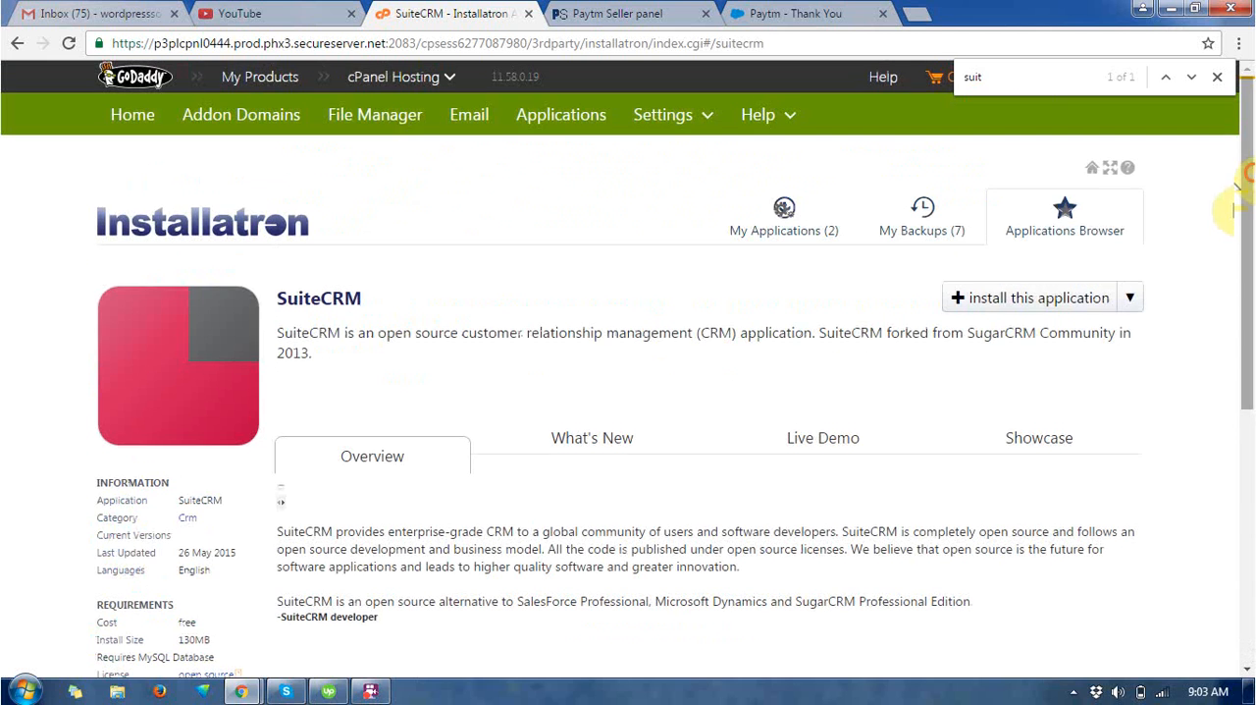
scroll(down, 3)
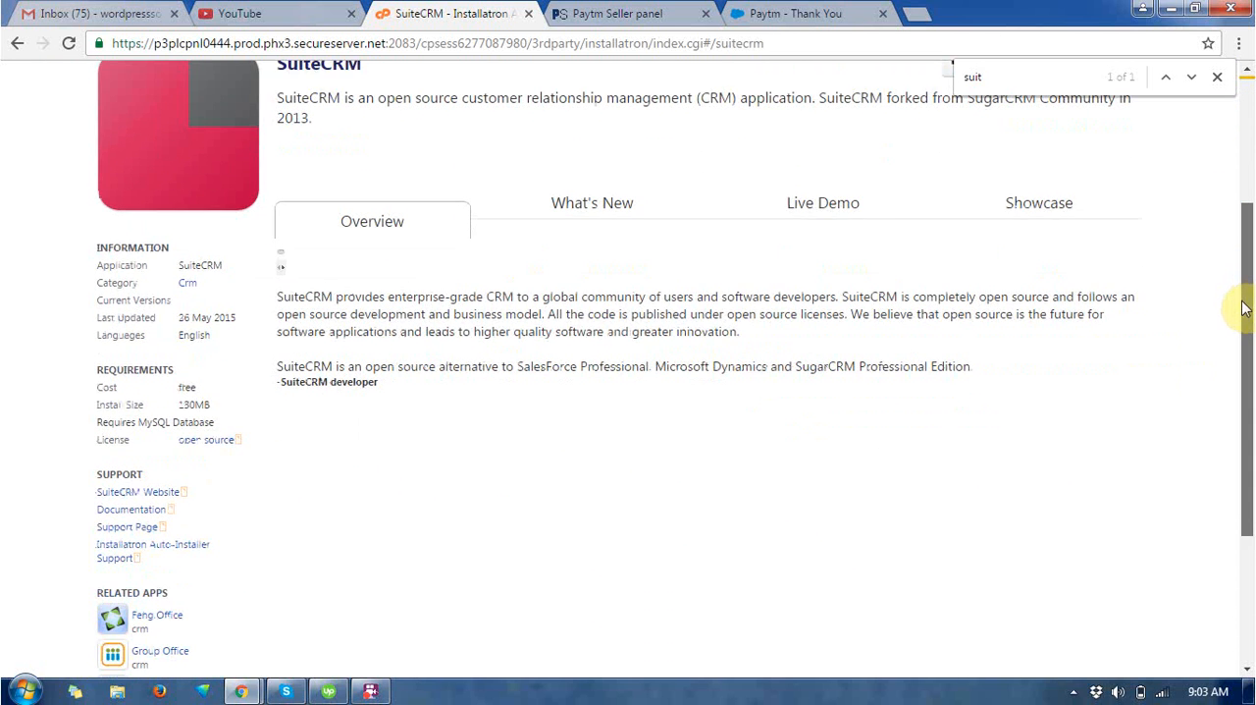
scroll(down, 3)
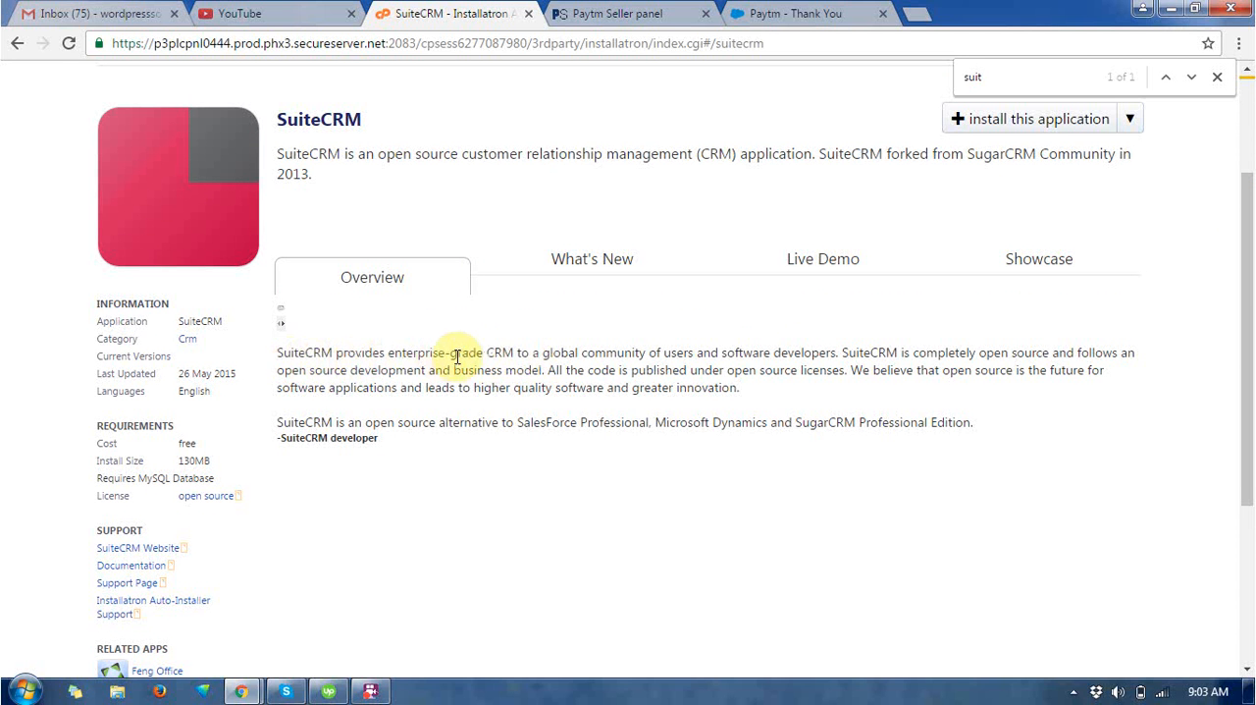
mouse_move(648, 352)
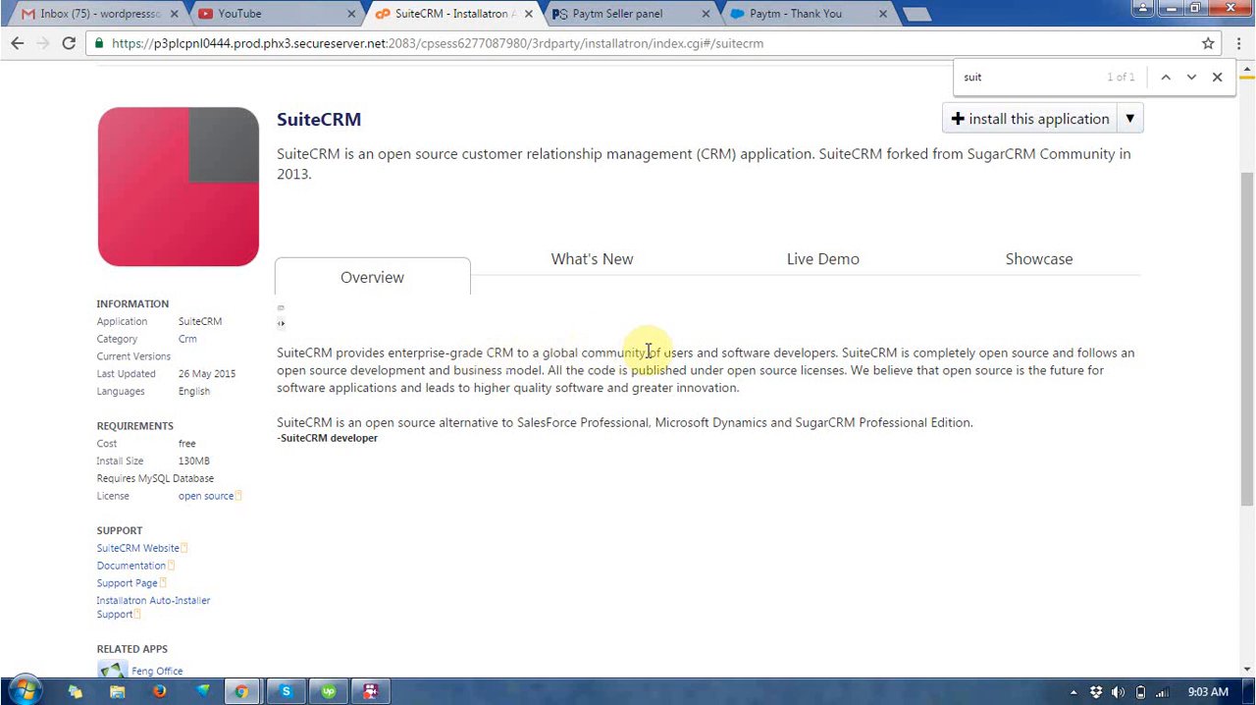
mouse_move(839, 359)
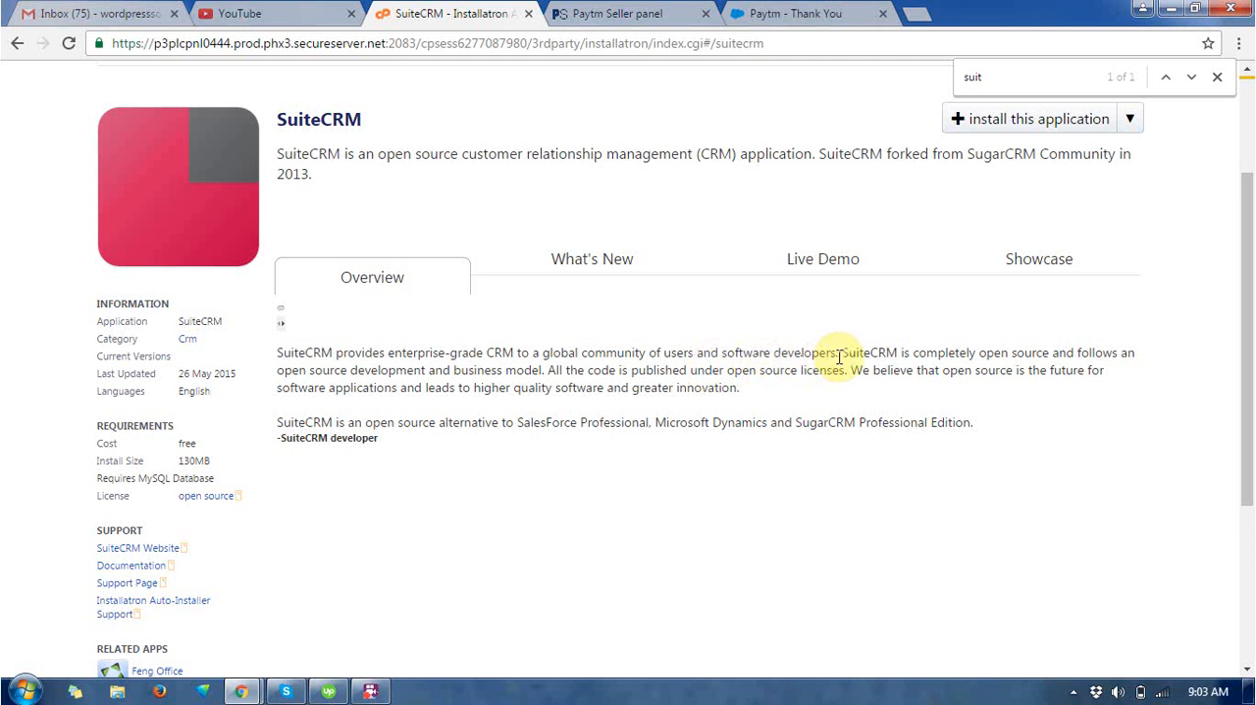
mouse_move(1056, 363)
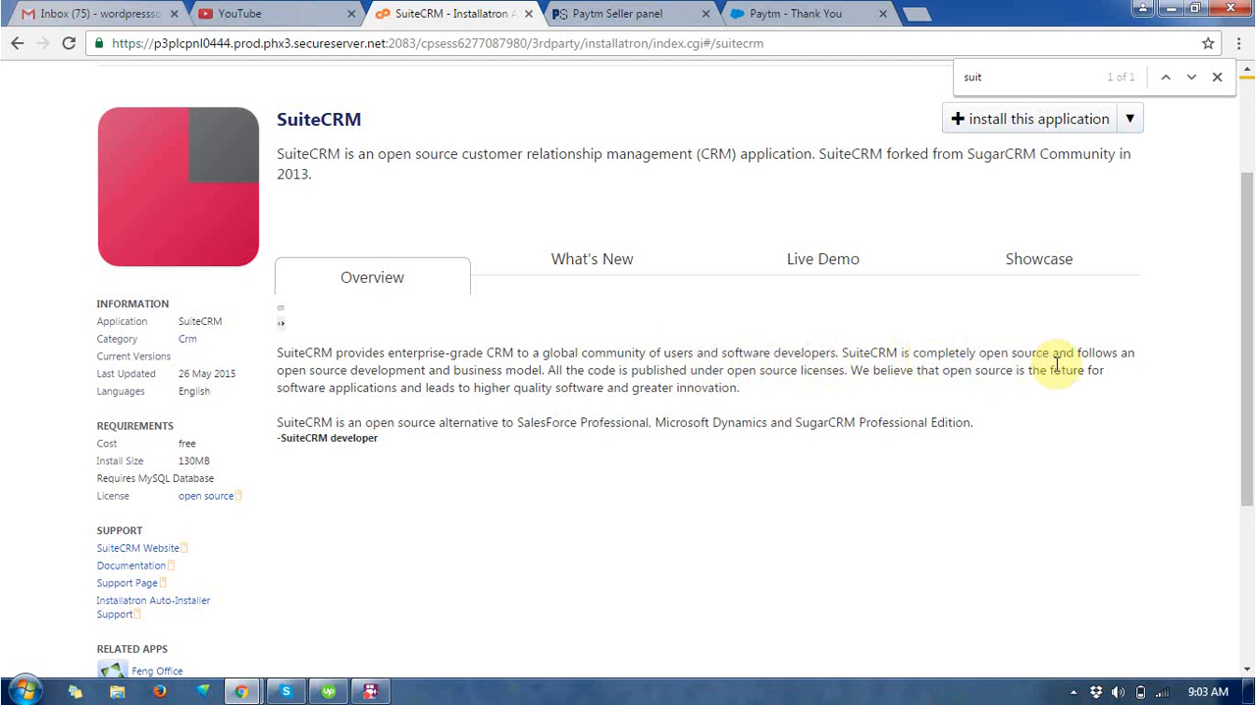
mouse_move(705, 393)
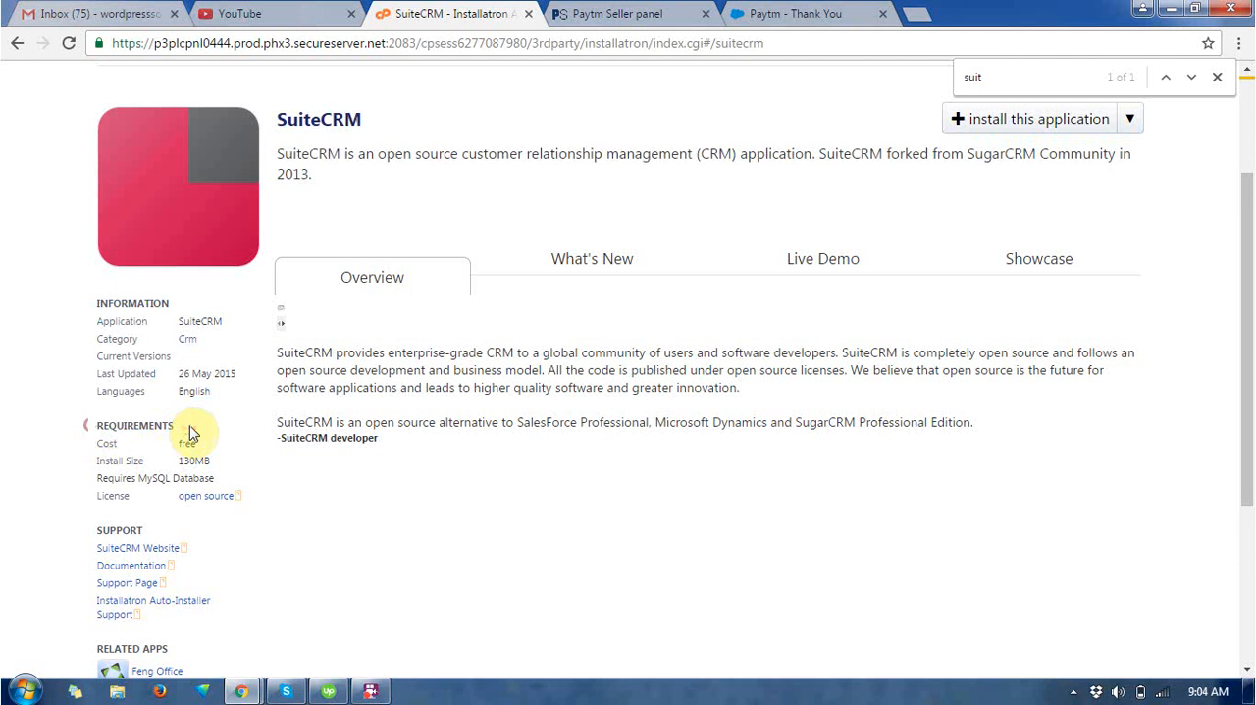
double_click(186, 443)
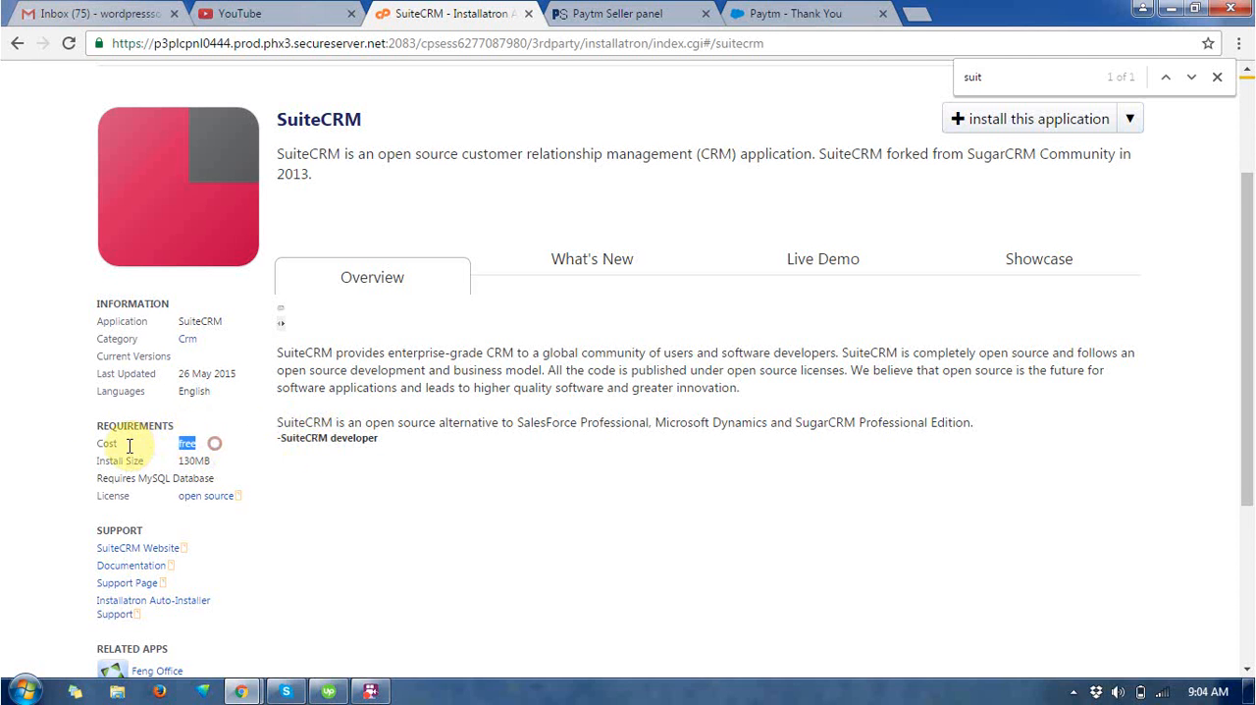
mouse_move(244, 466)
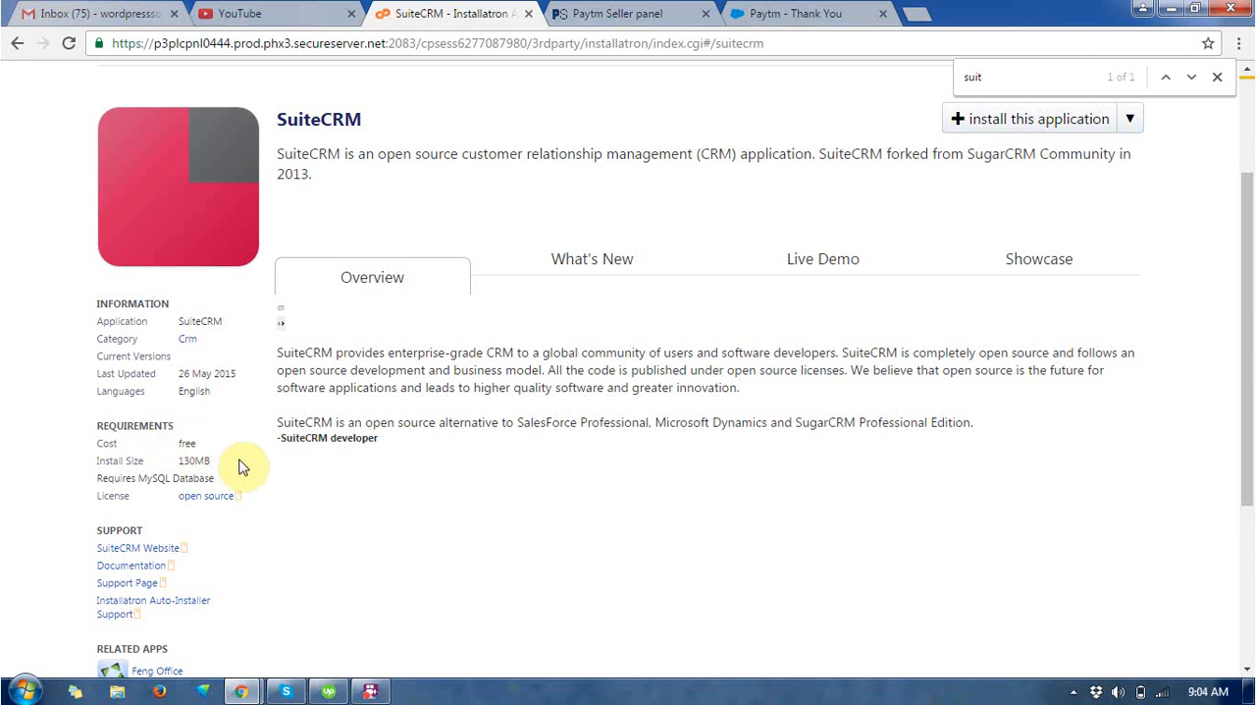
double_click(194, 460)
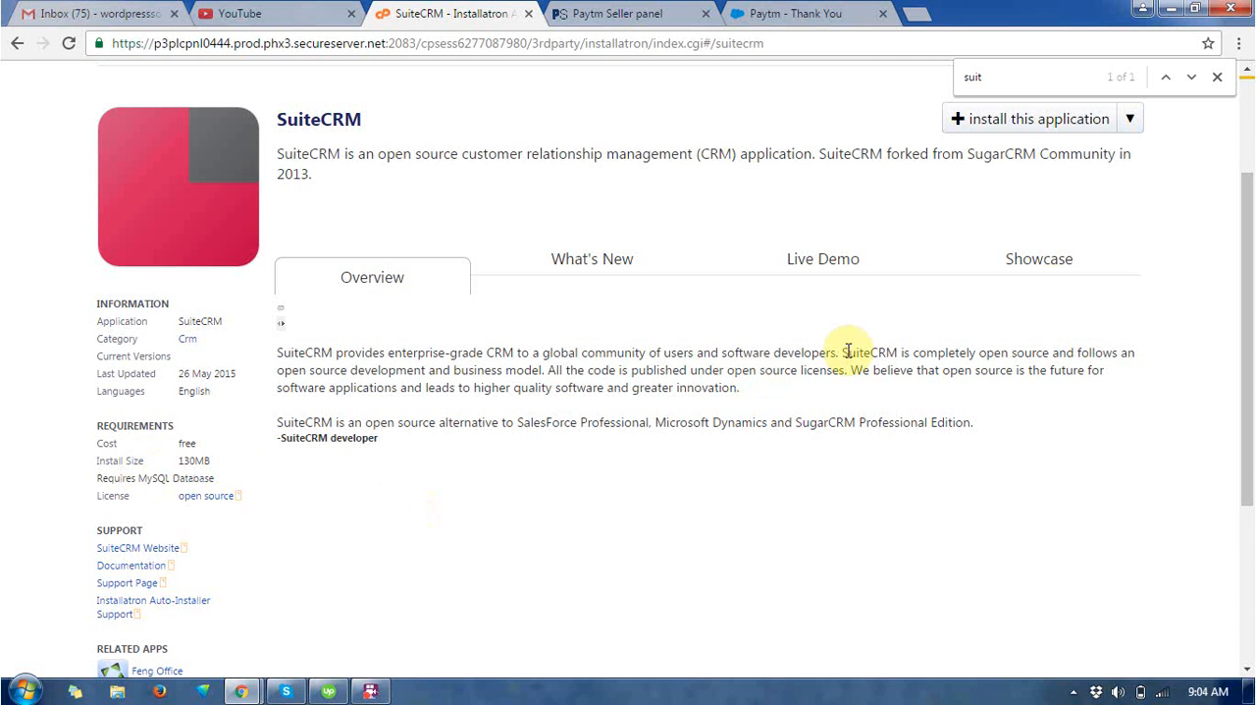
scroll(down, 3)
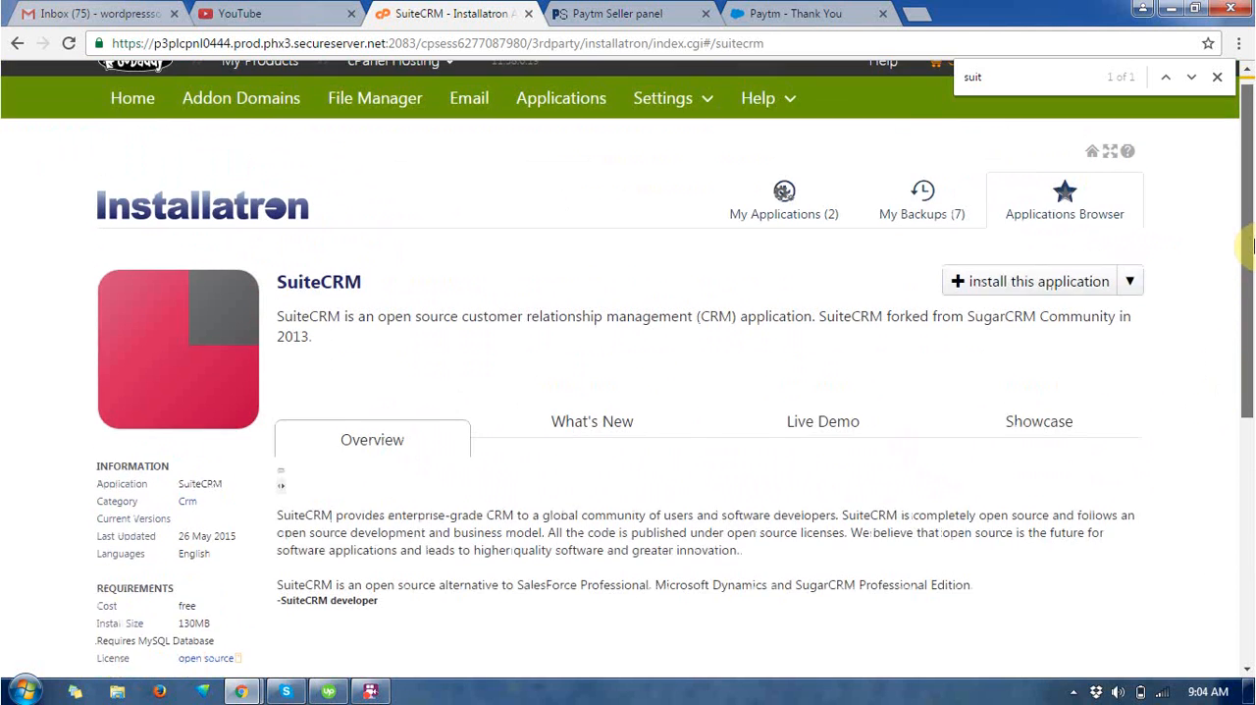
scroll(down, 3)
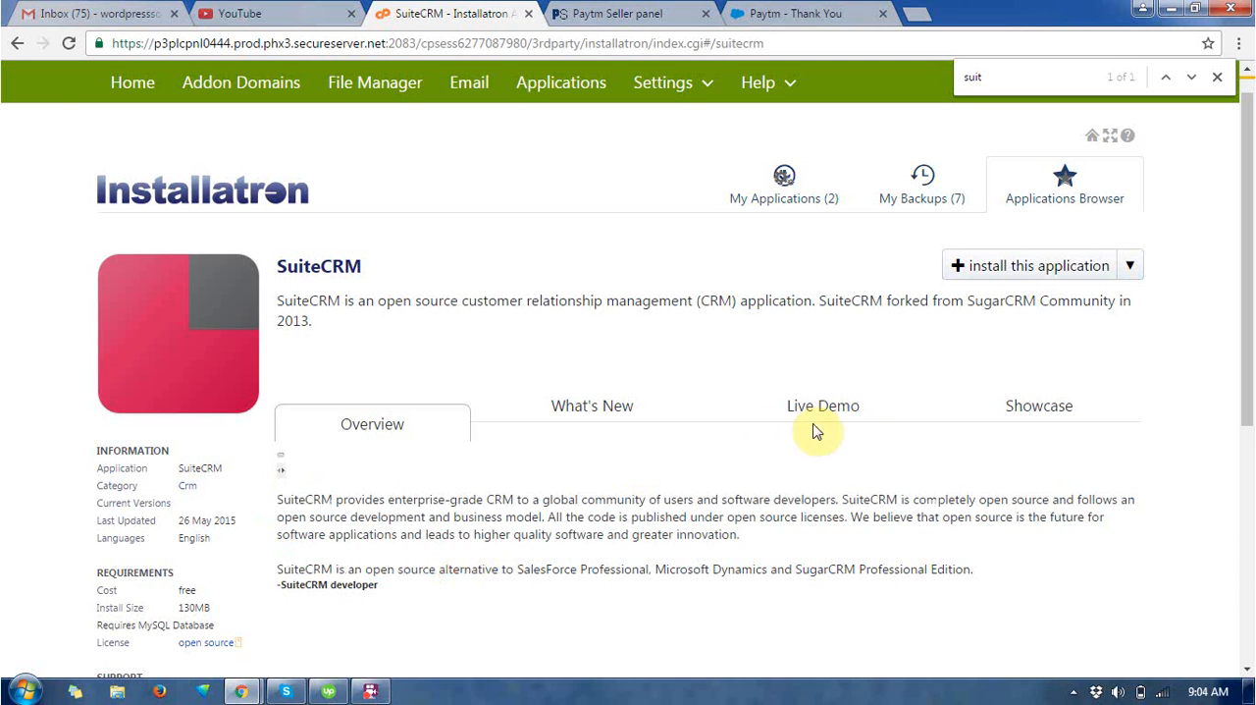
mouse_move(1029, 265)
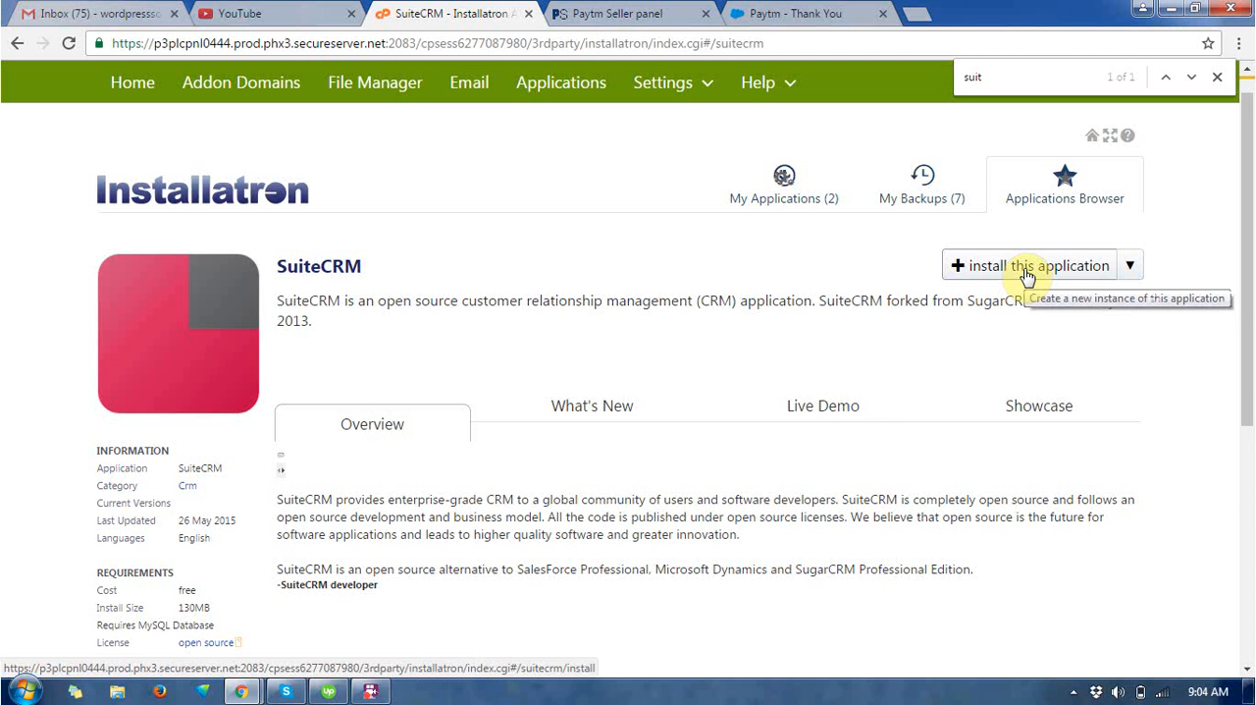
click(1031, 265)
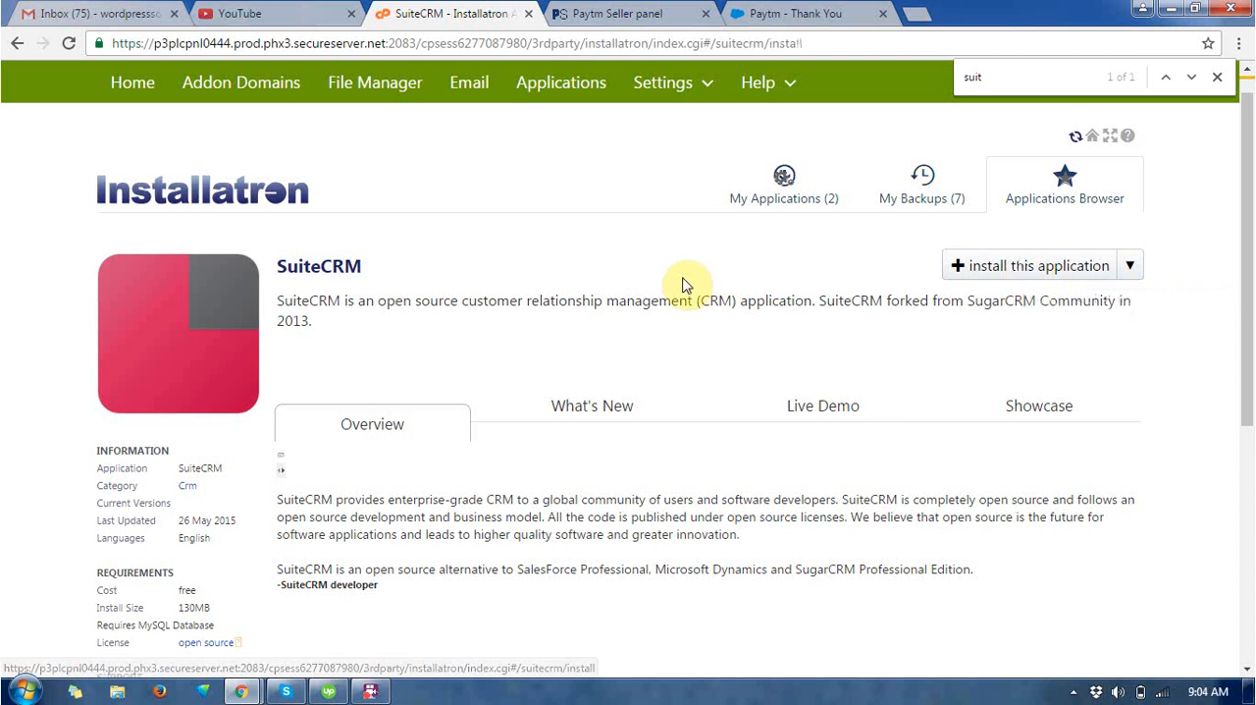
click(1038, 265)
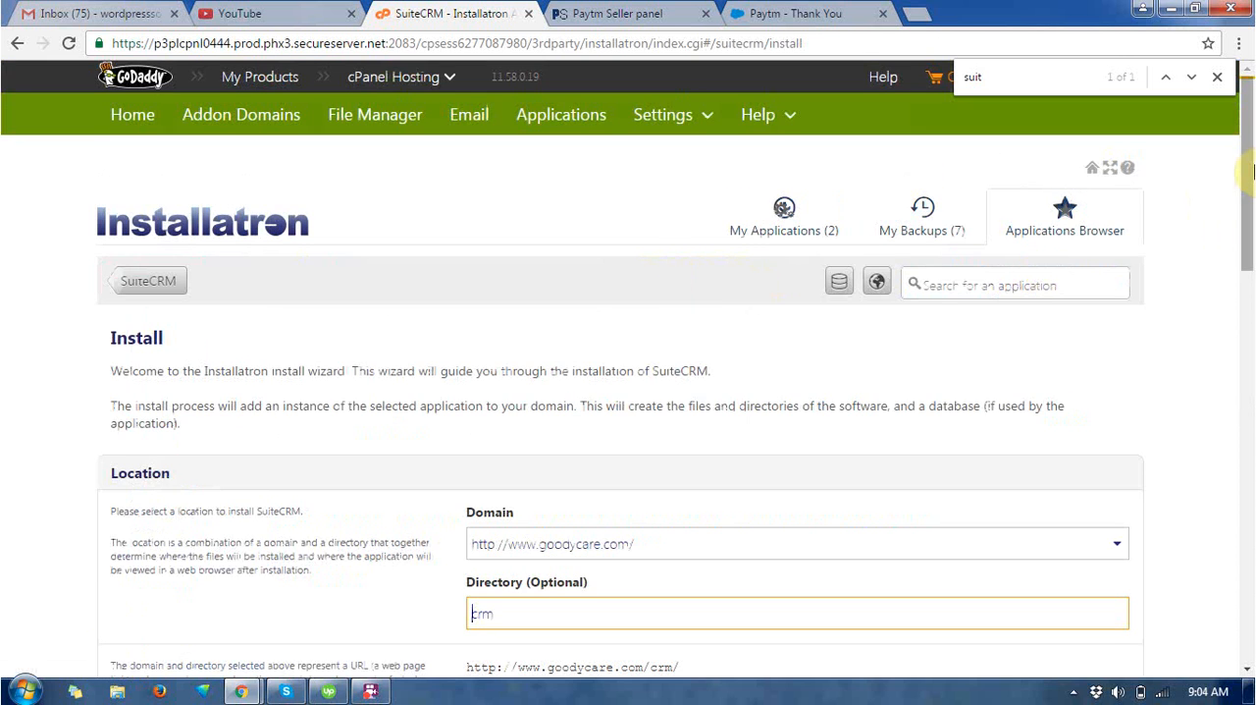
scroll(down, 3)
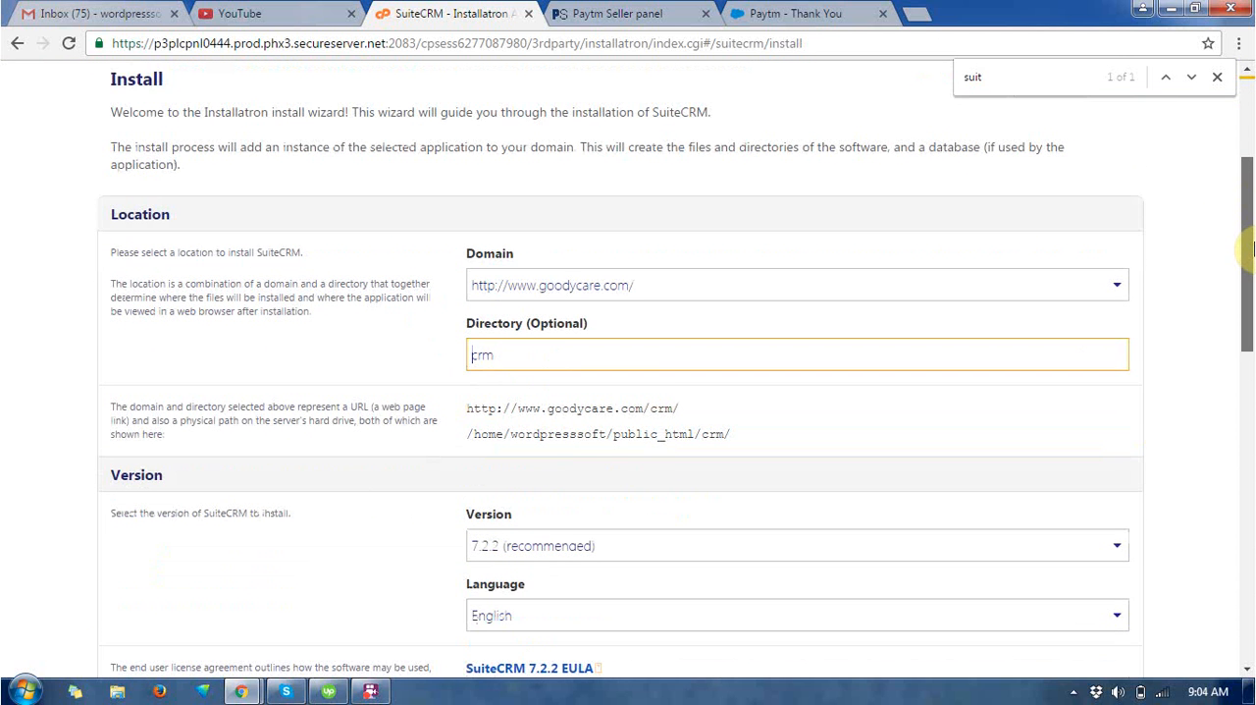
scroll(down, 3)
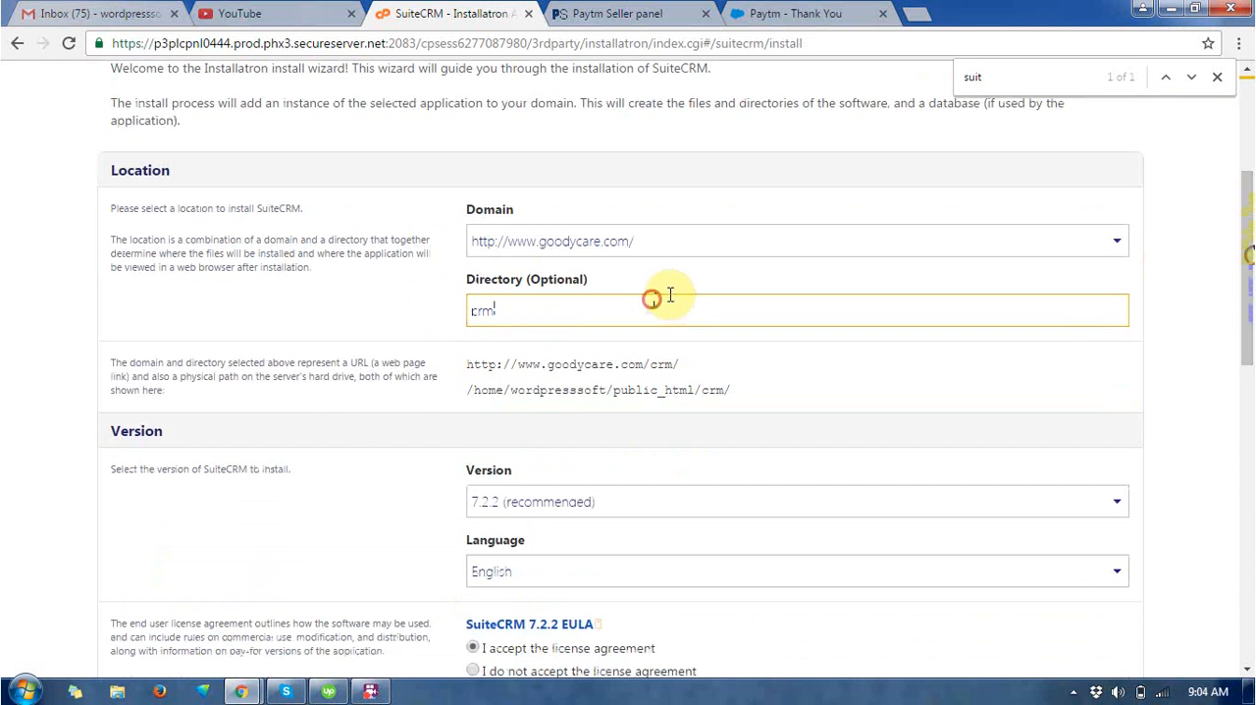
key(ctrl+a)
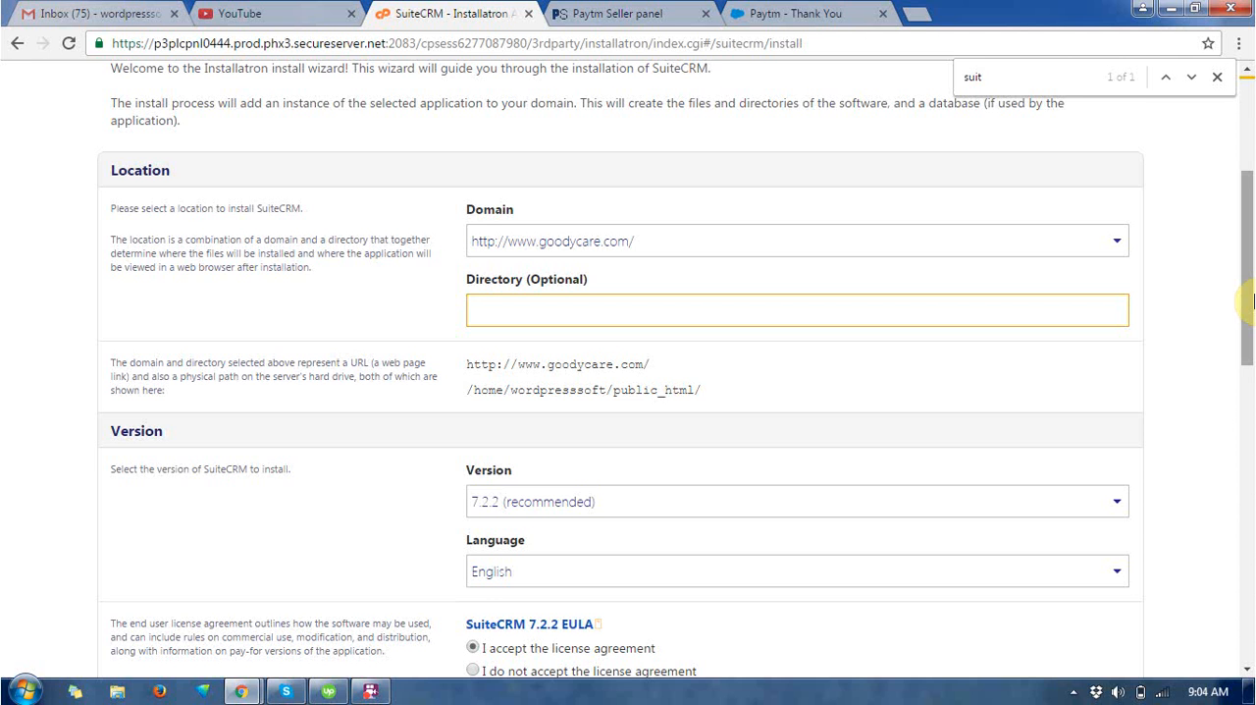
scroll(down, 3)
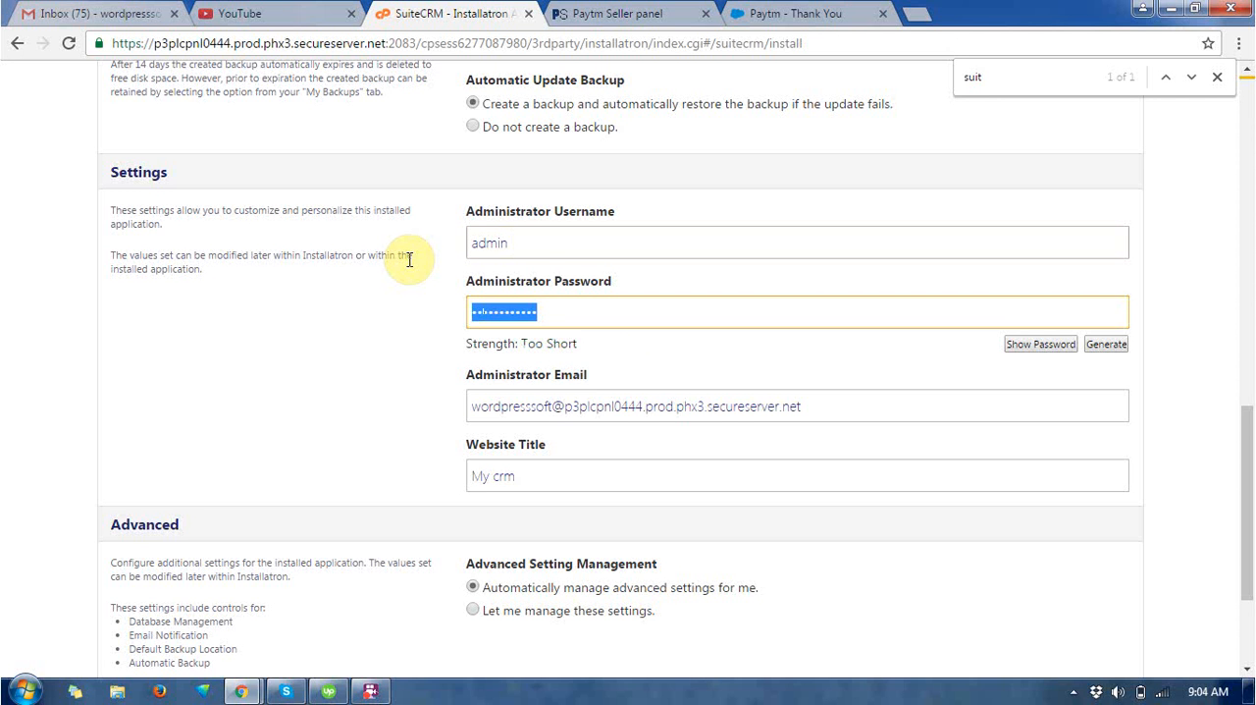
scroll(down, 3)
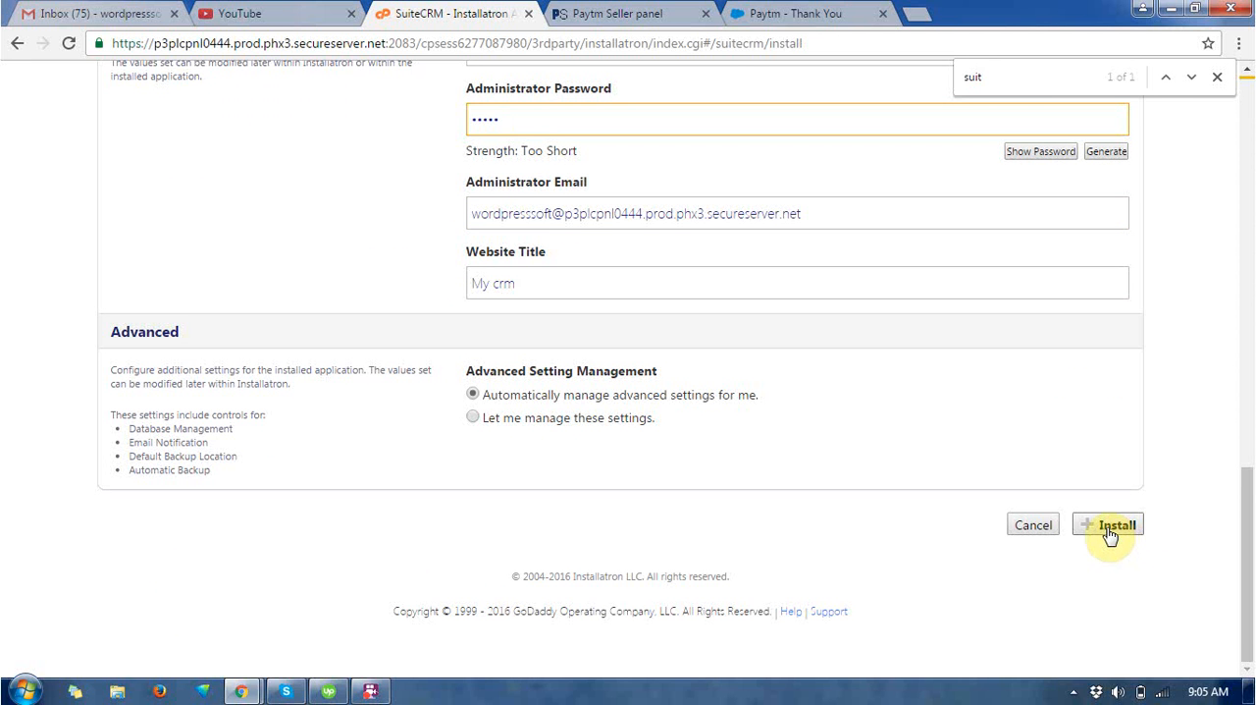
click(1108, 525)
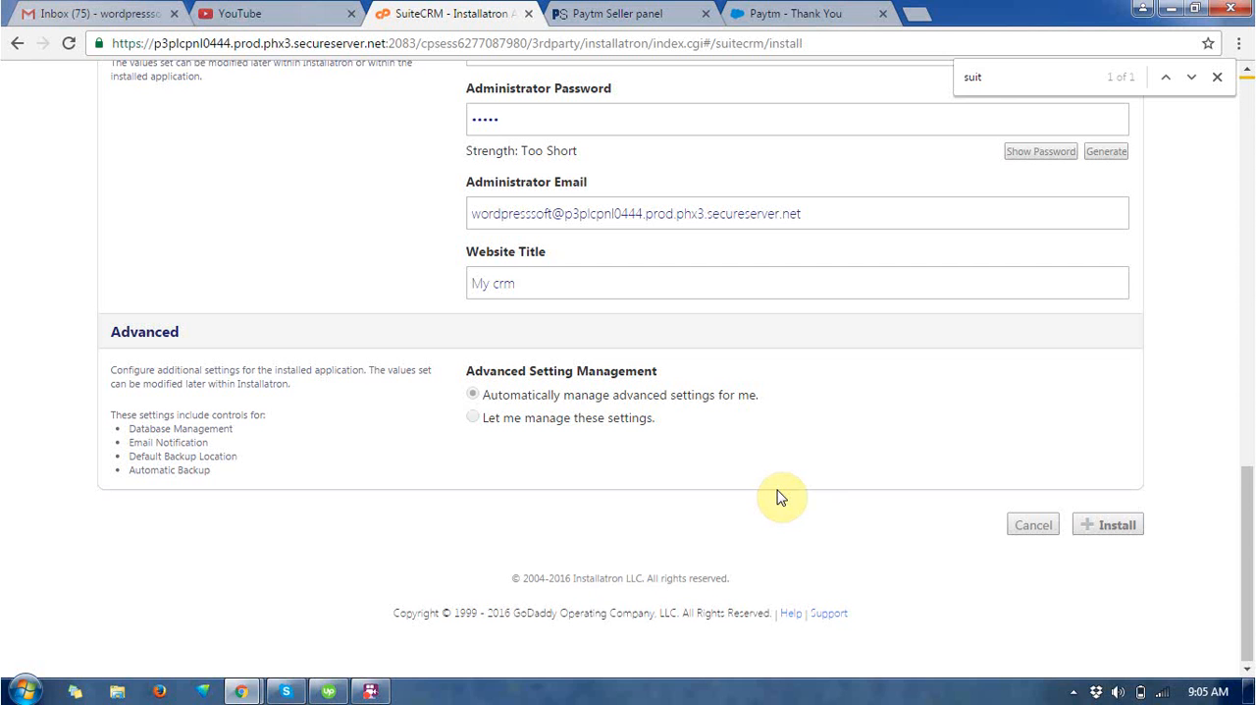
click(1107, 523)
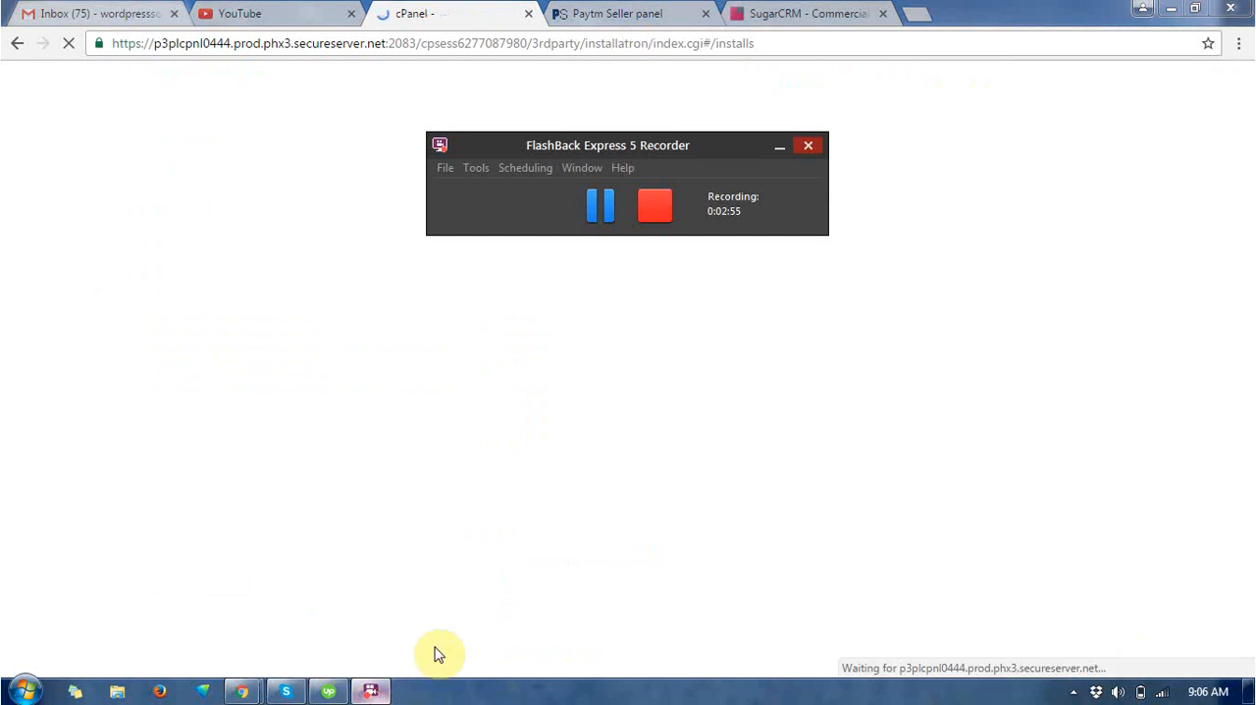
mouse_move(864, 419)
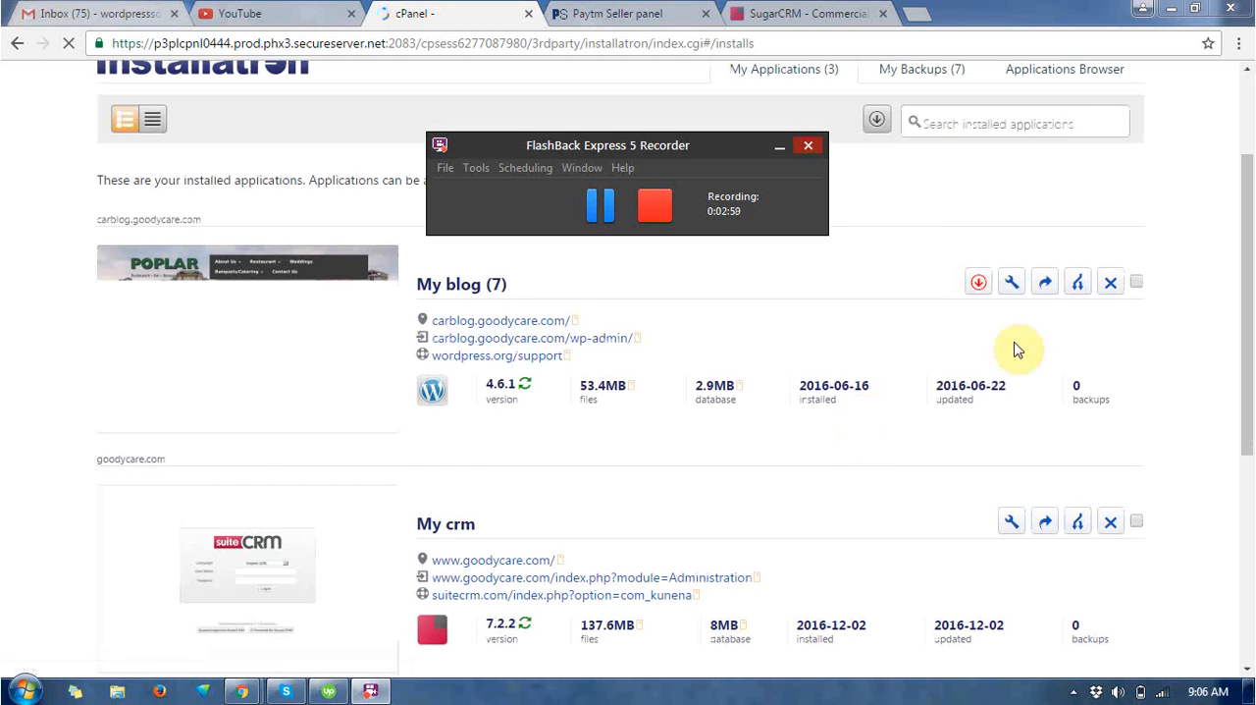
Open the My crm SuiteCRM admin link in a new browser tab.
scroll(down, 3)
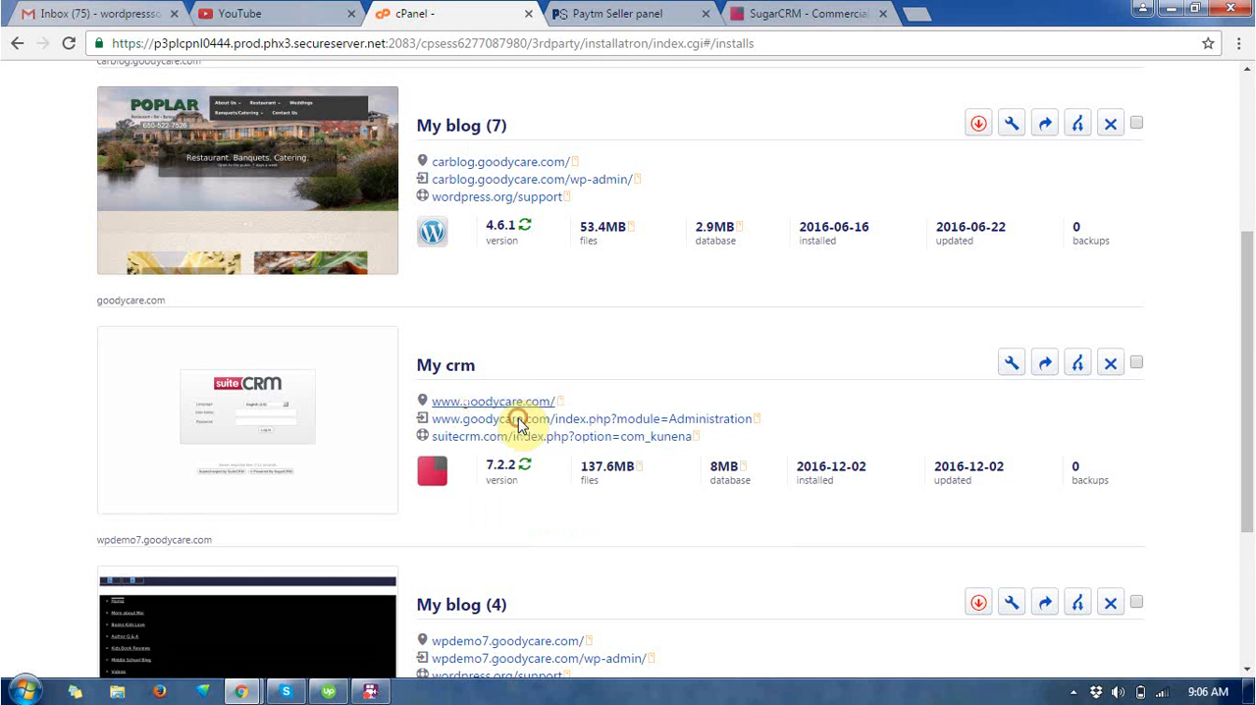
right_click(520, 418)
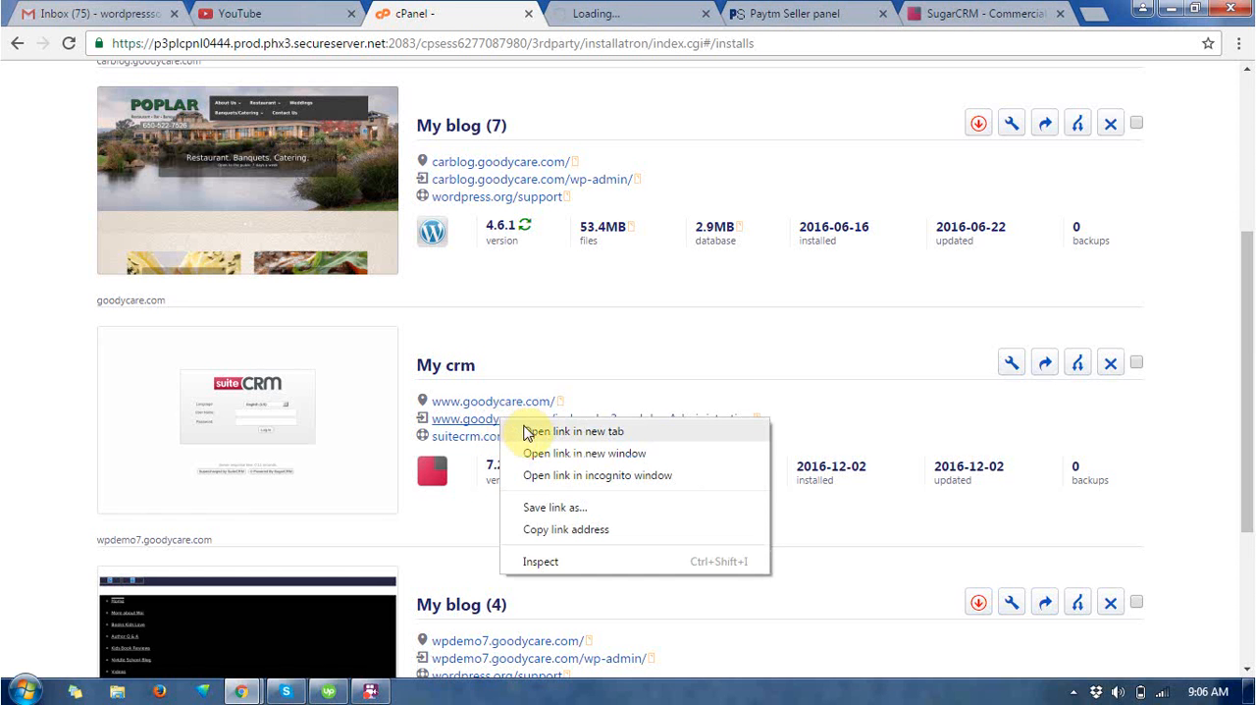
click(577, 431)
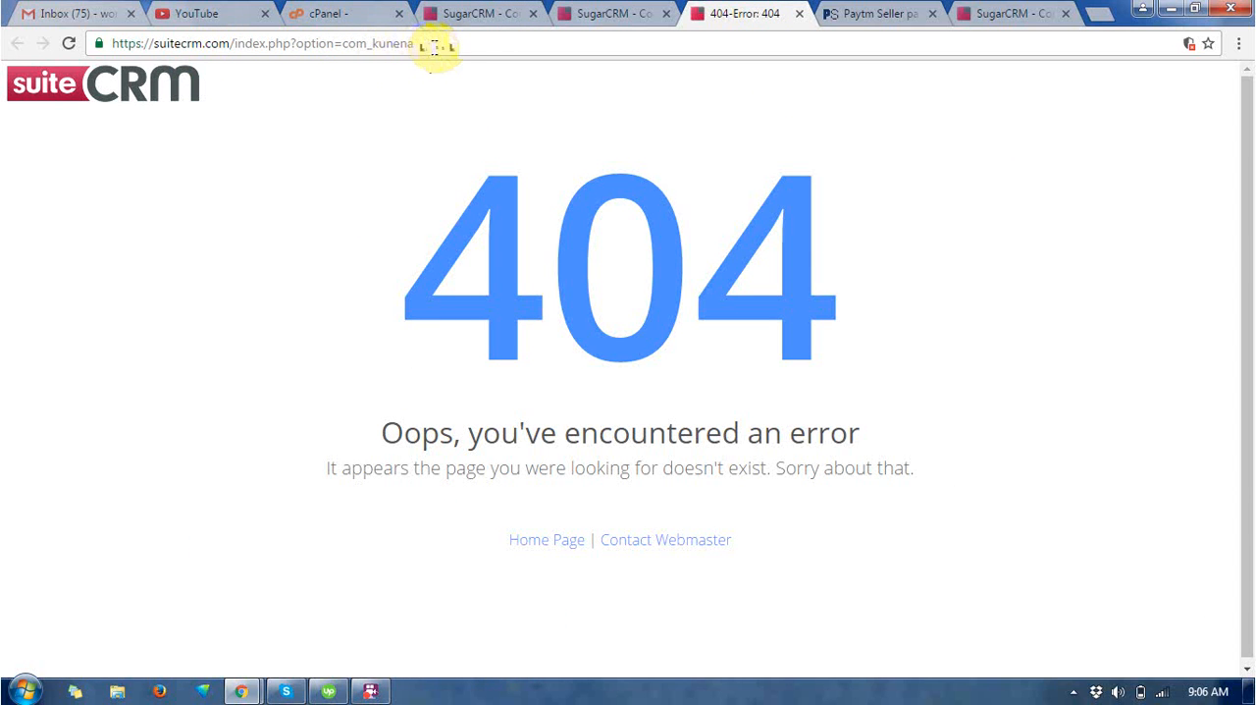
Close the 404 tab and log in to SuiteCRM as admin.
click(260, 44)
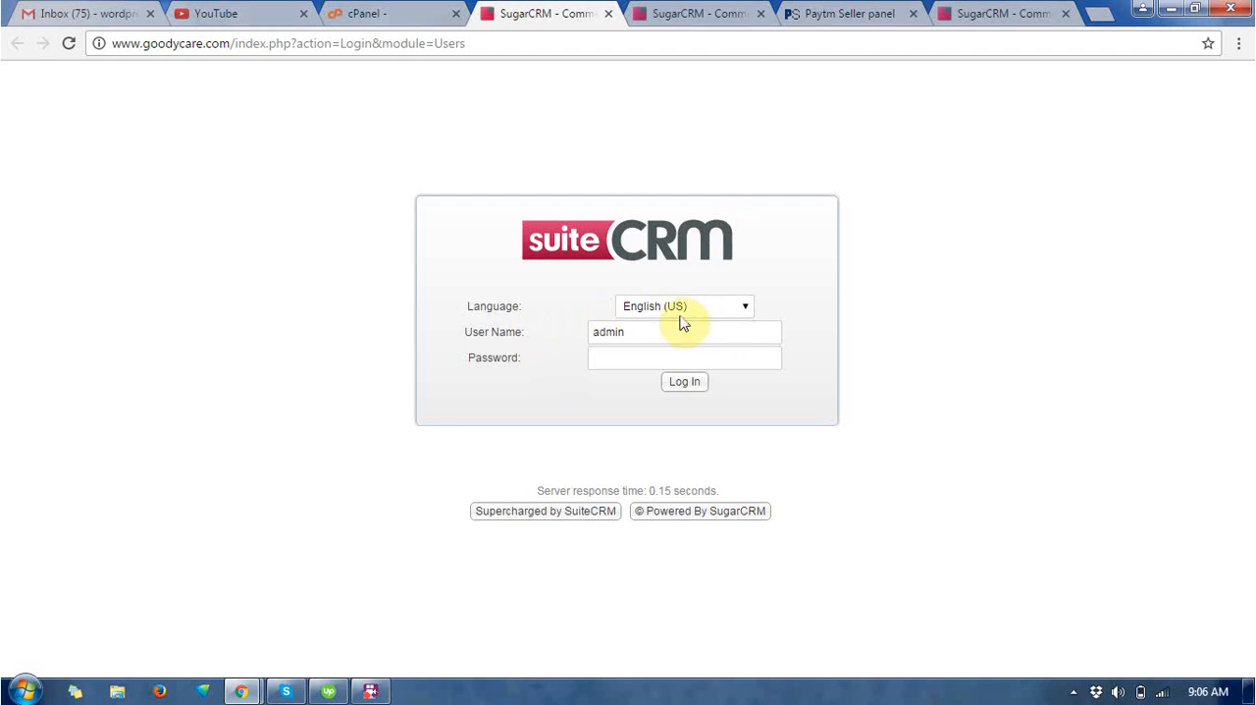
click(684, 357)
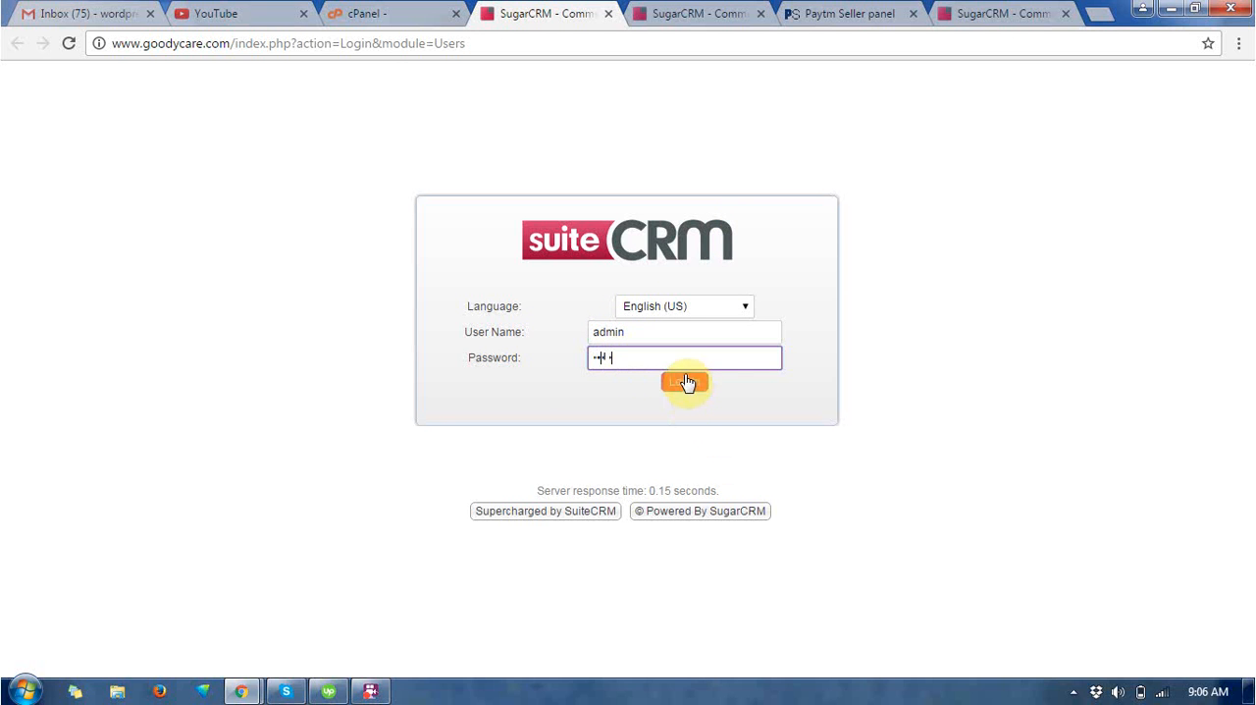
click(684, 382)
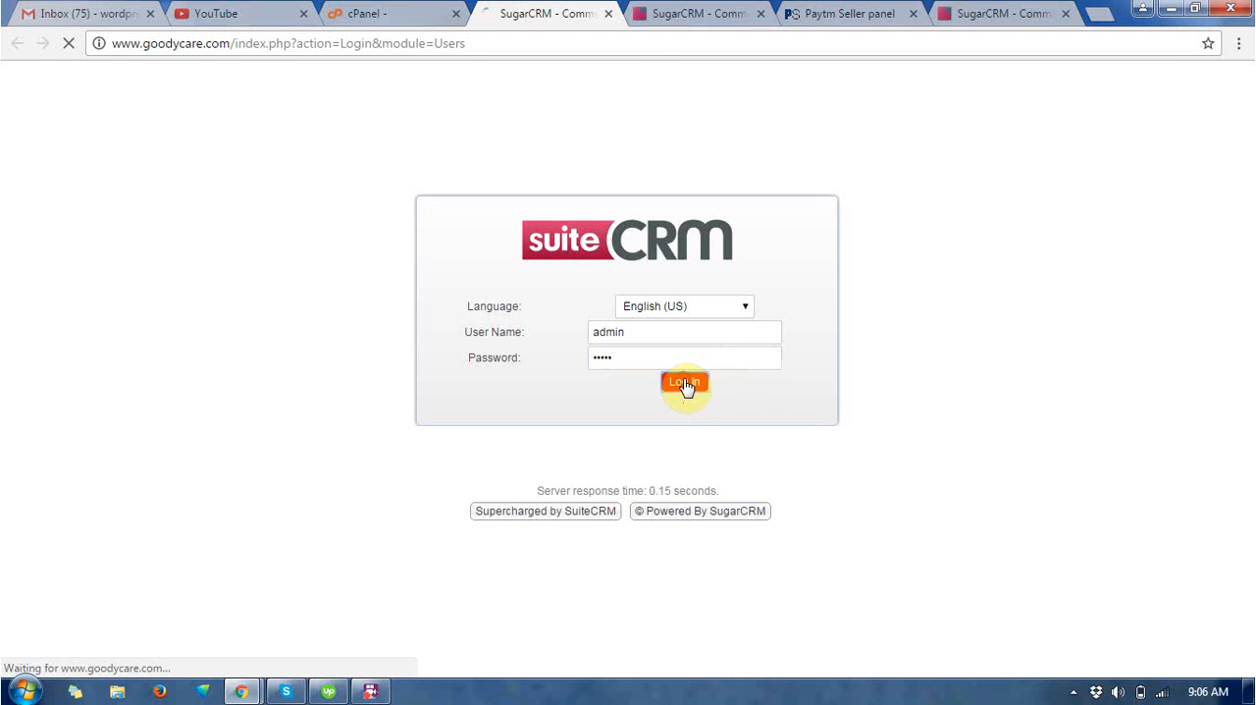
click(684, 382)
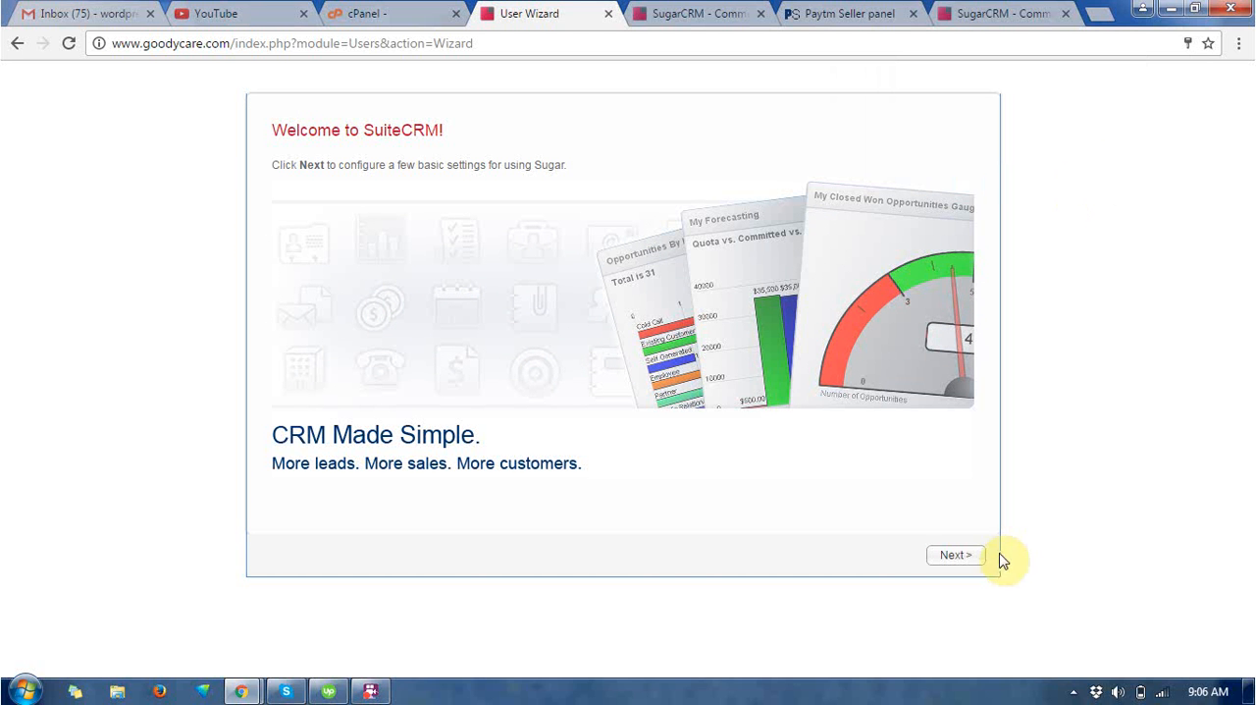
Advance the User Wizard from the welcome page to Your Information.
click(955, 554)
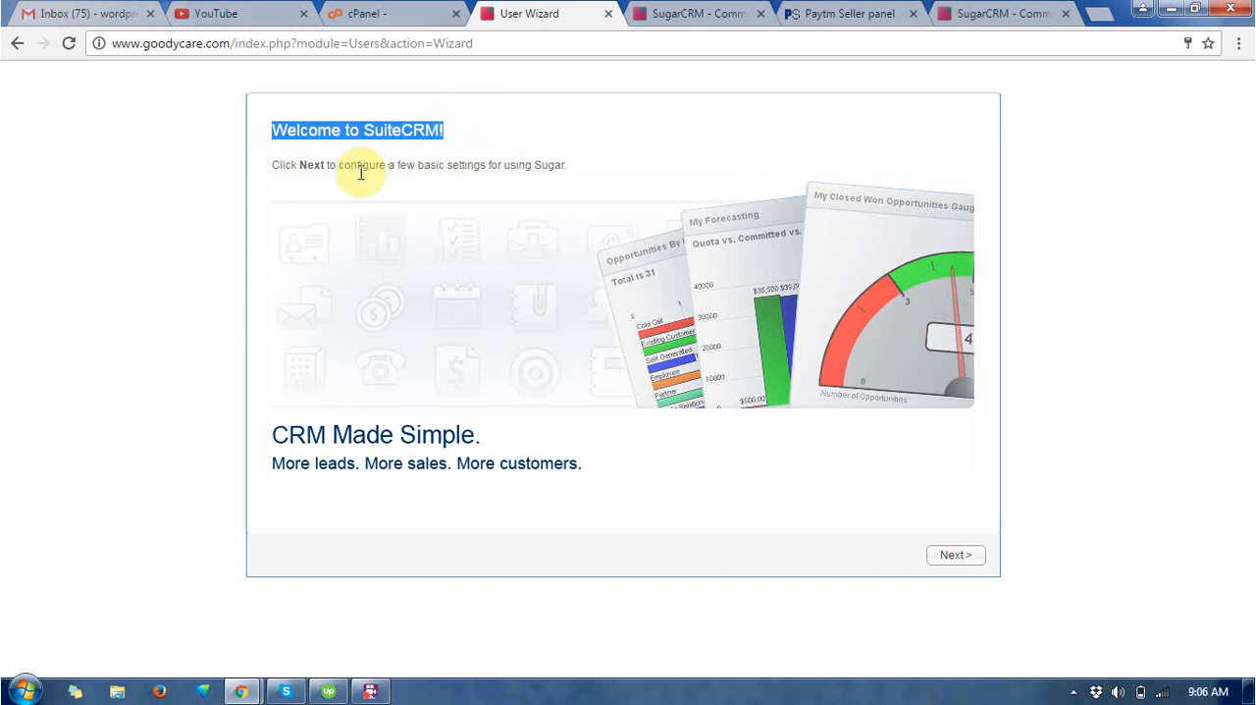
mouse_move(402, 165)
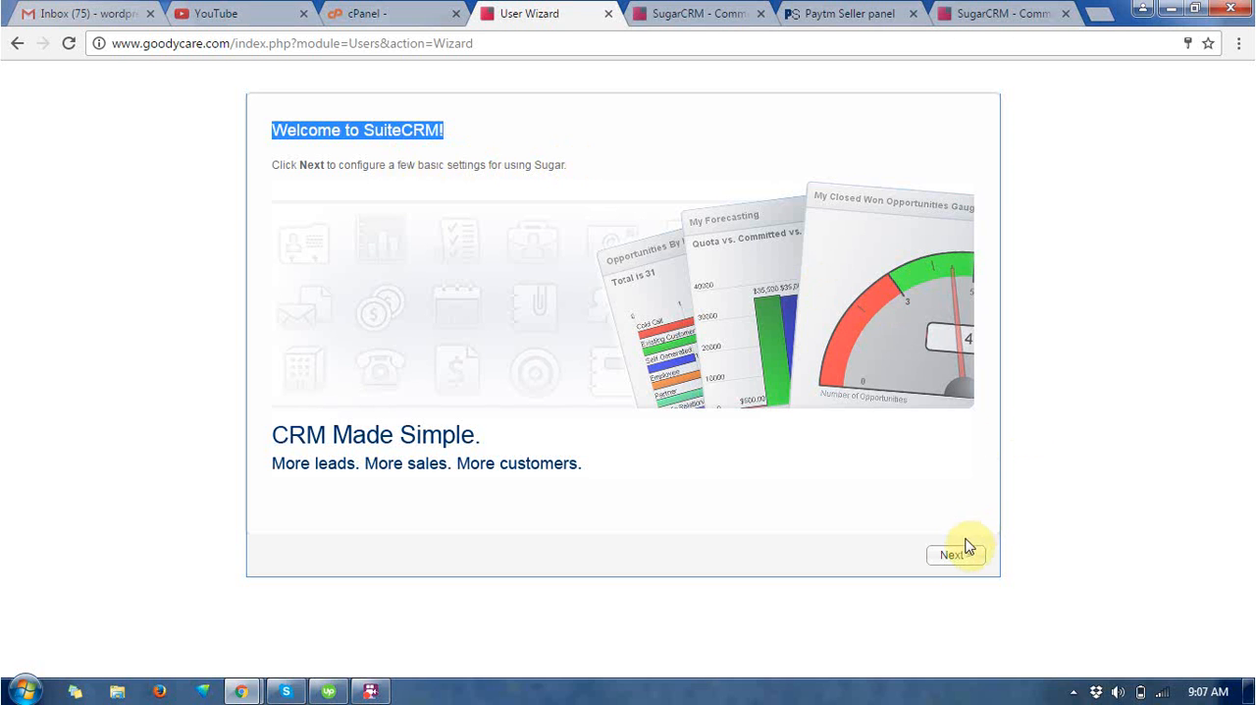
click(954, 553)
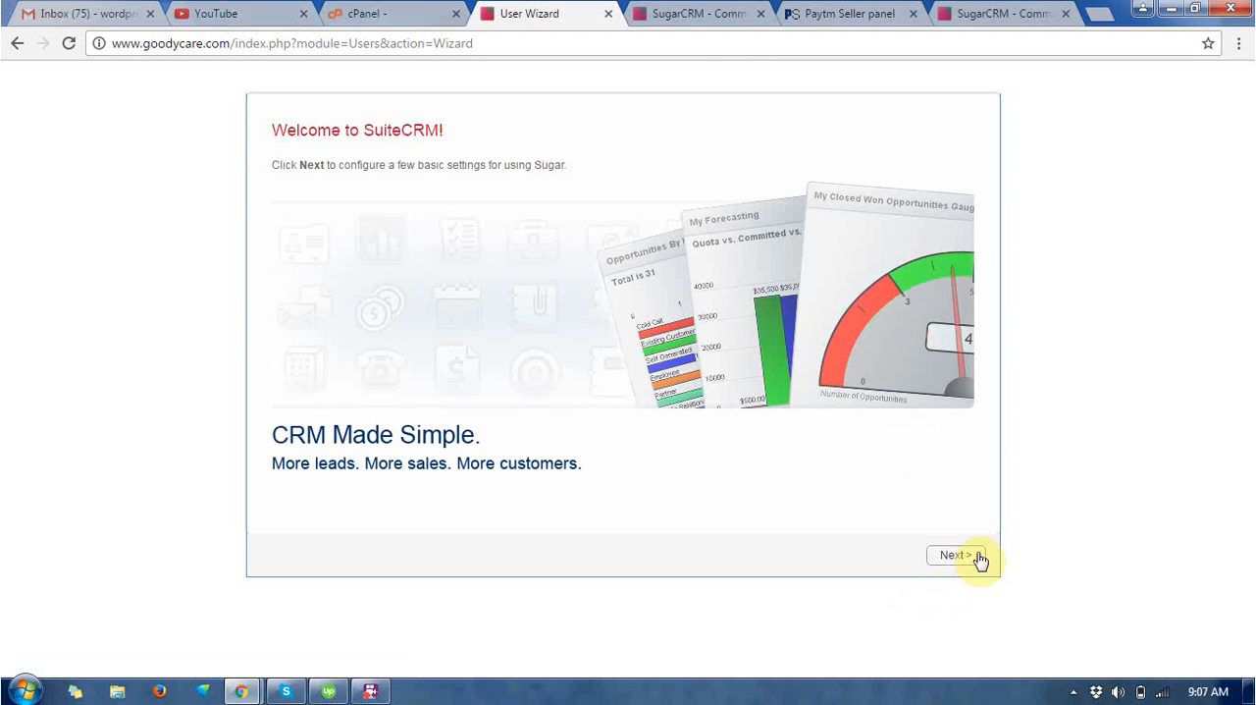
click(955, 555)
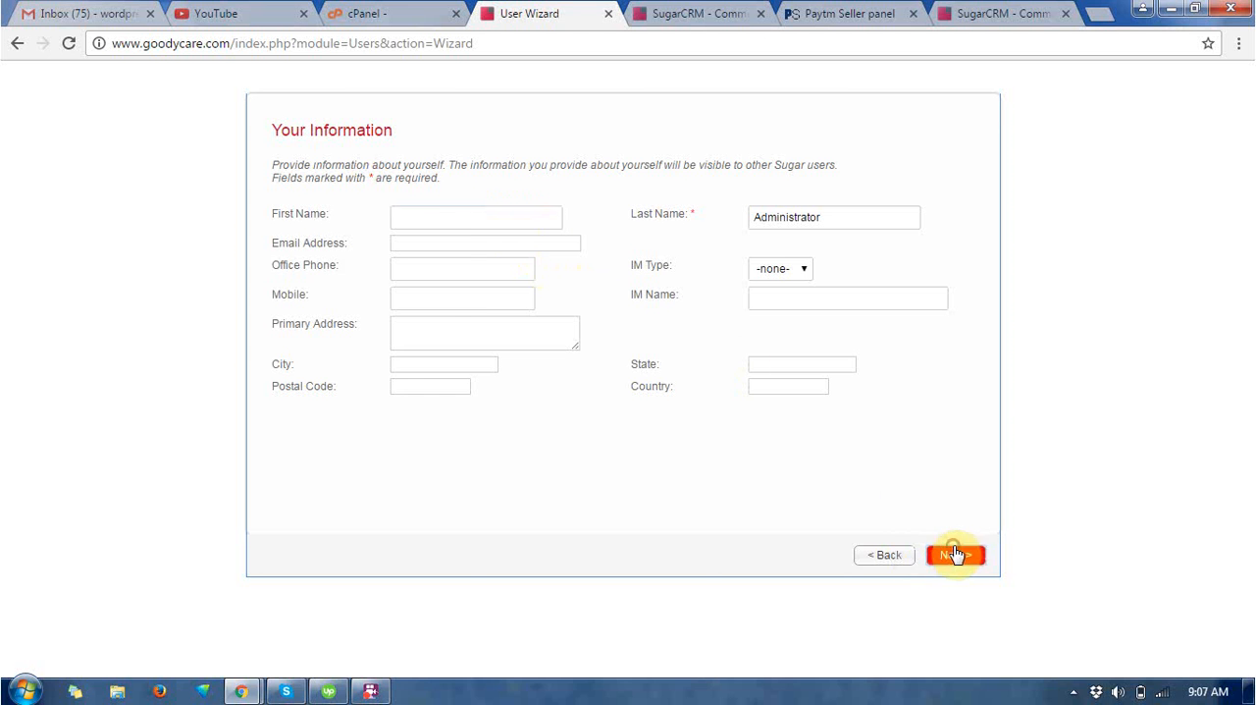
Accept default user information and locale settings, then finish the setup wizard.
click(954, 555)
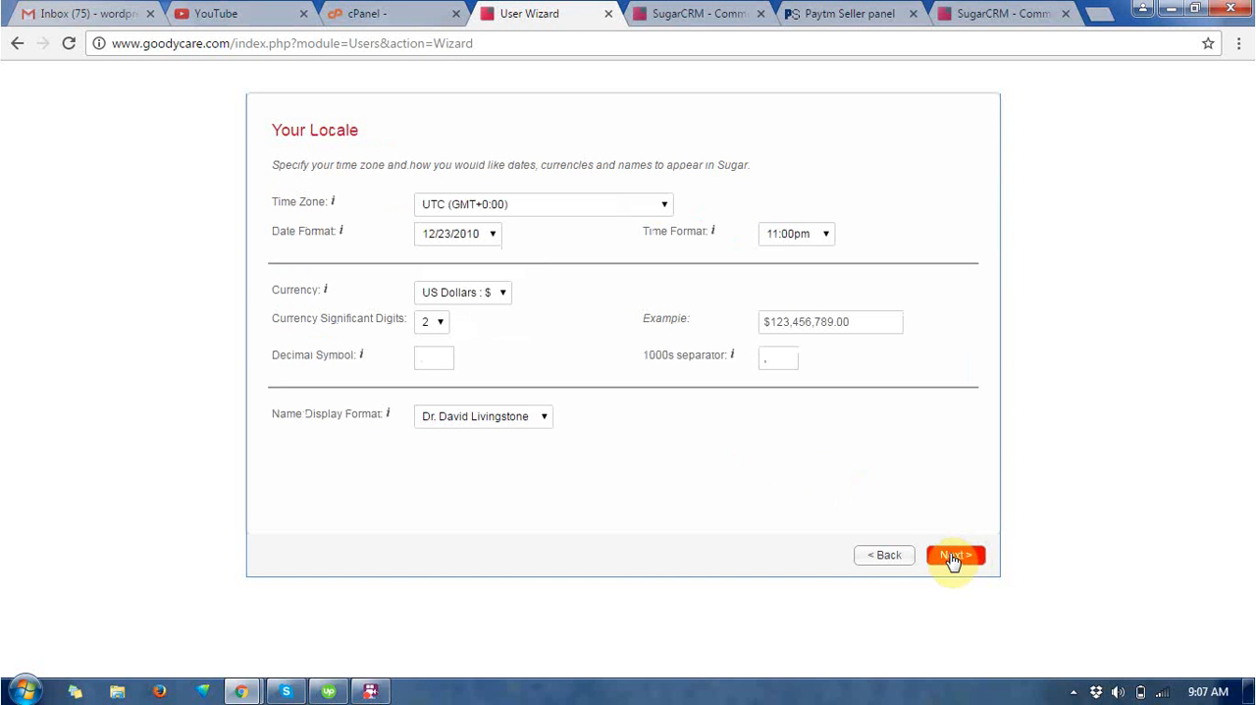
click(953, 554)
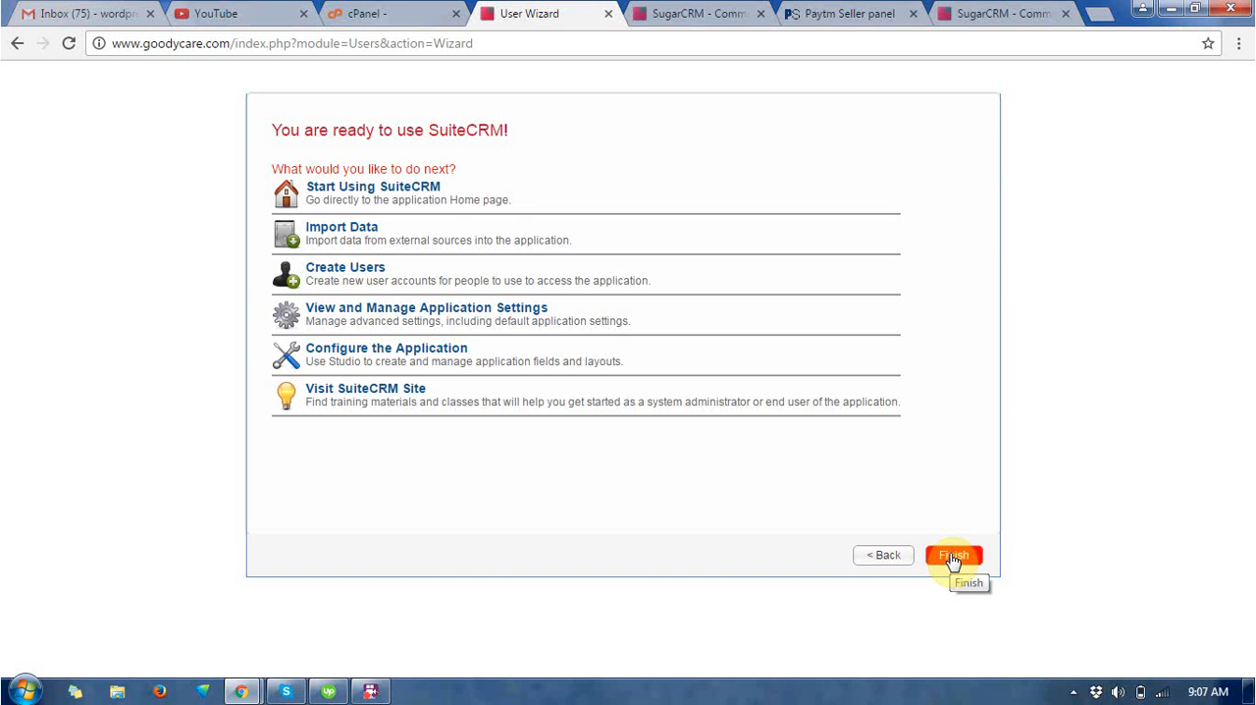
click(953, 555)
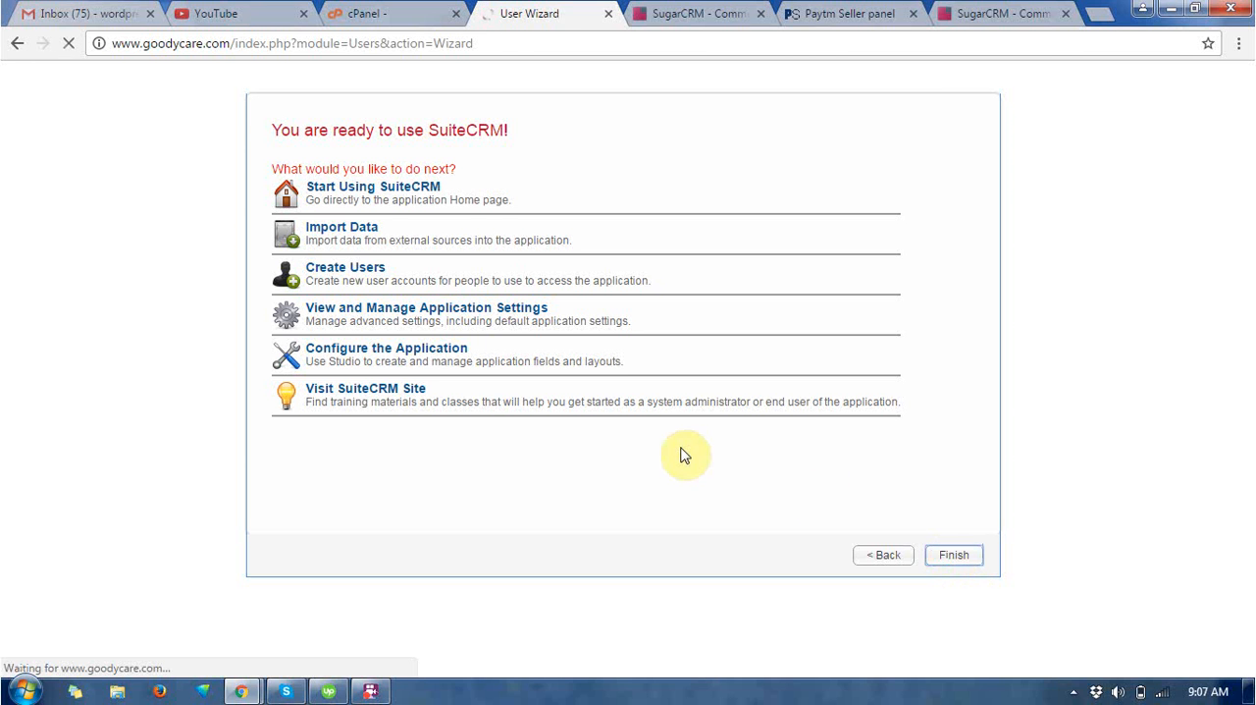
click(952, 554)
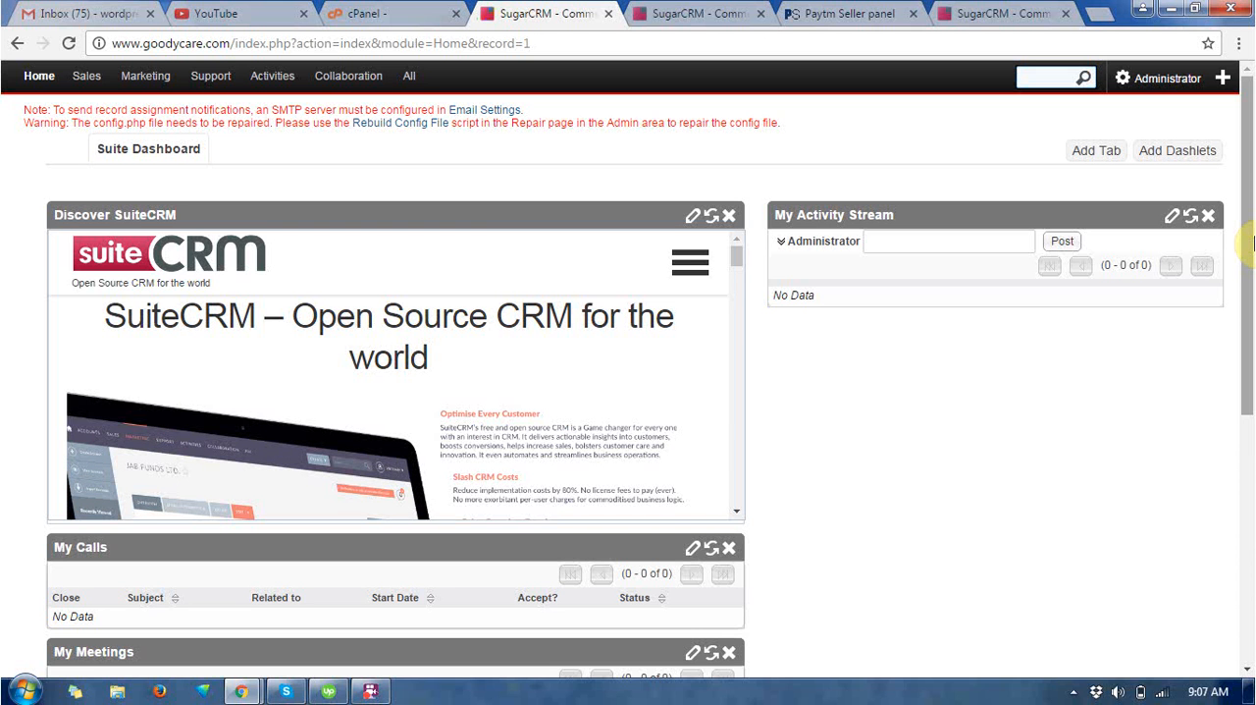
Go from the Home dashboard to Sales > Leads.
scroll(down, 3)
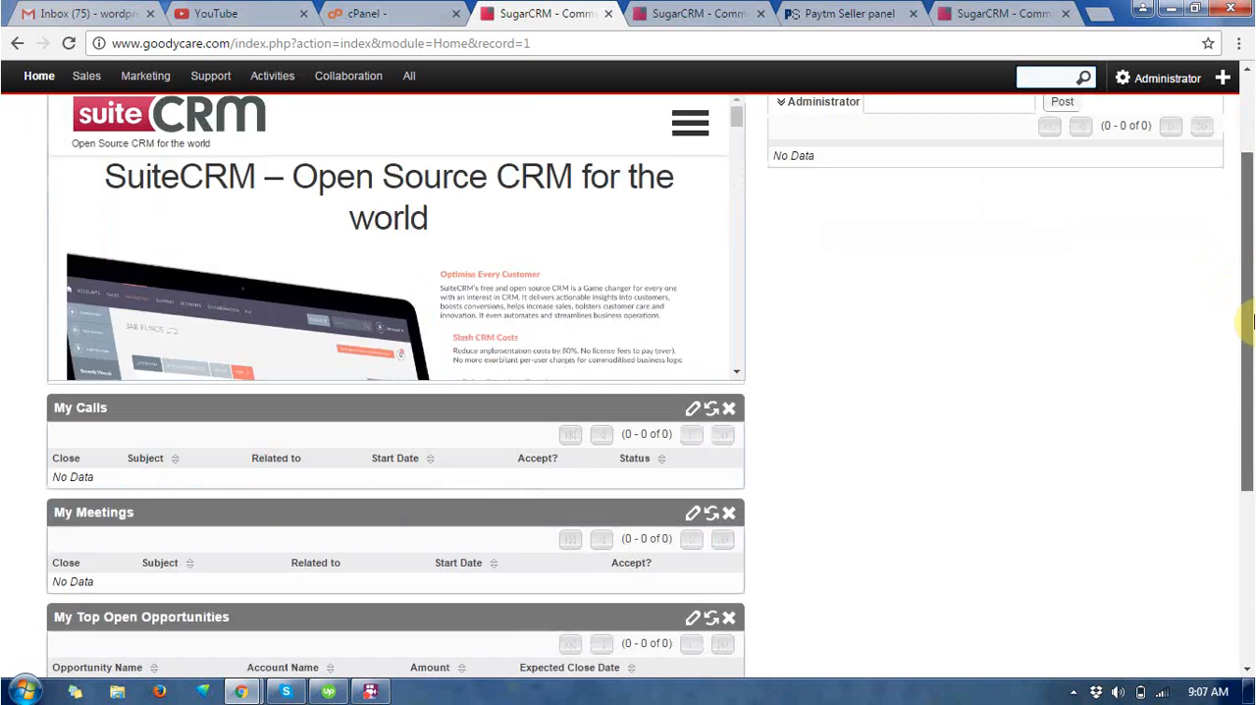
scroll(down, 3)
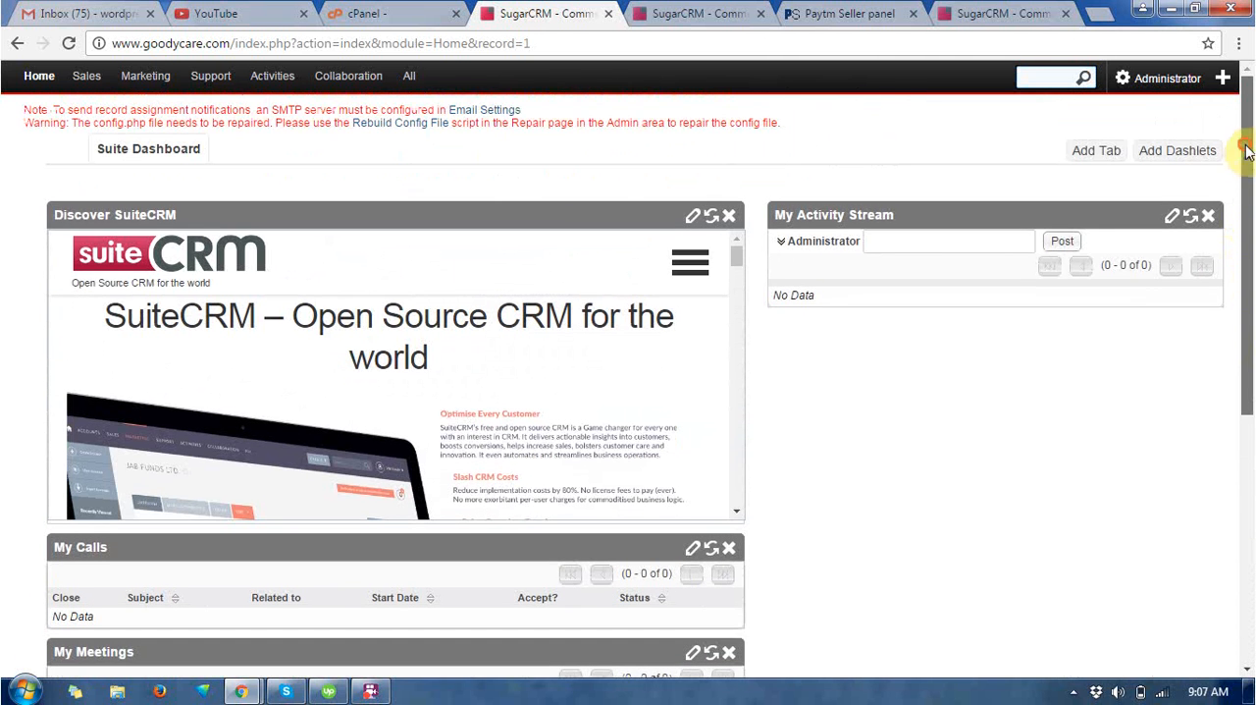
click(145, 76)
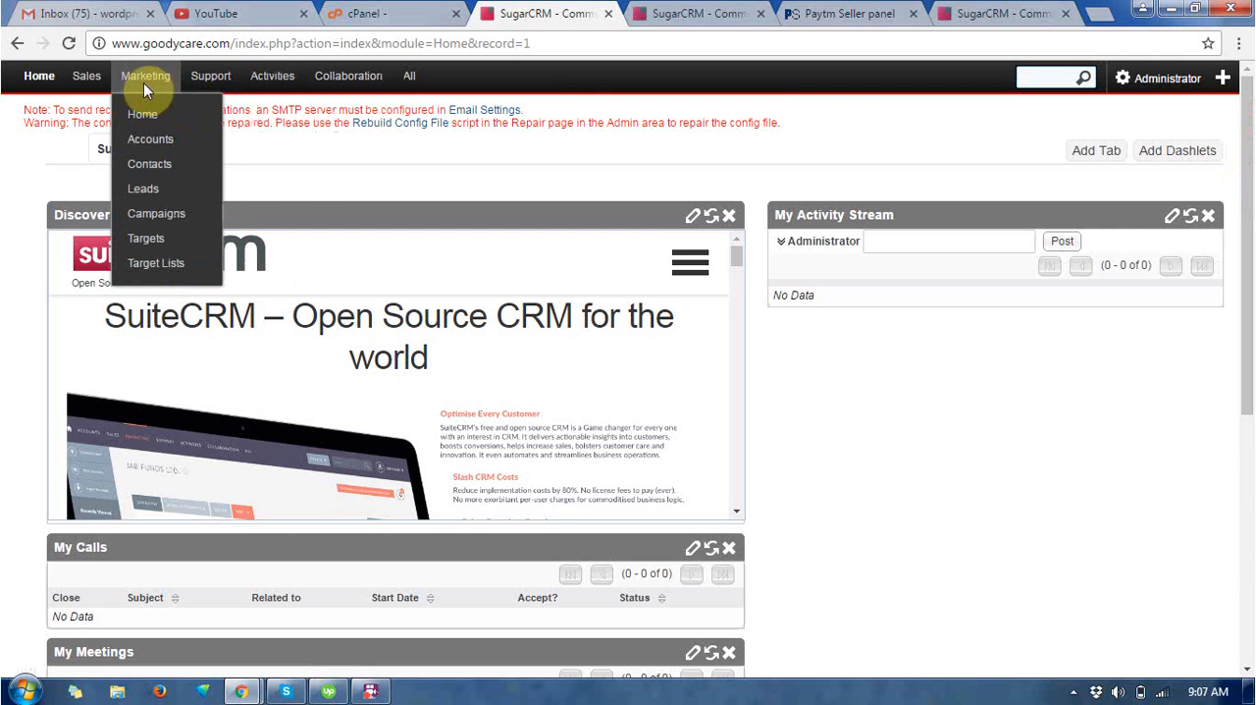
mouse_move(113, 90)
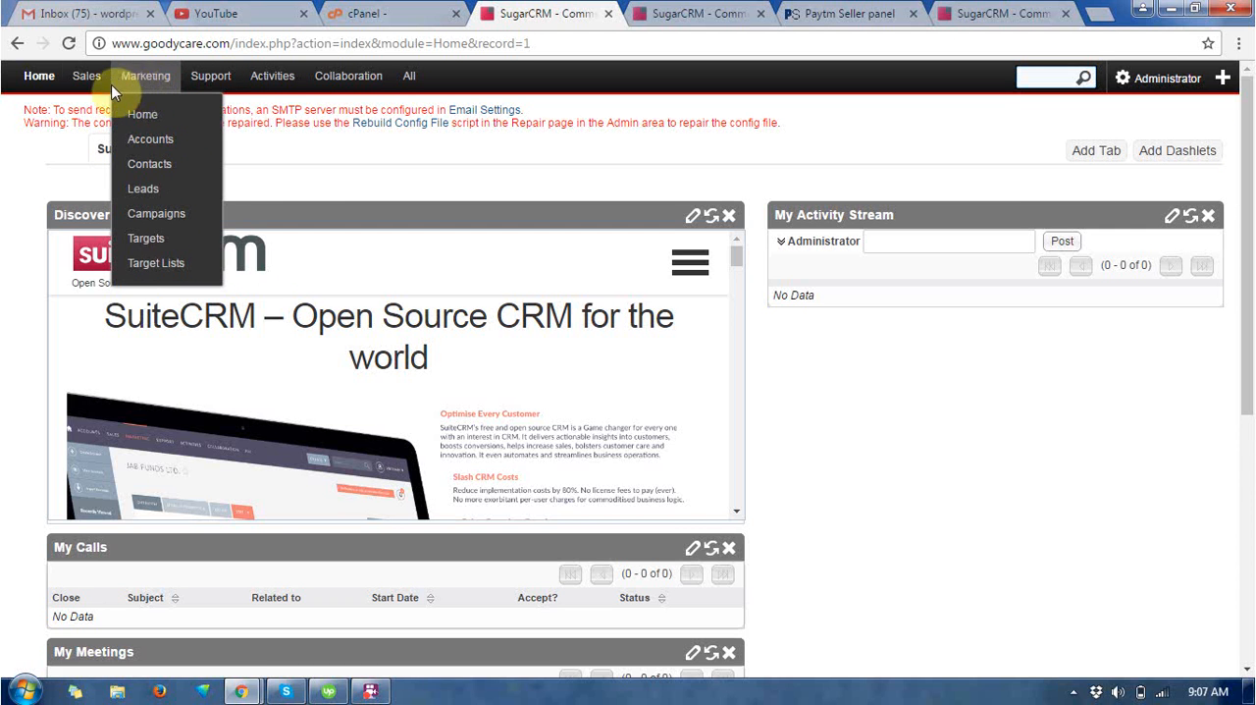
click(39, 75)
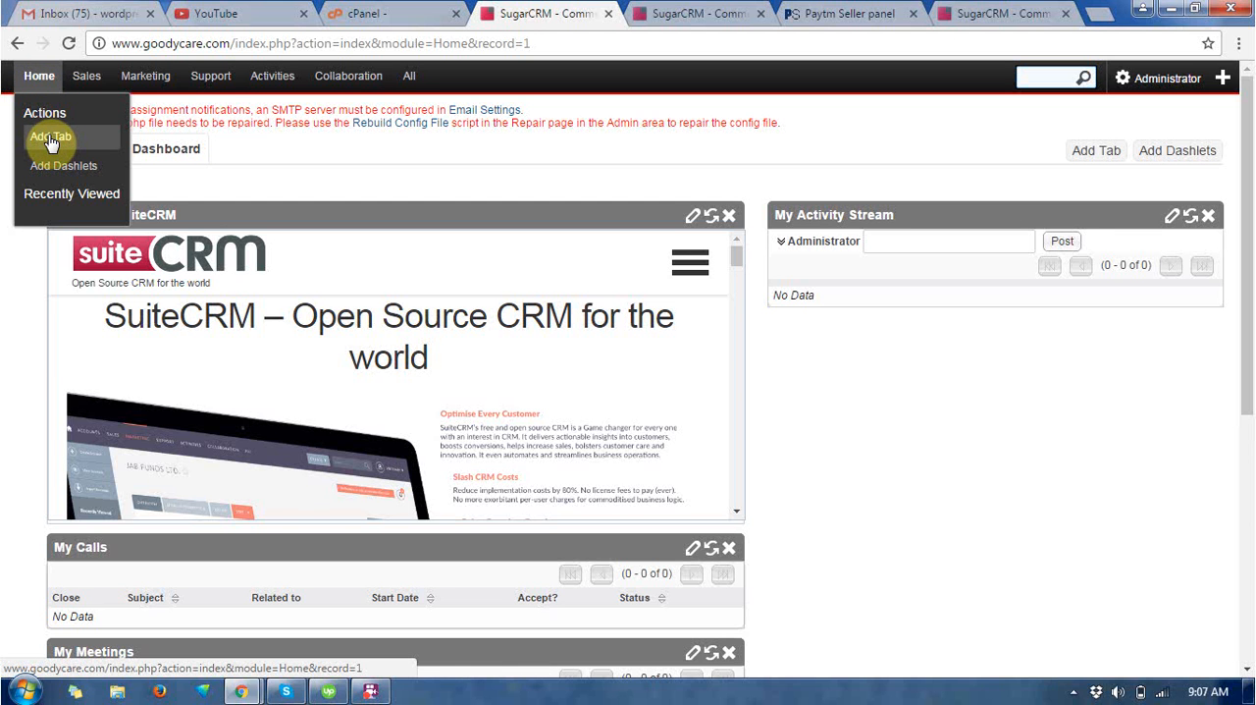
mouse_move(64, 172)
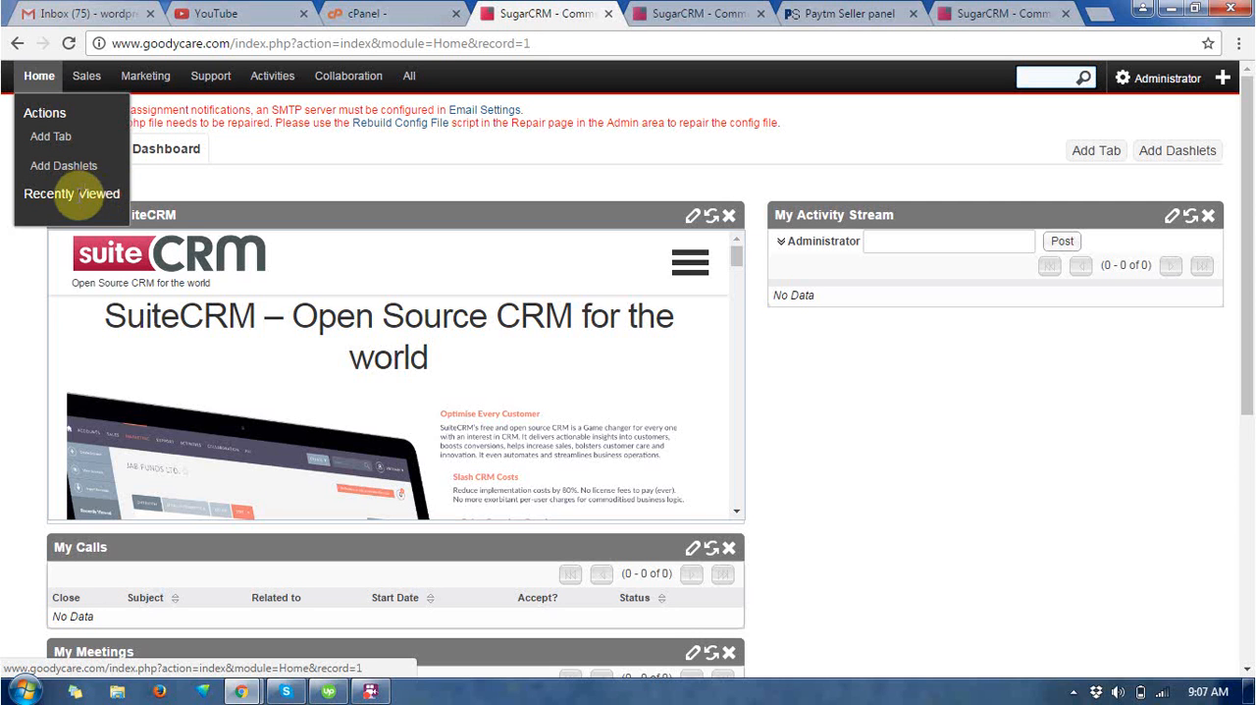
click(87, 76)
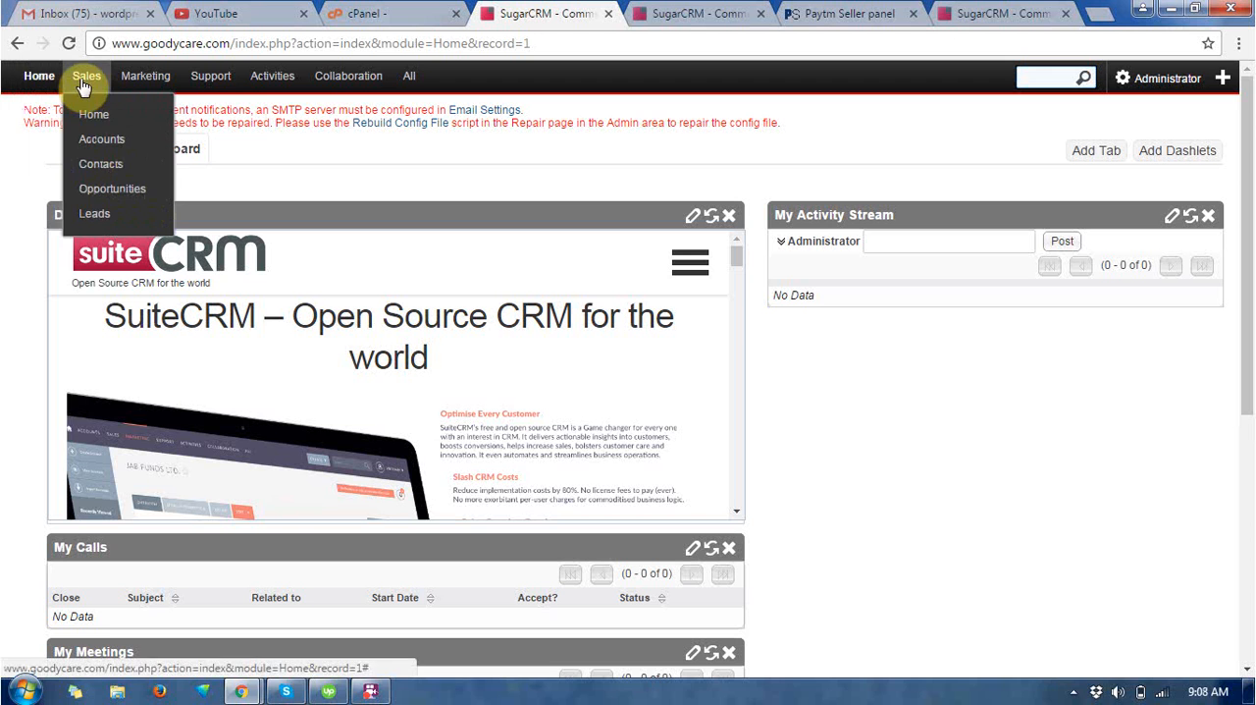
mouse_move(94, 114)
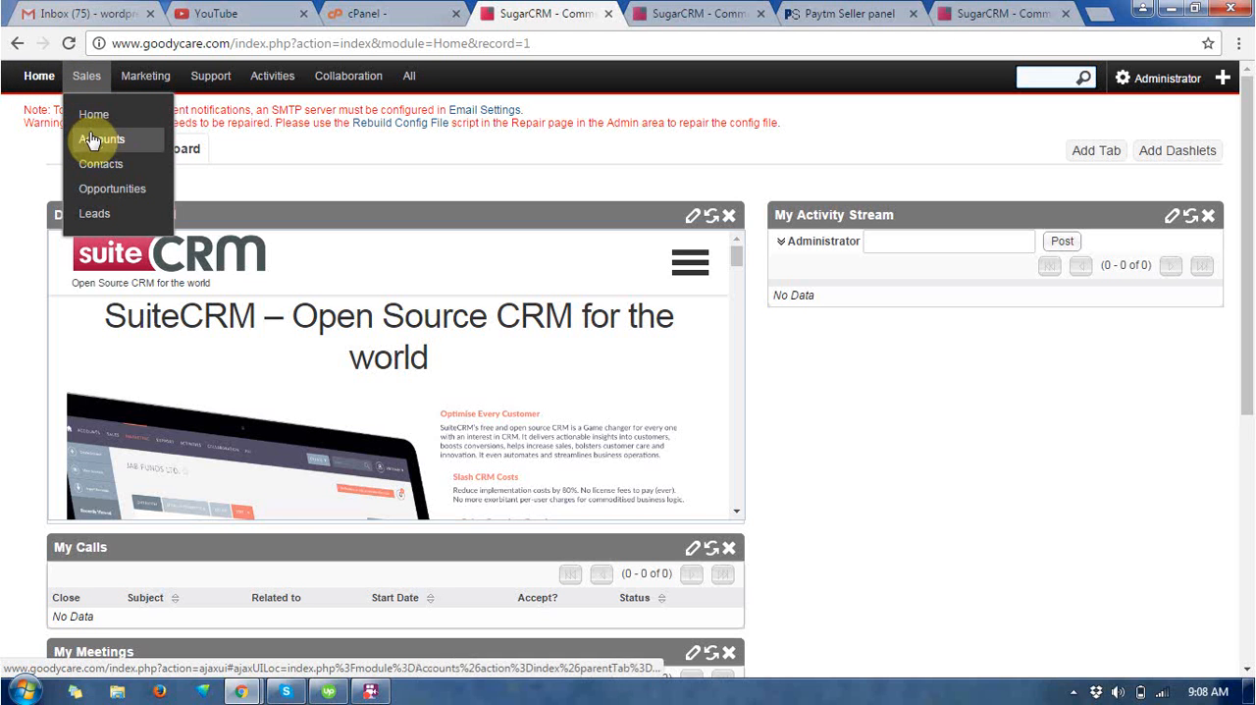
mouse_move(95, 214)
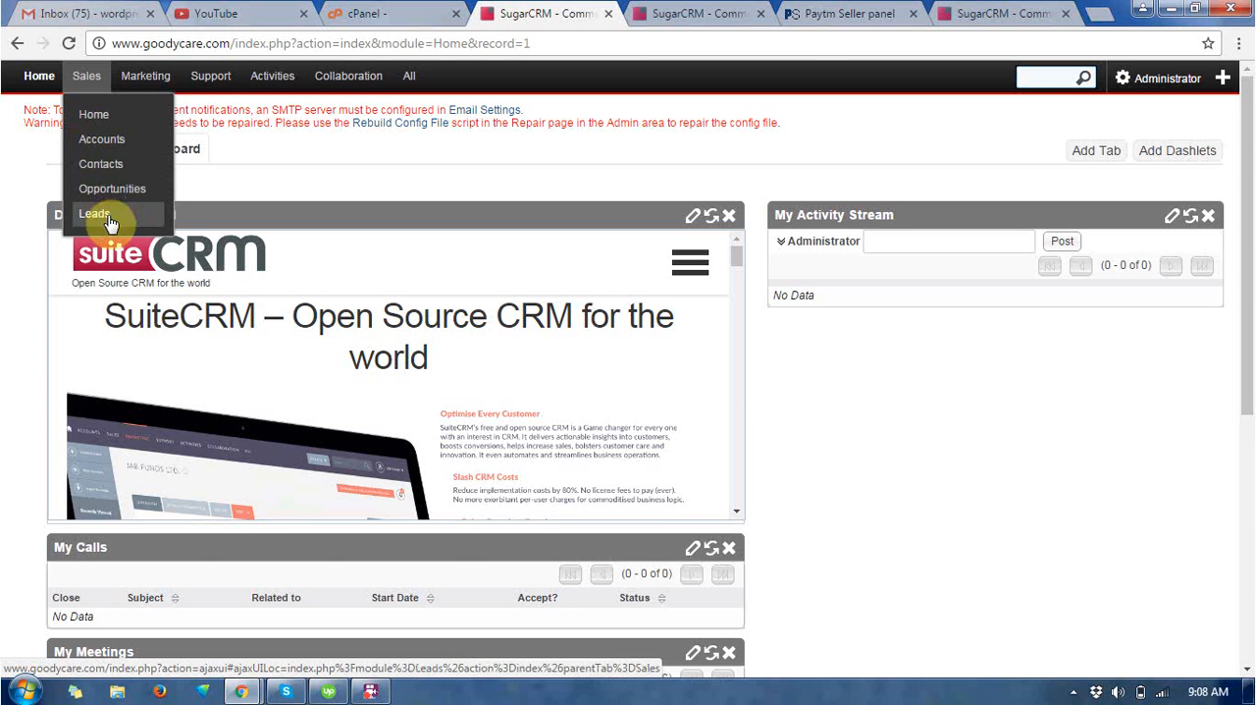
click(94, 213)
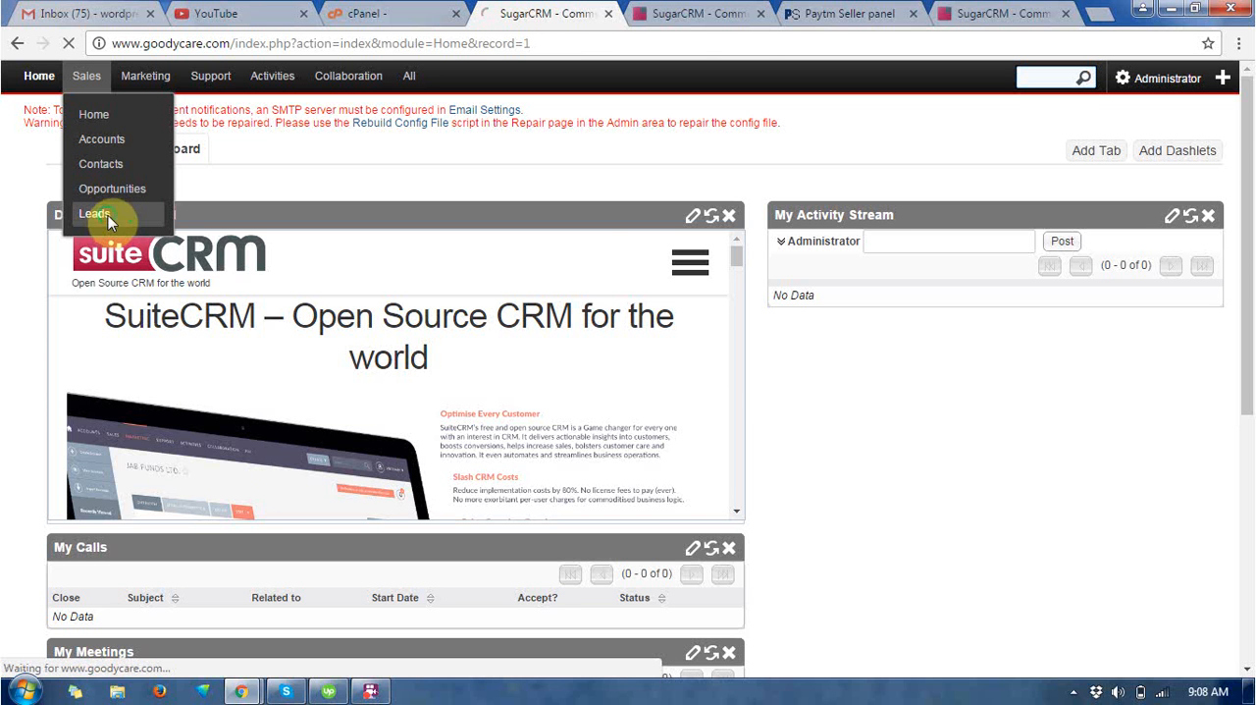
click(95, 213)
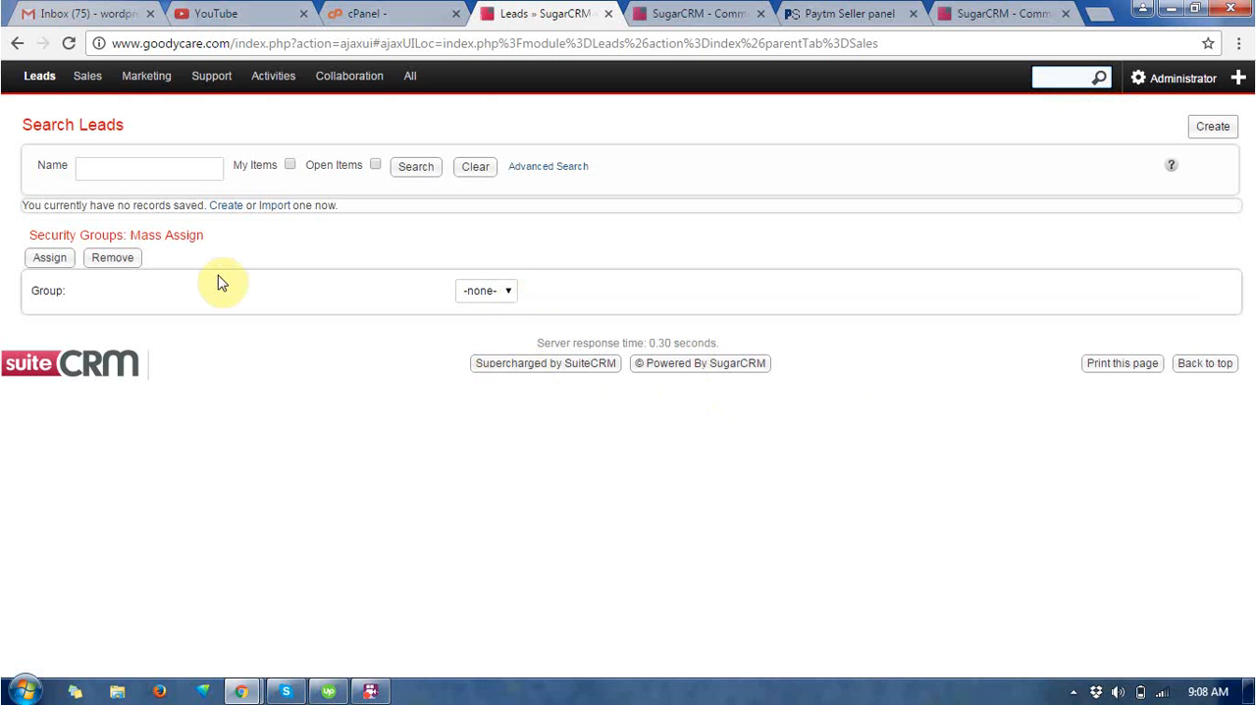
Attempt a Security Groups mass assign on Leads and dismiss the no-group warning.
click(148, 167)
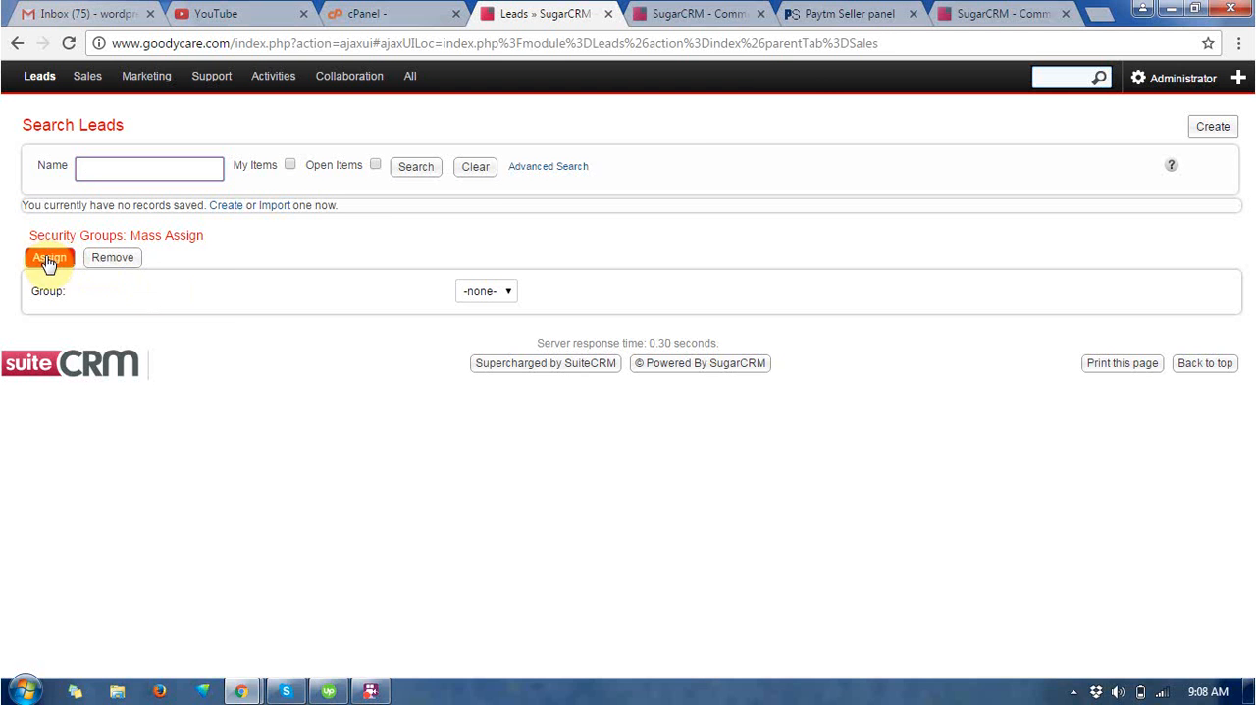
click(49, 257)
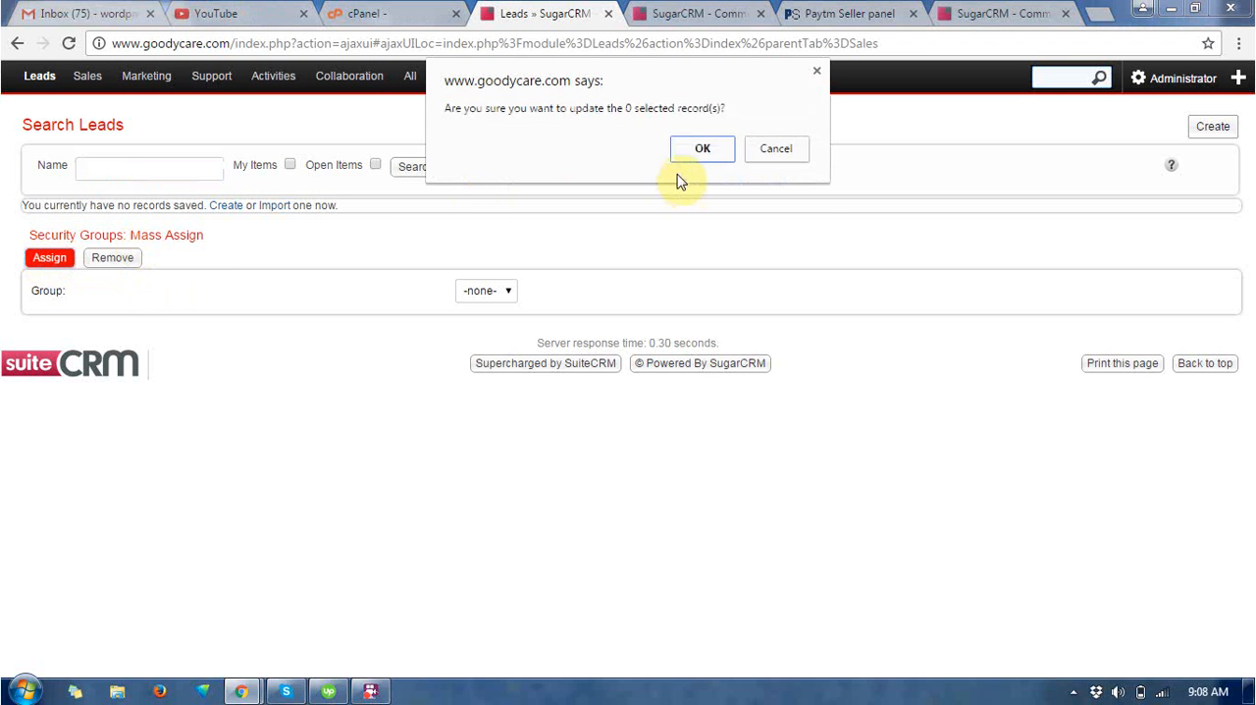
click(703, 148)
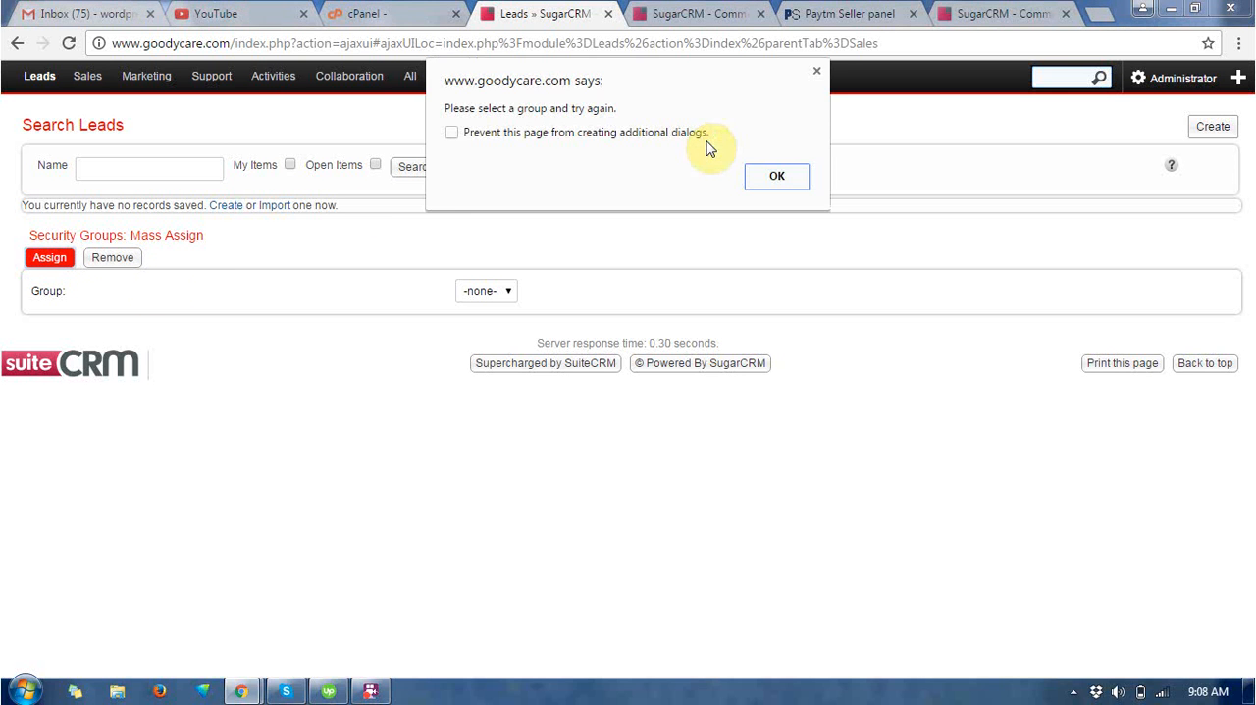
click(776, 175)
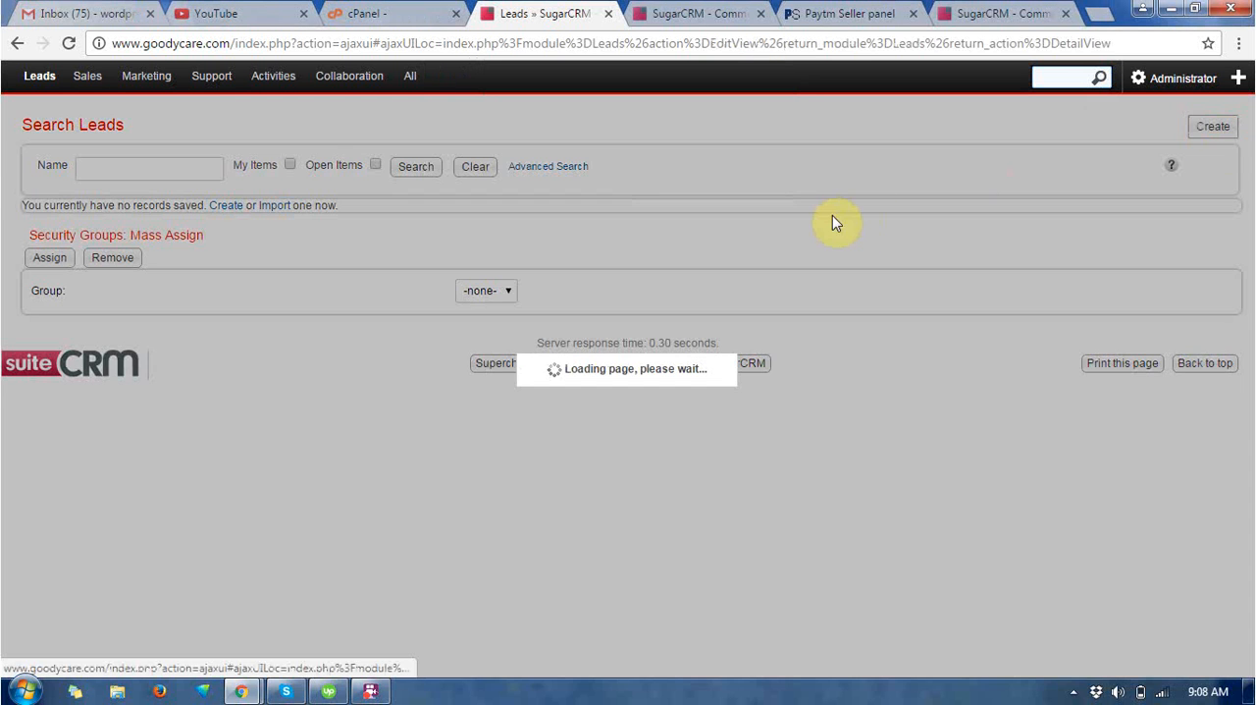
click(1212, 125)
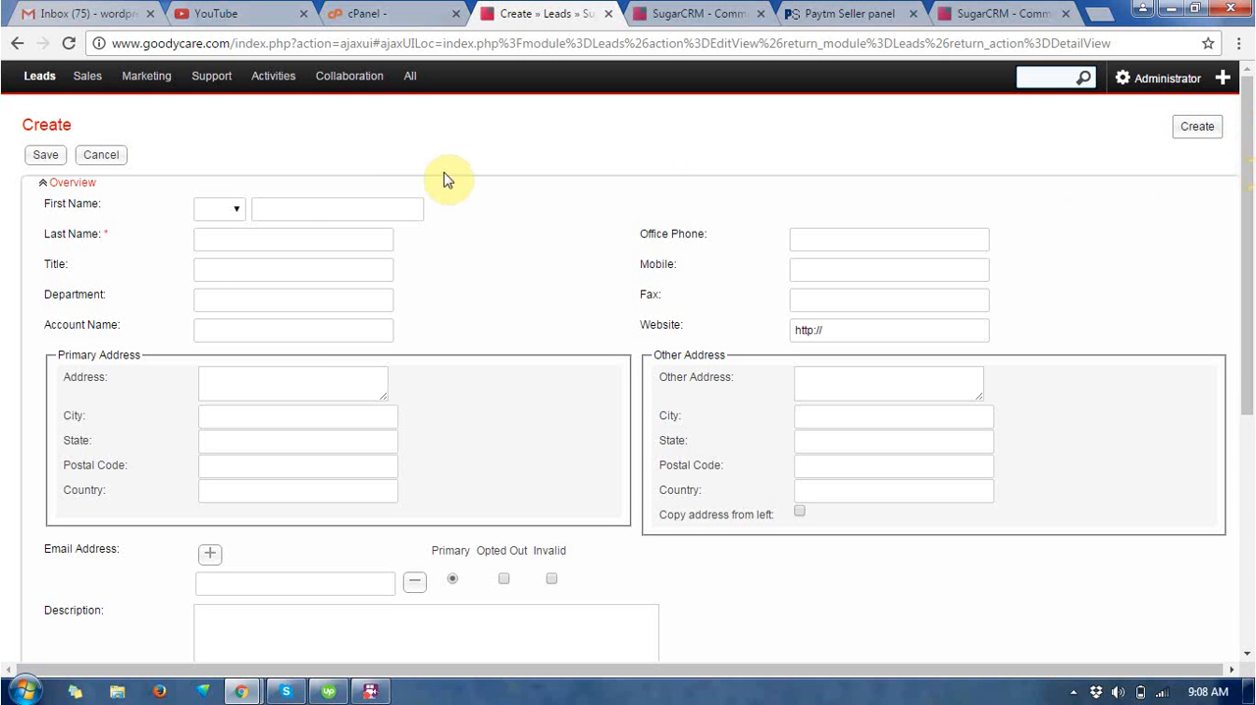
click(235, 208)
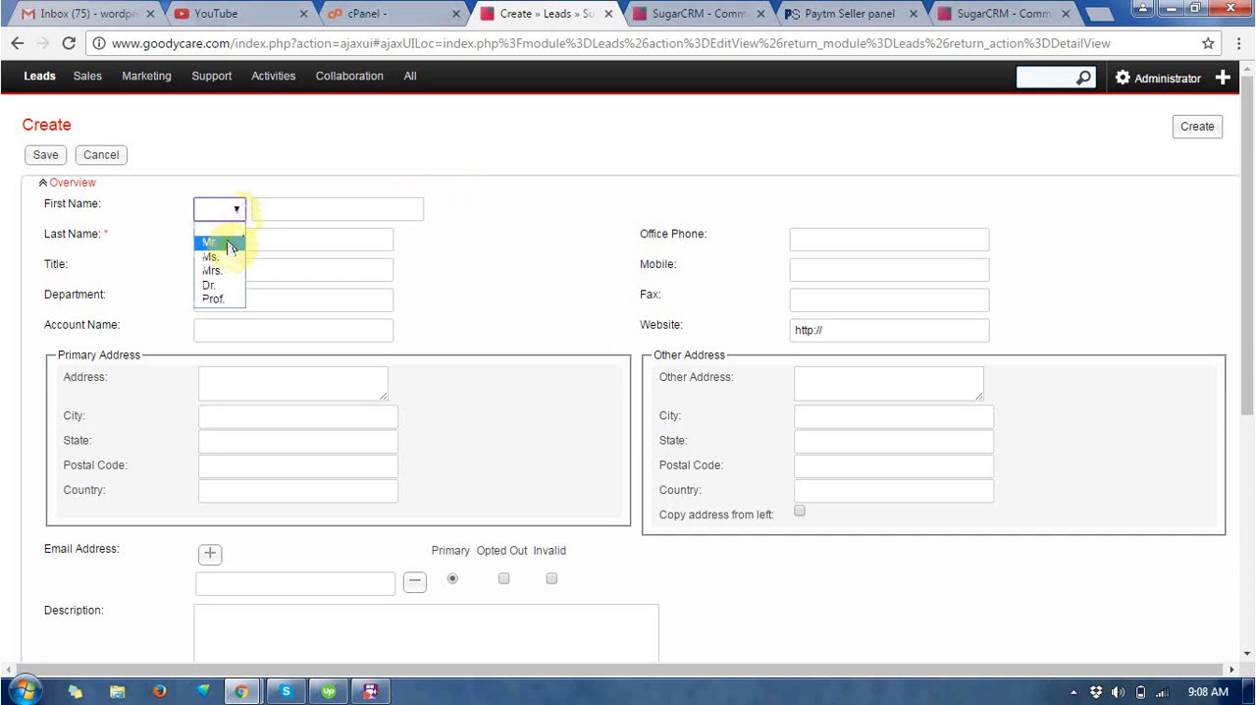
click(209, 243)
text(verma)
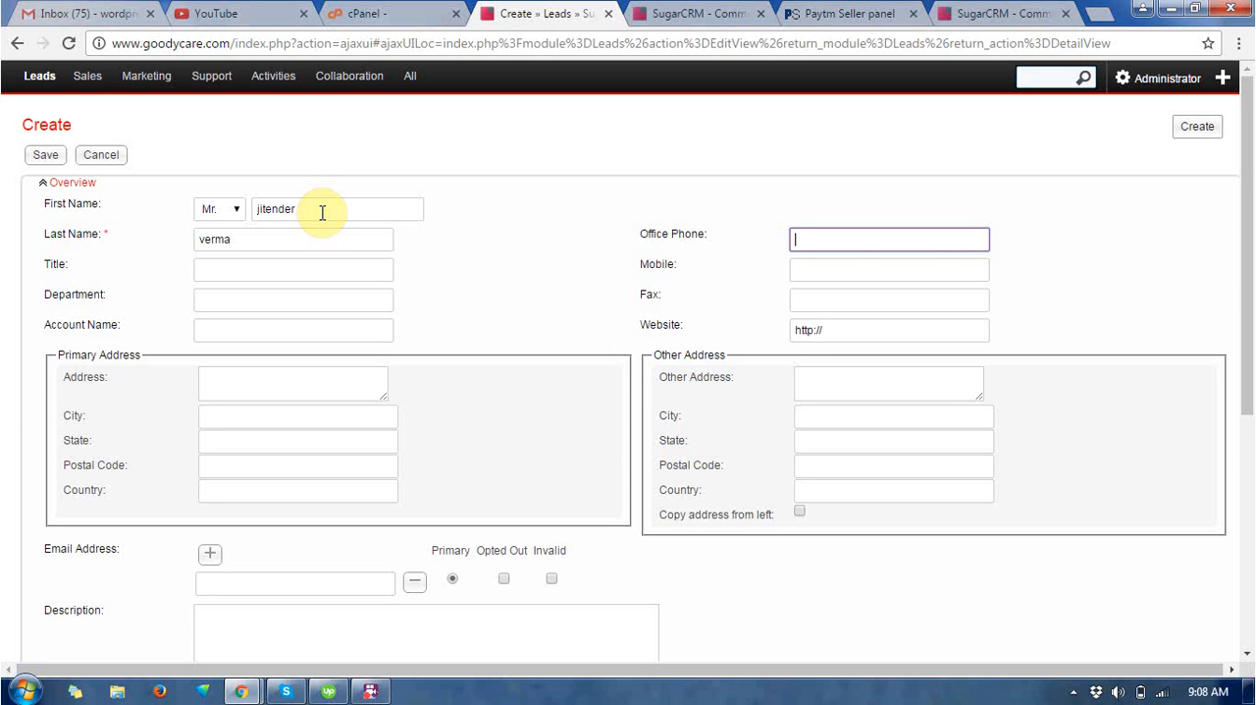
text(50)
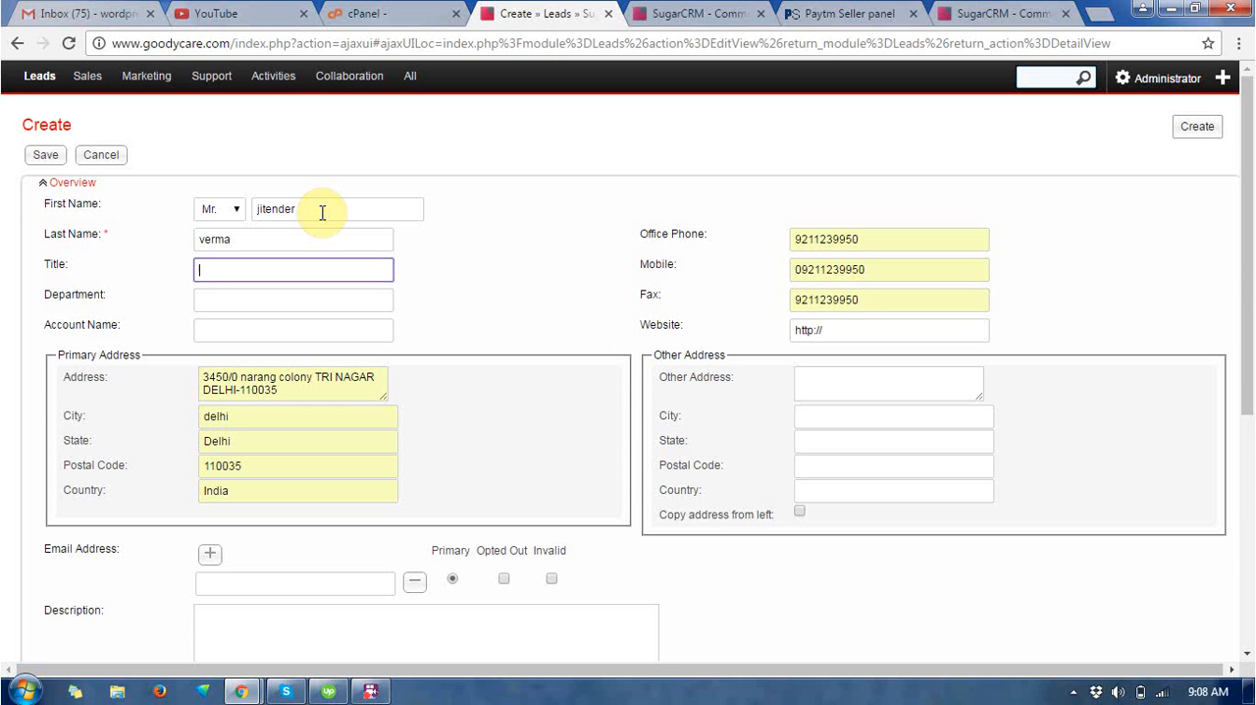
click(293, 329)
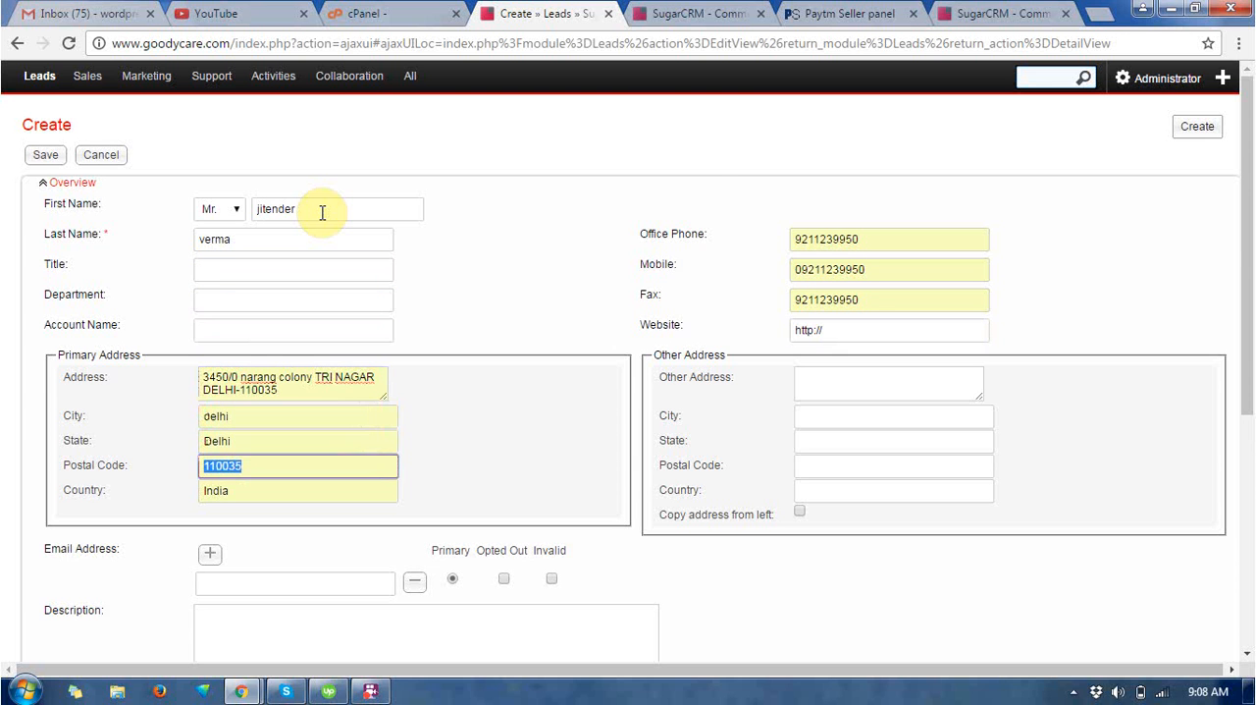
click(893, 416)
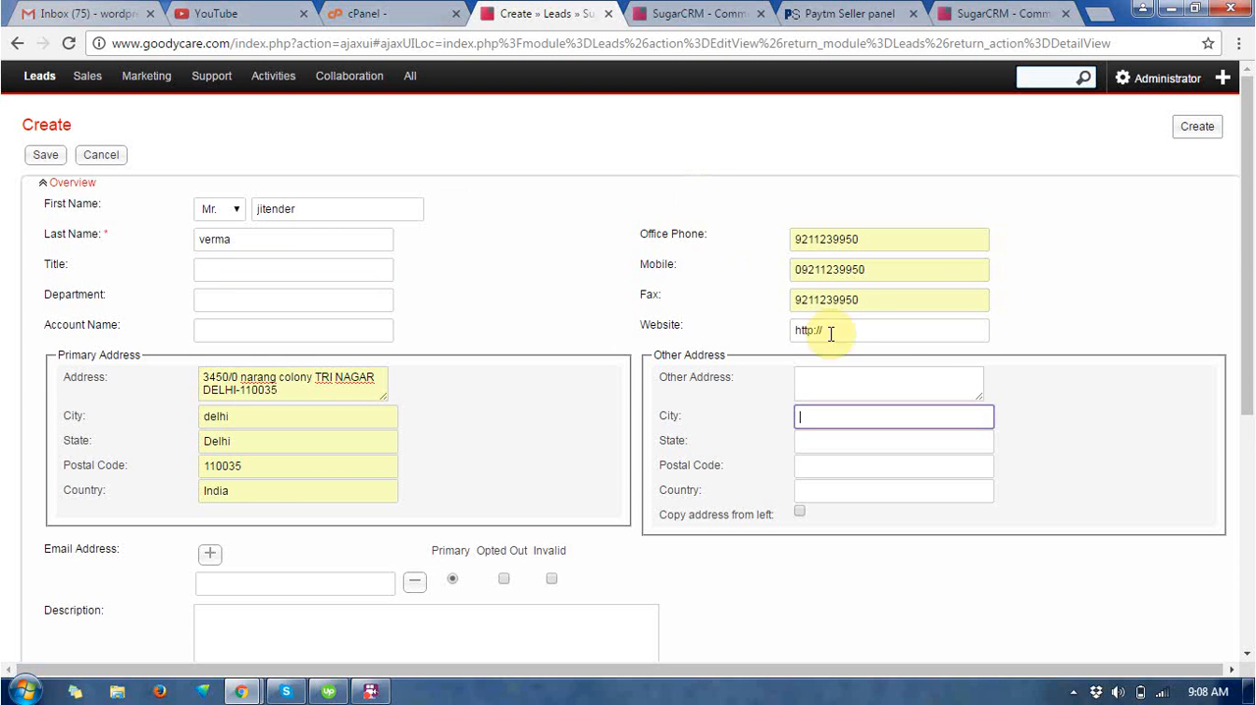
Copy the primary address to the other address and set status New, description 'need a dentist'.
scroll(down, 3)
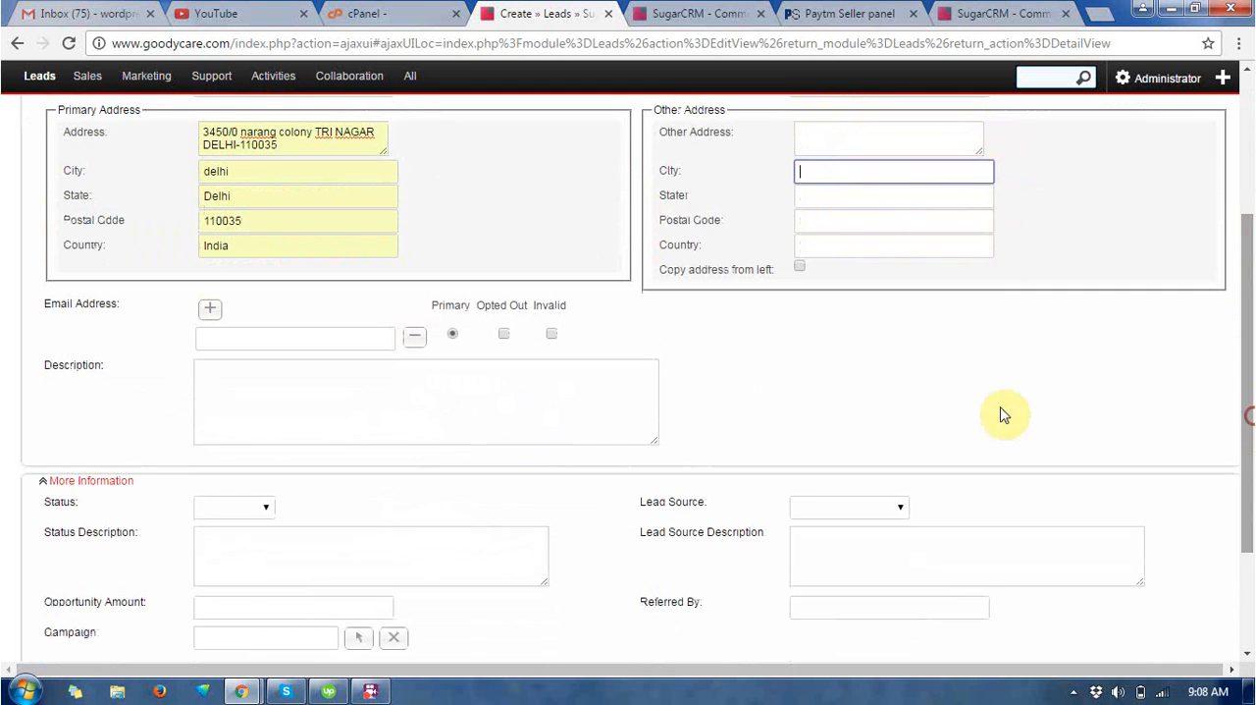
click(799, 266)
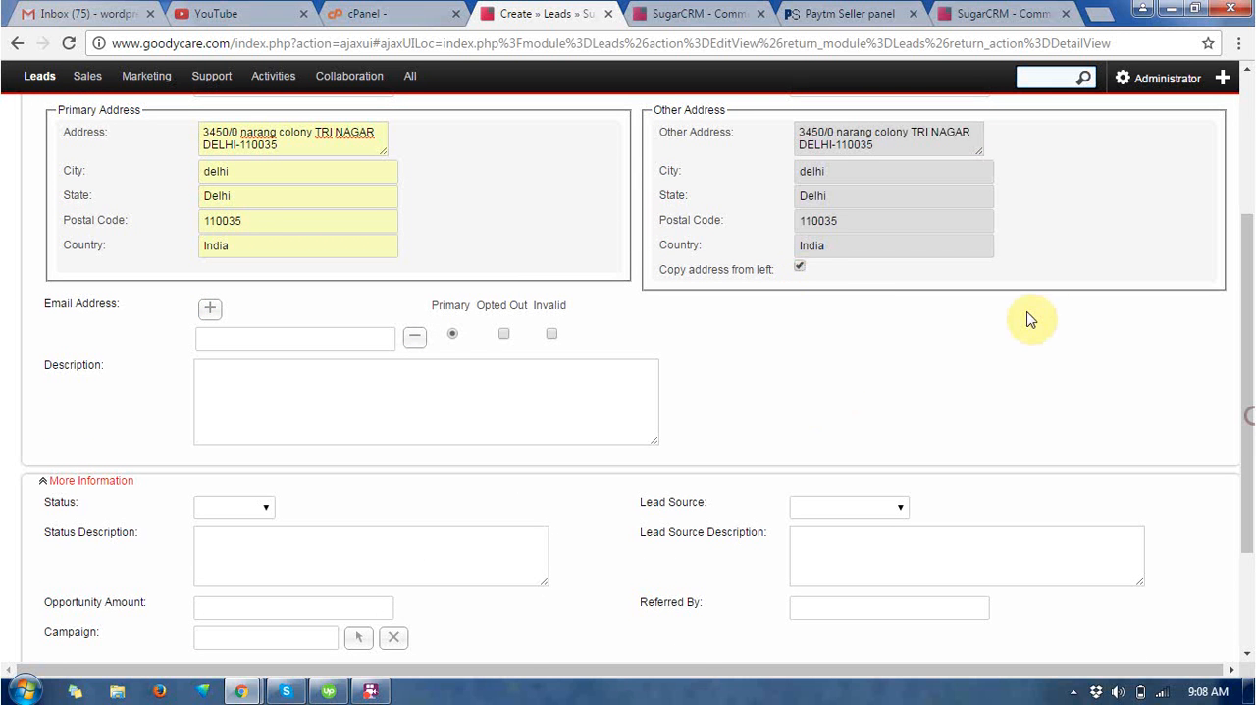
scroll(down, 3)
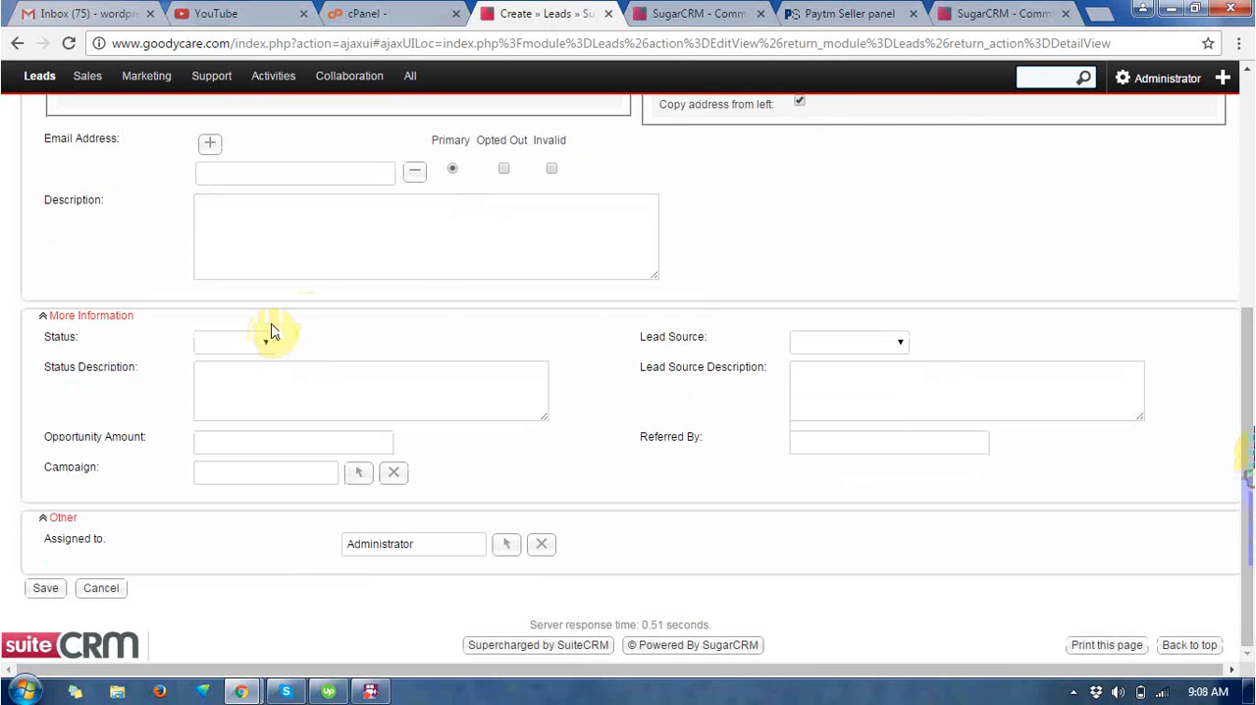
click(233, 341)
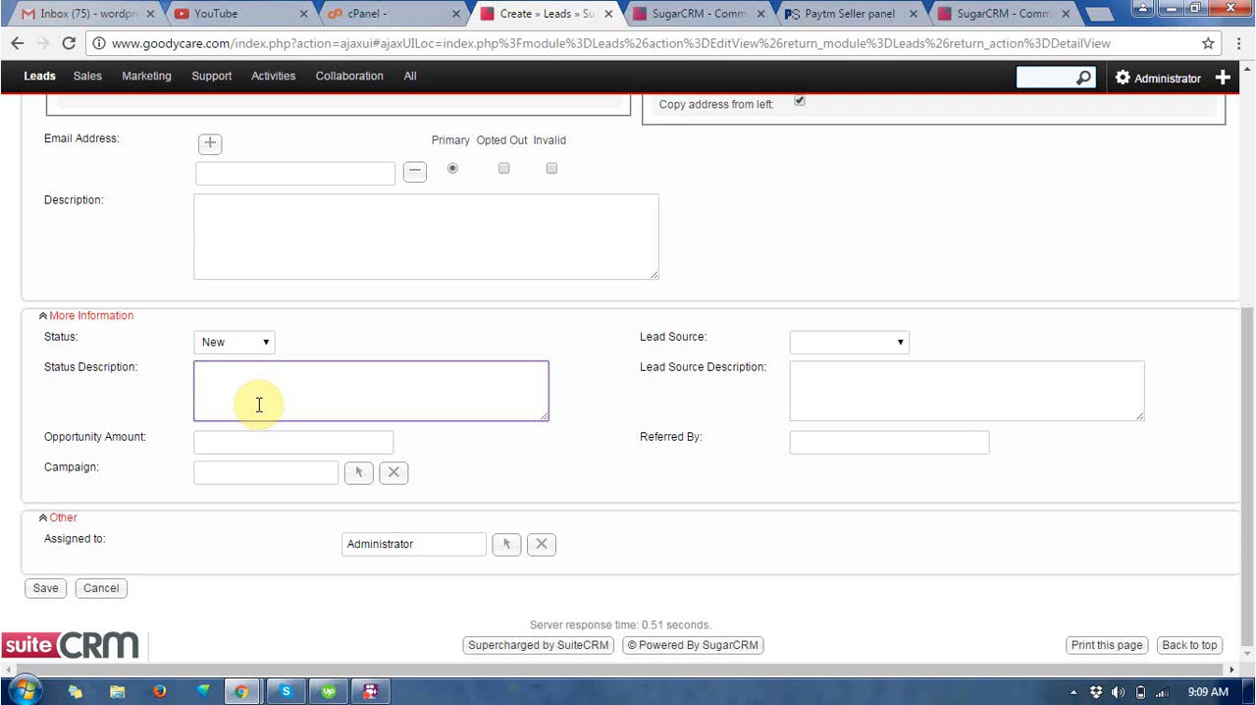
text(:)
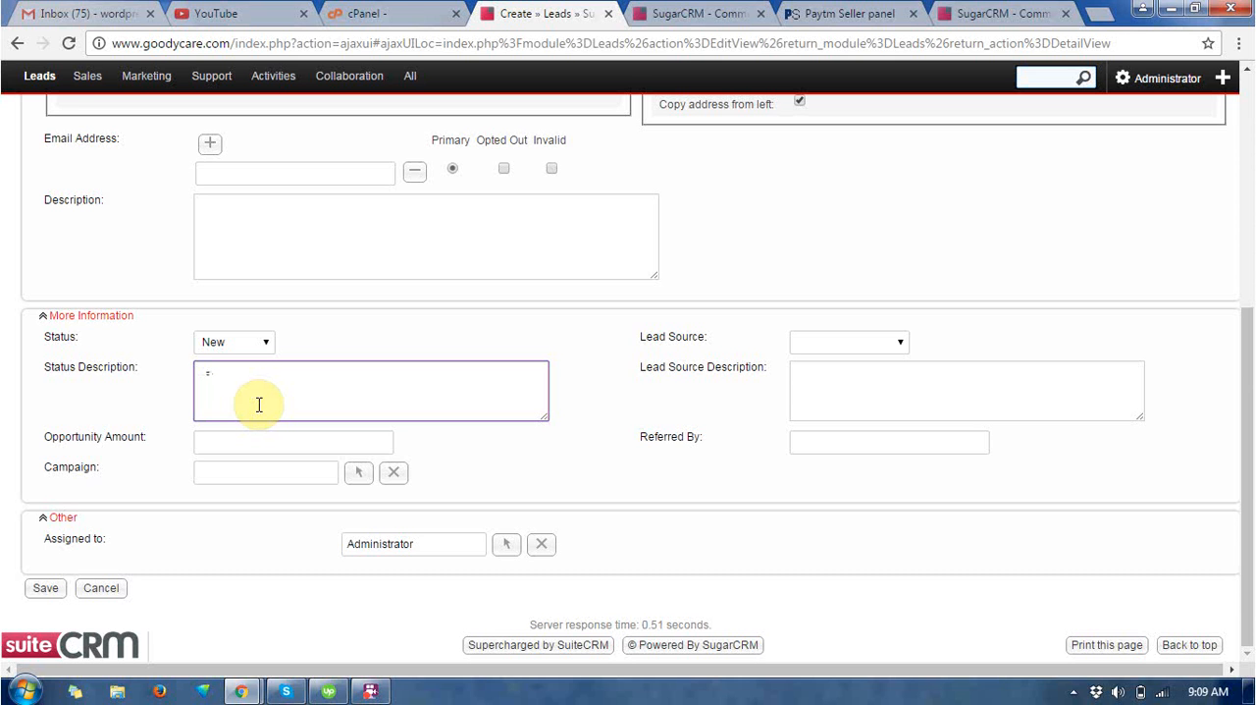
text(need a)
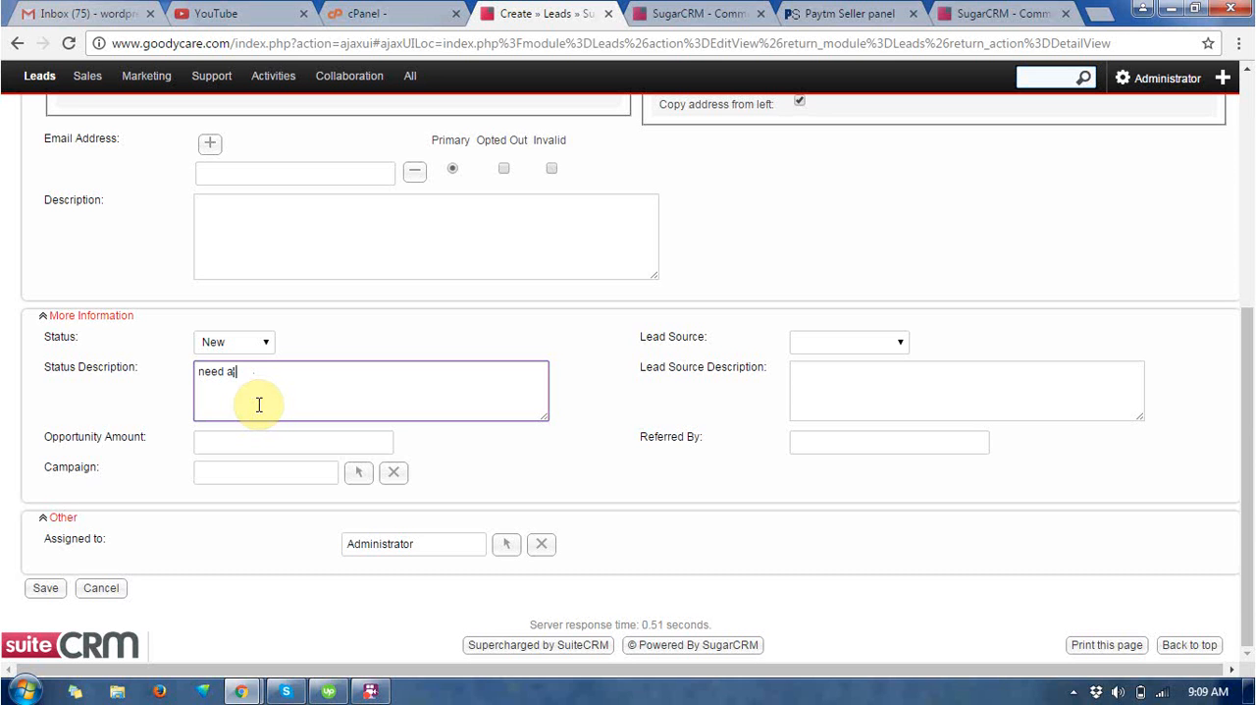
text(dentist)
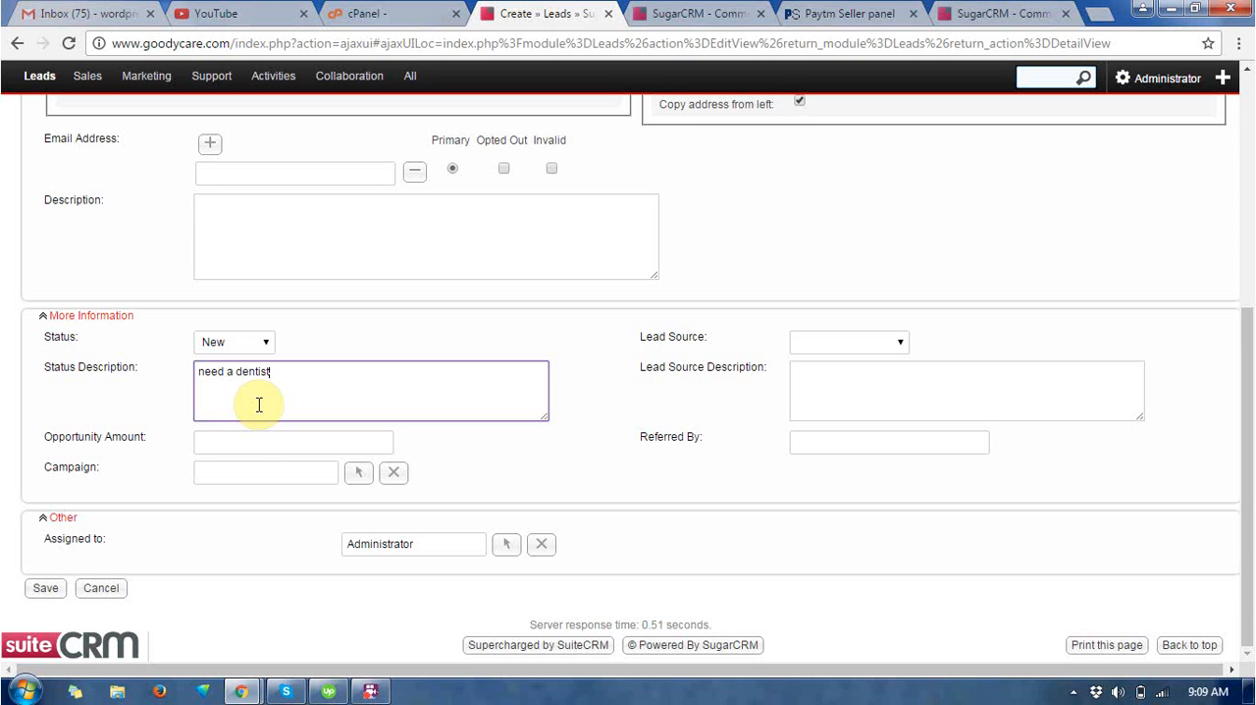
Enter opportunity amount 5000, set the lead source, and add referral 'mikky'.
click(293, 442)
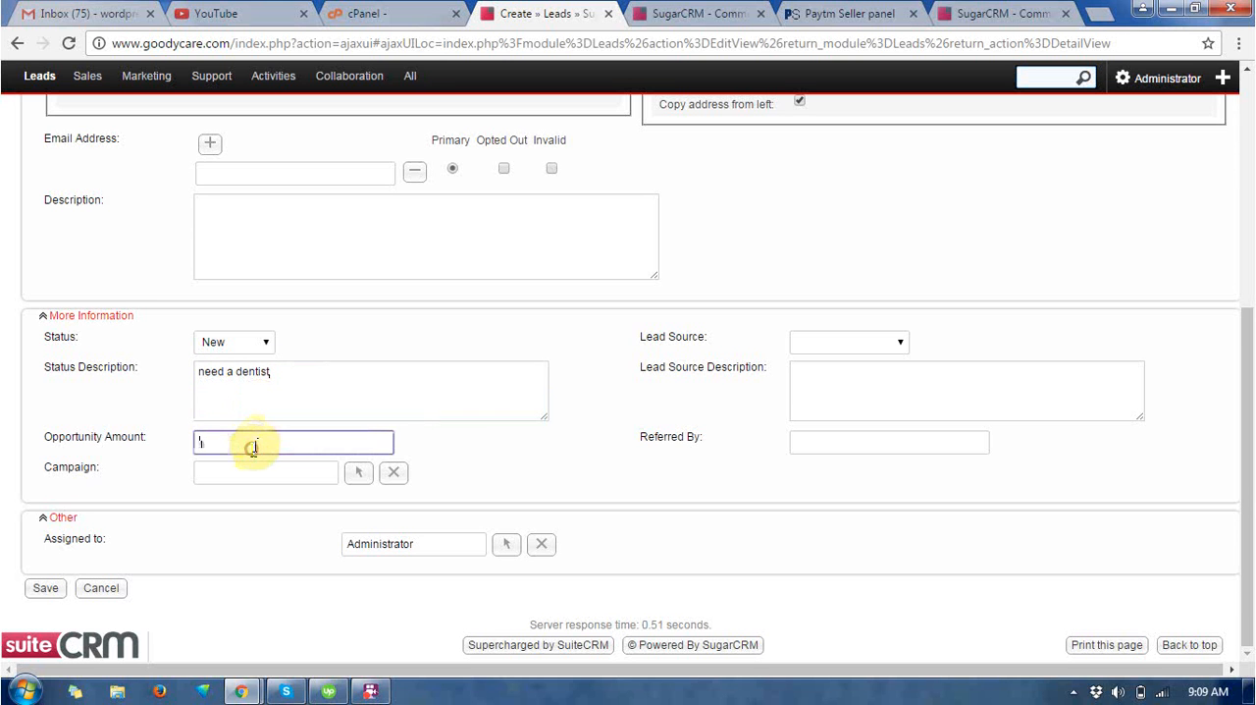
text(5)
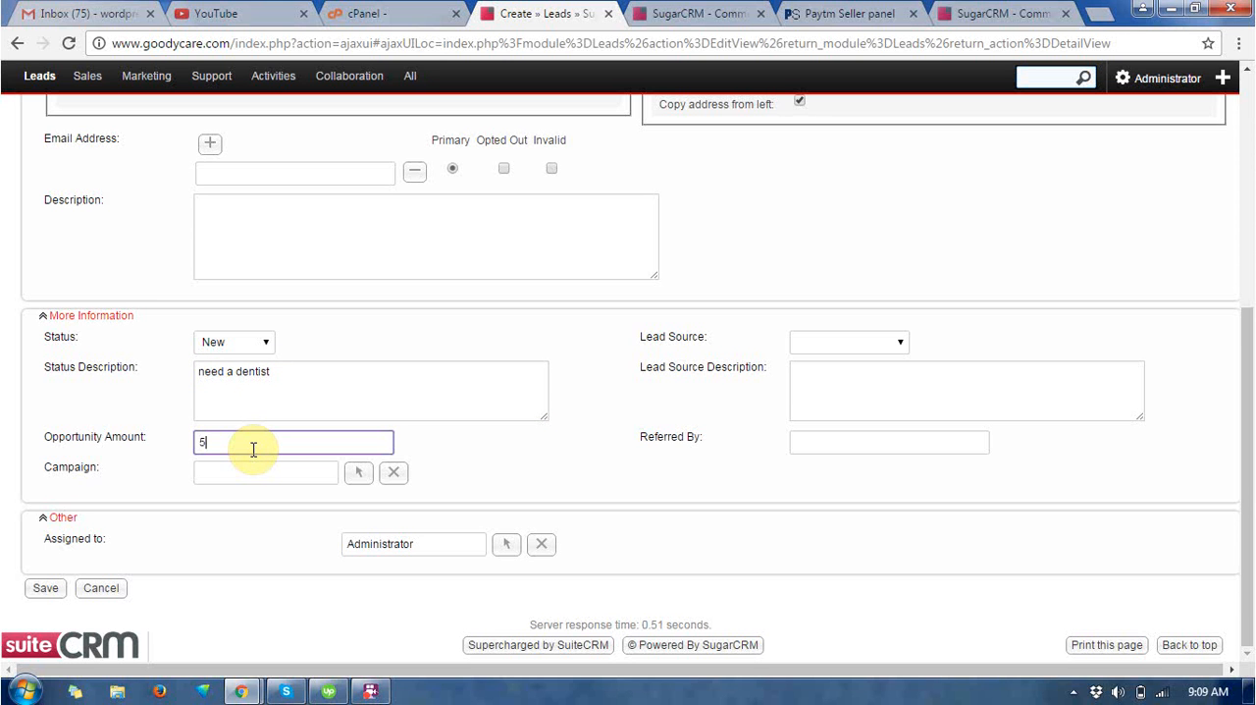
text(000)
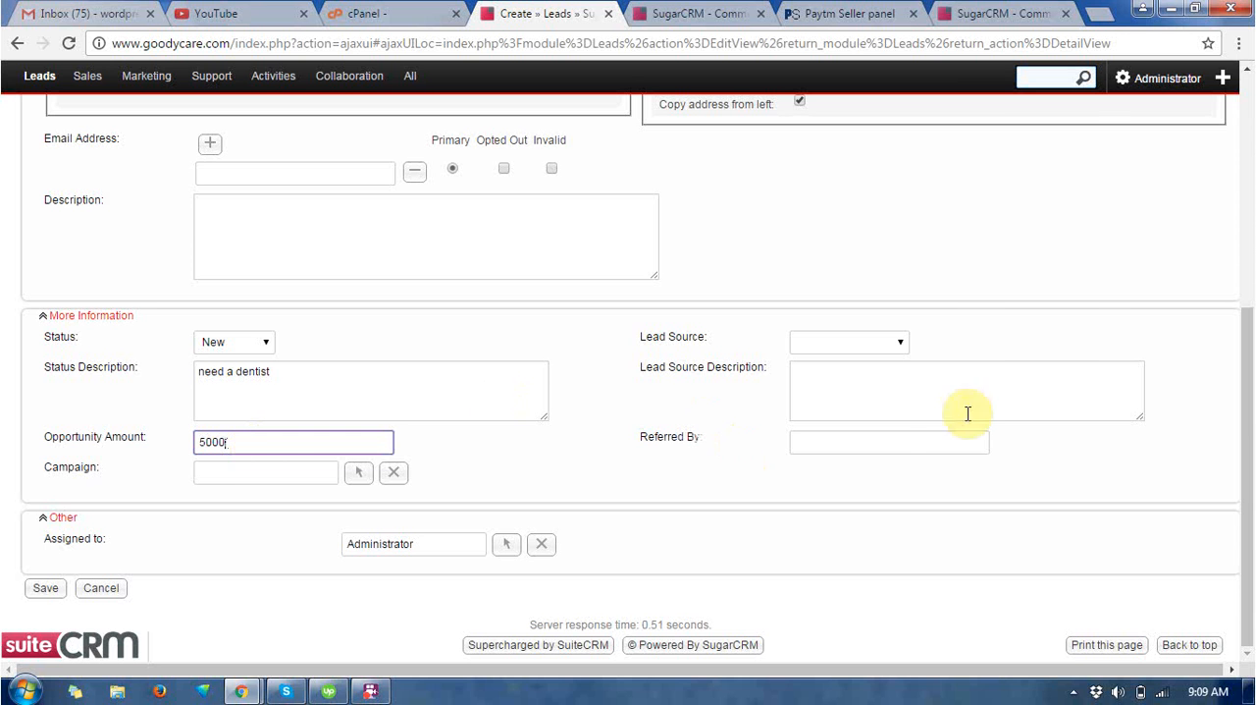
click(847, 342)
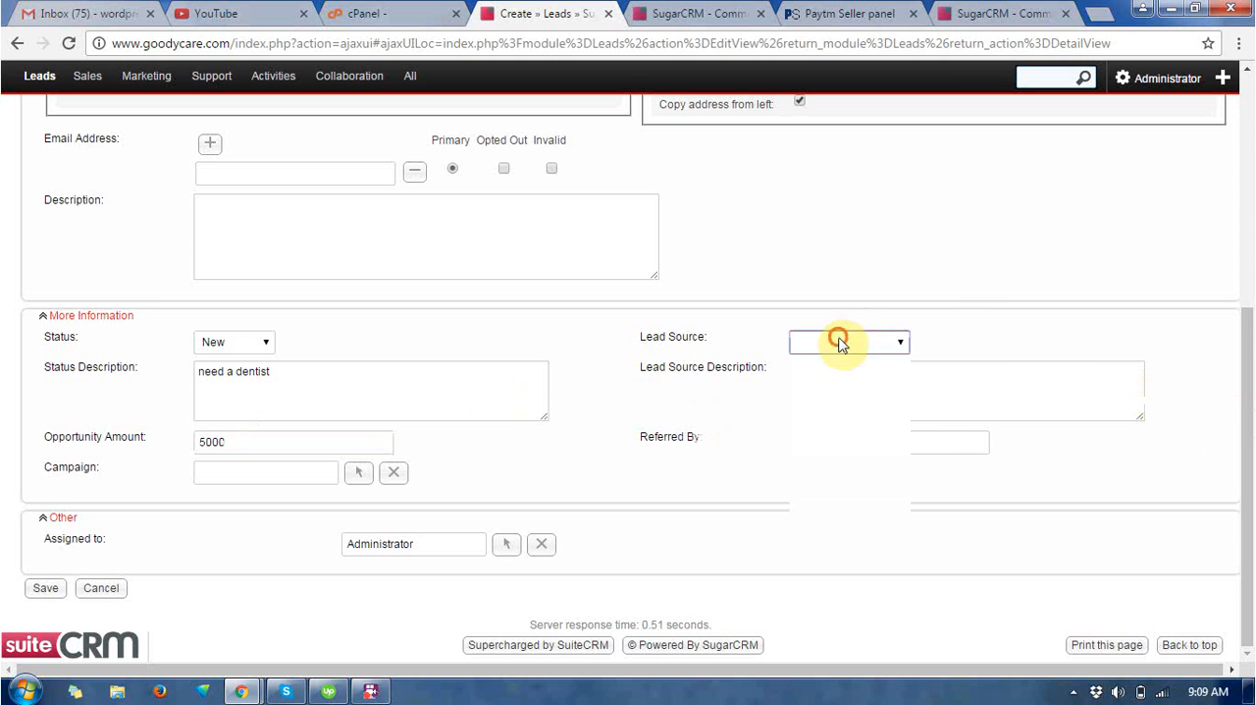
click(847, 342)
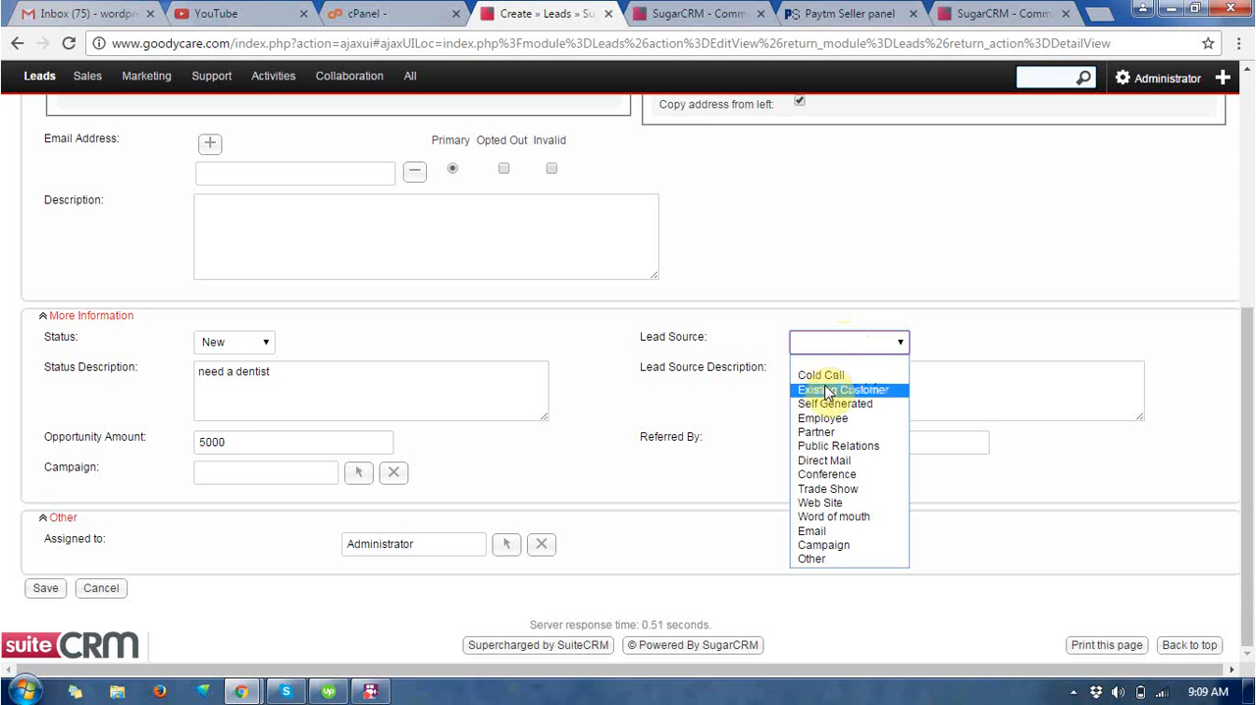
click(820, 374)
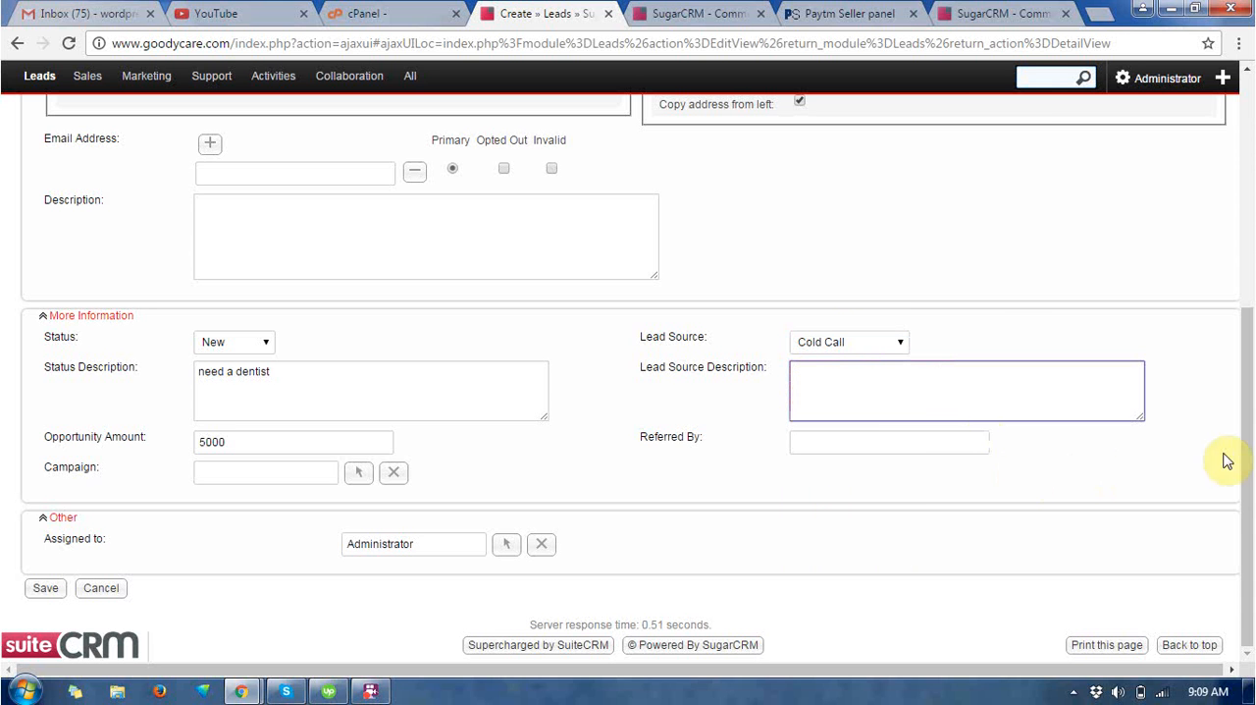
click(889, 442)
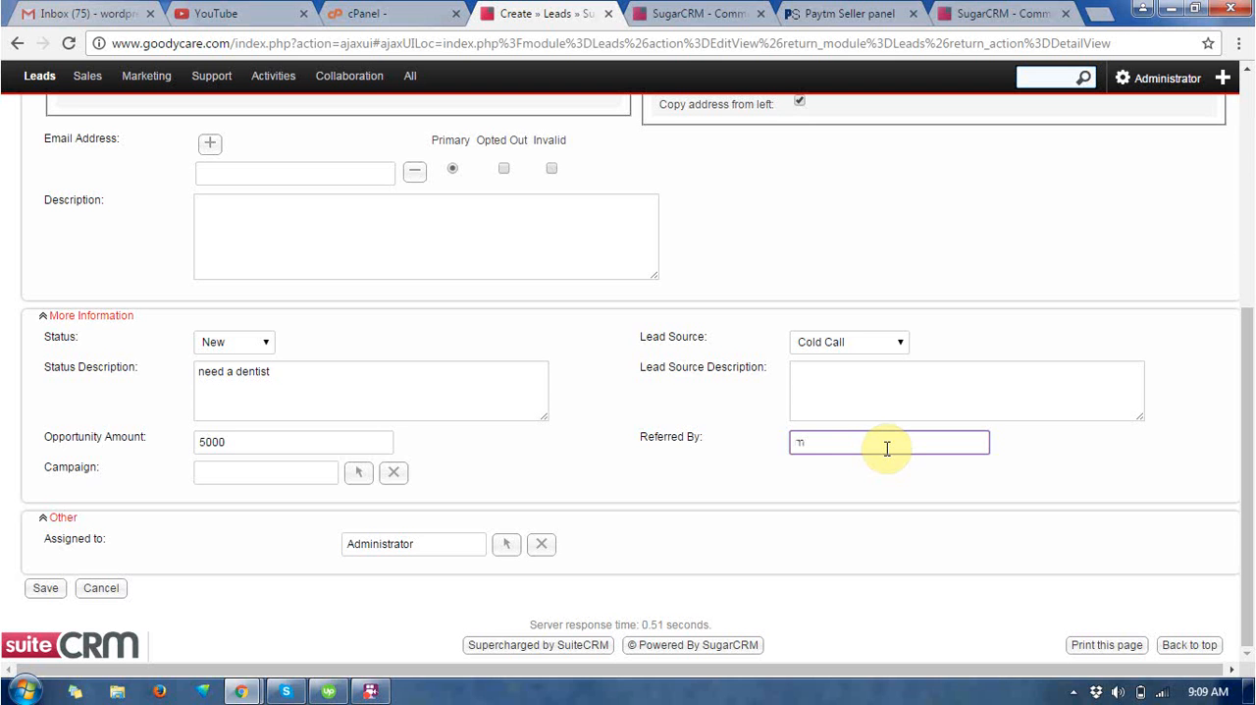
text(mikky)
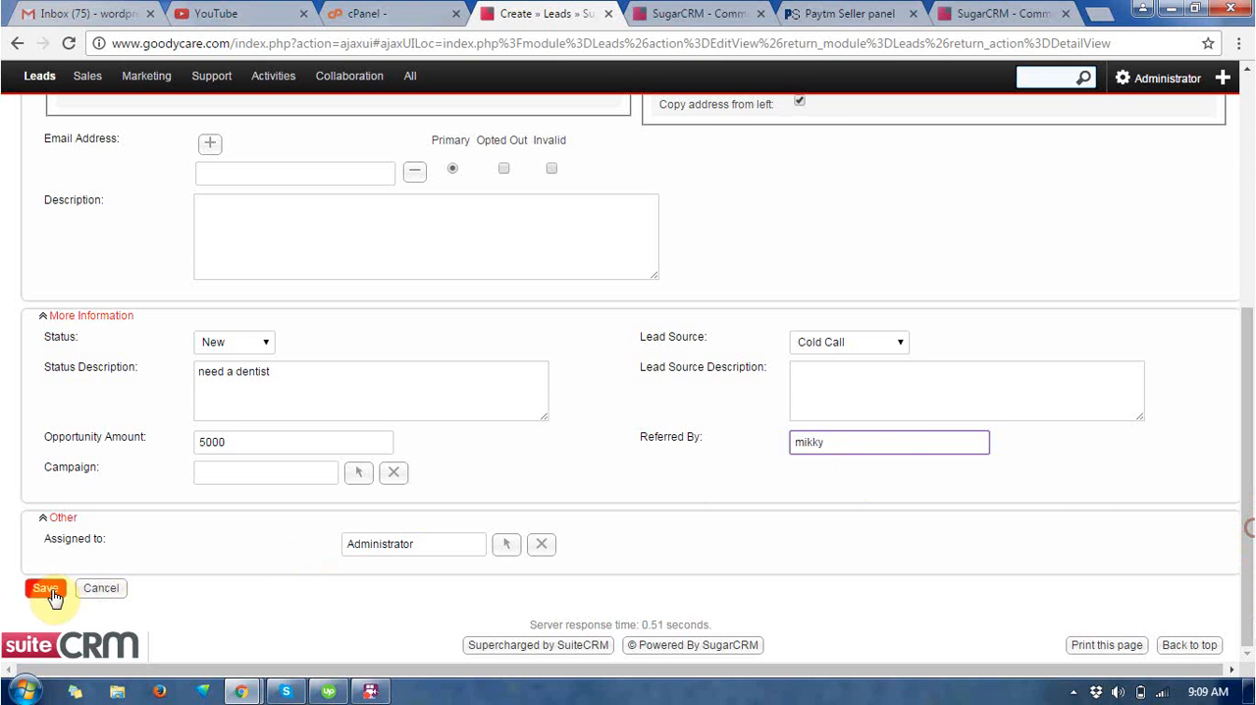
click(45, 588)
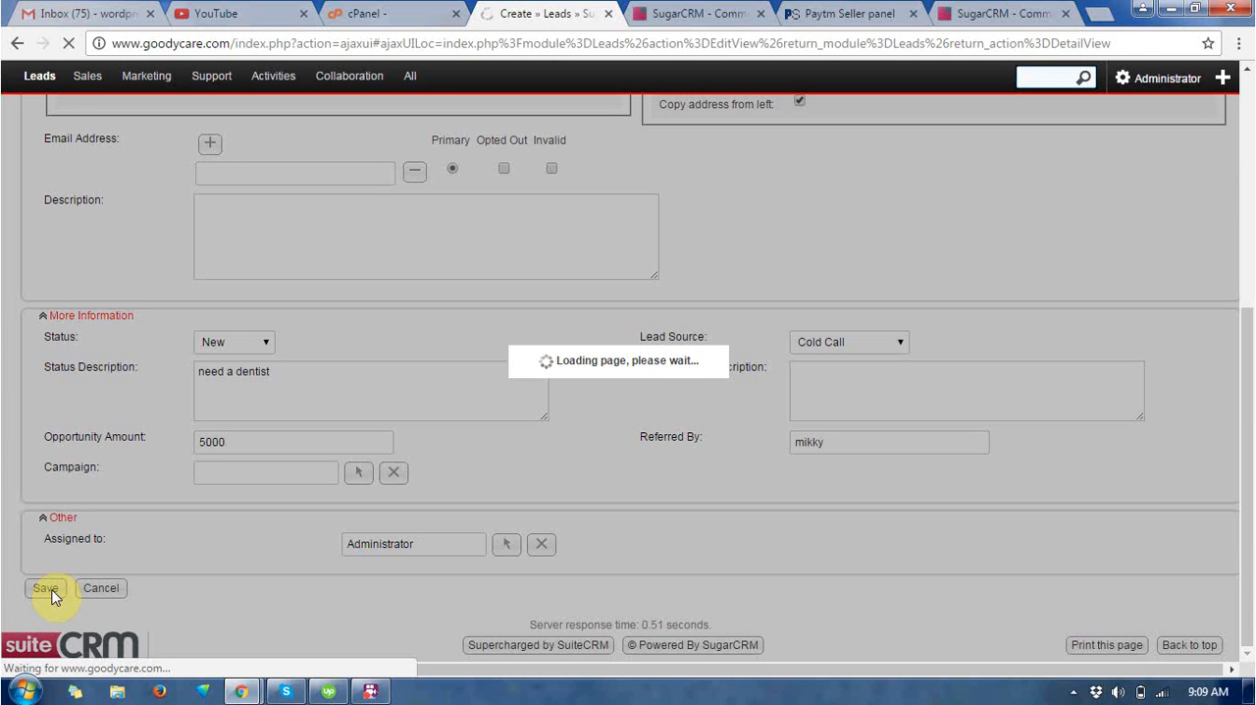
click(45, 587)
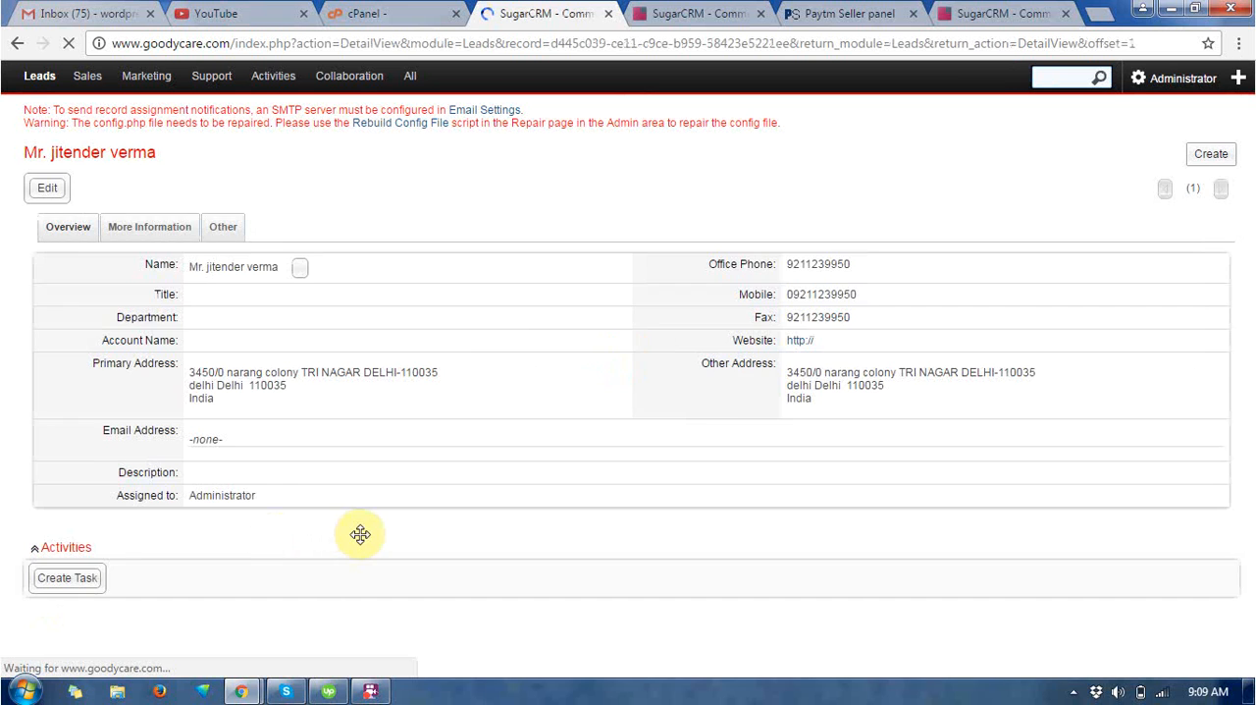
scroll(down, 3)
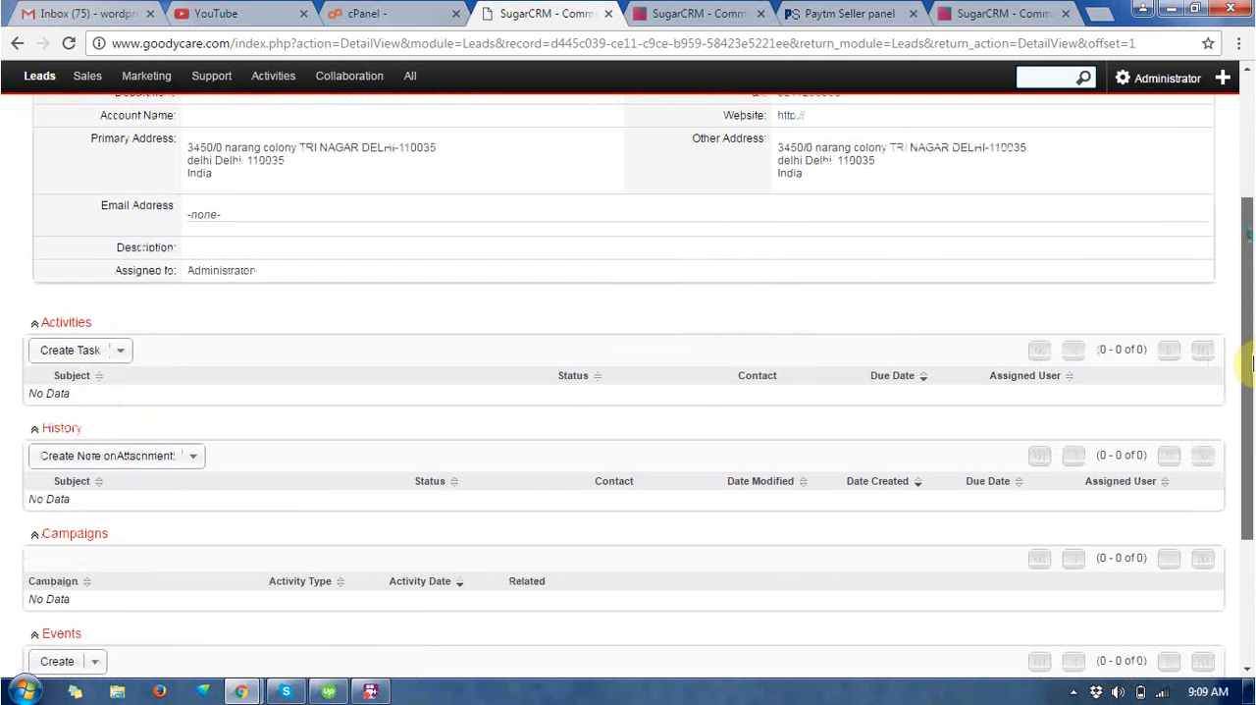
scroll(down, 3)
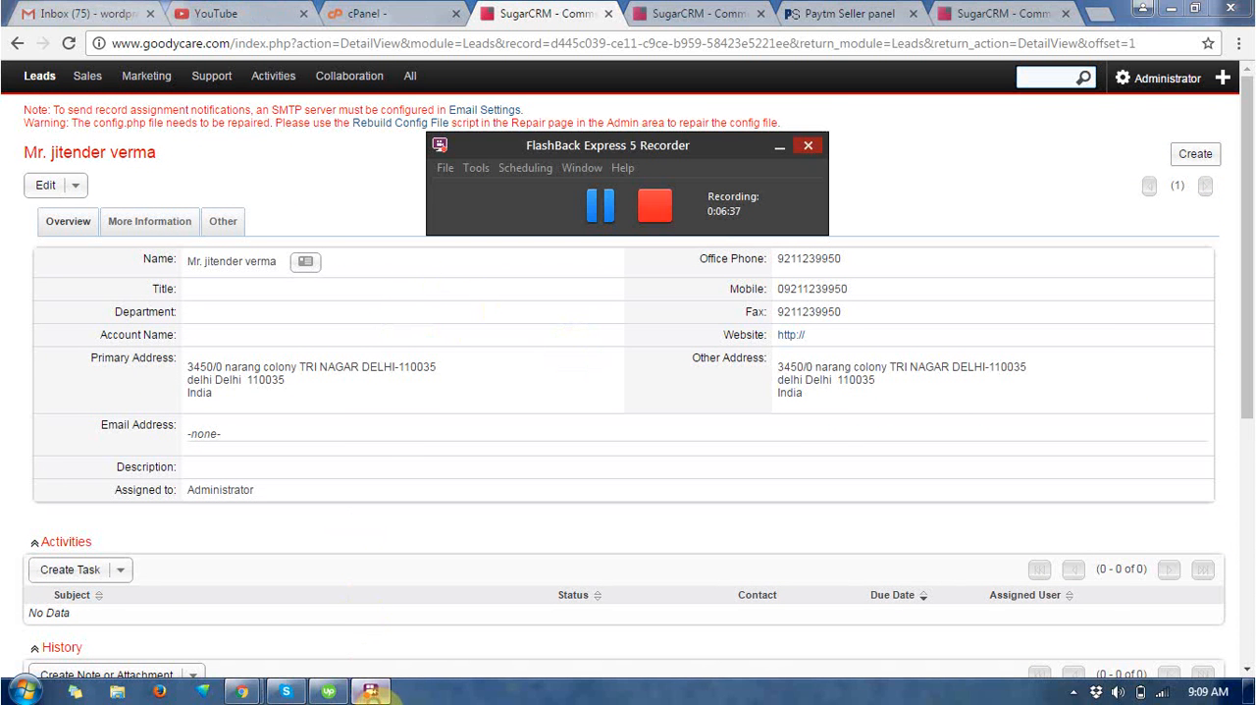
scroll(down, 3)
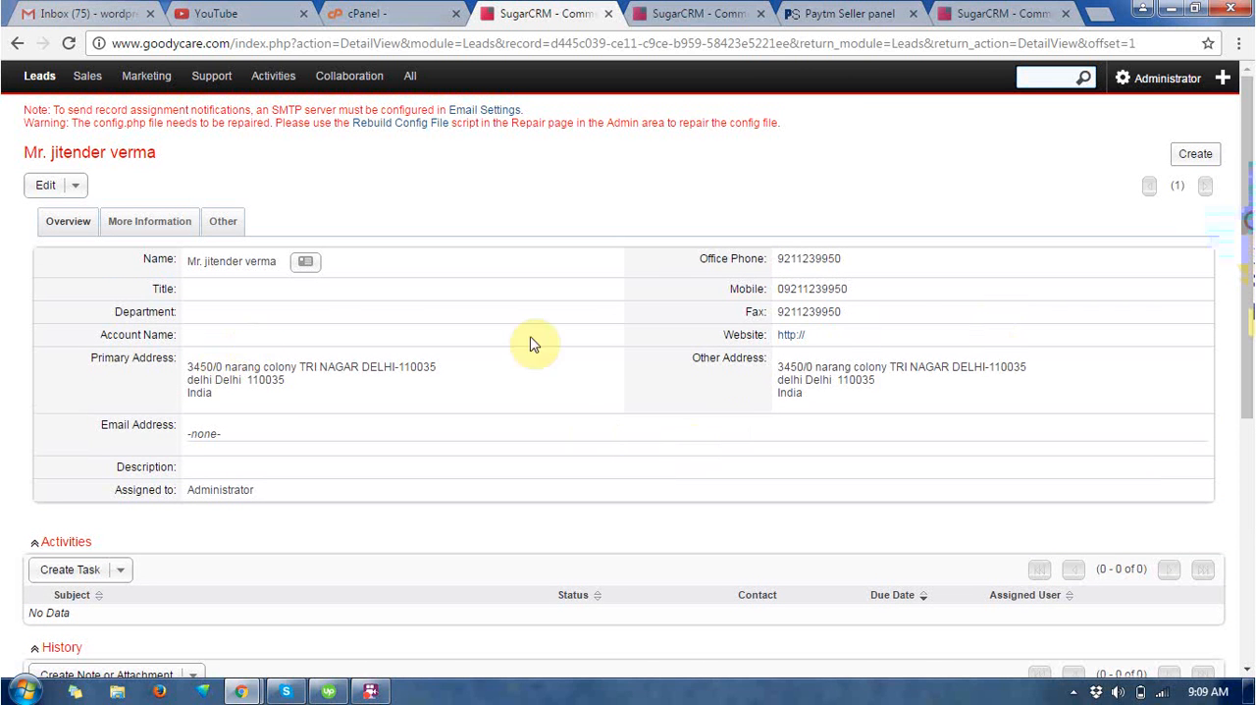
mouse_move(550, 434)
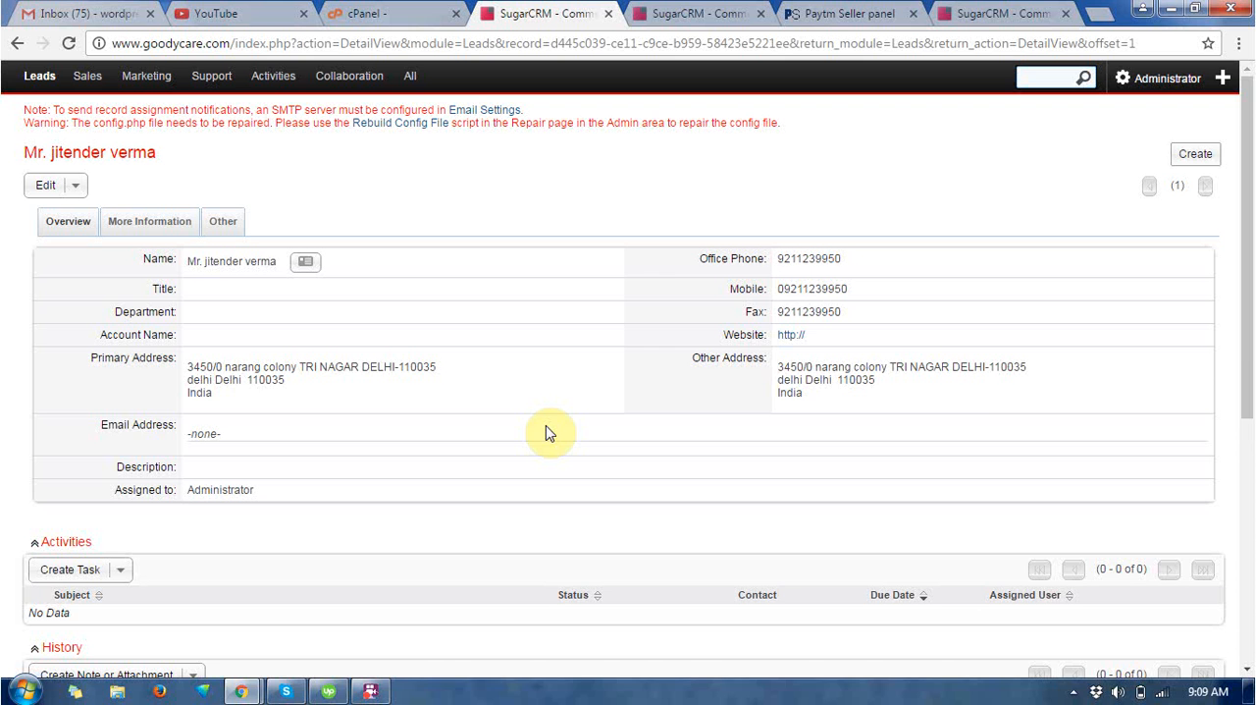
mouse_move(947, 153)
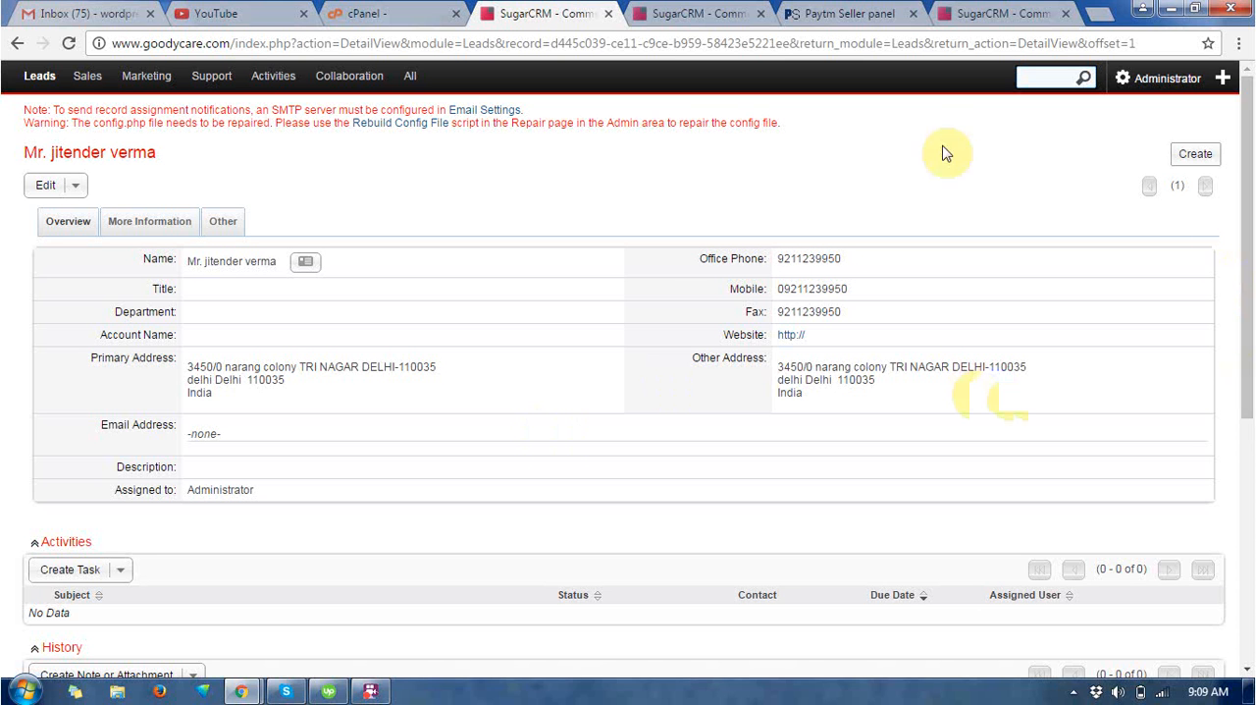
Browse the Marketing and Sales menus and open Sales > Leads.
click(145, 75)
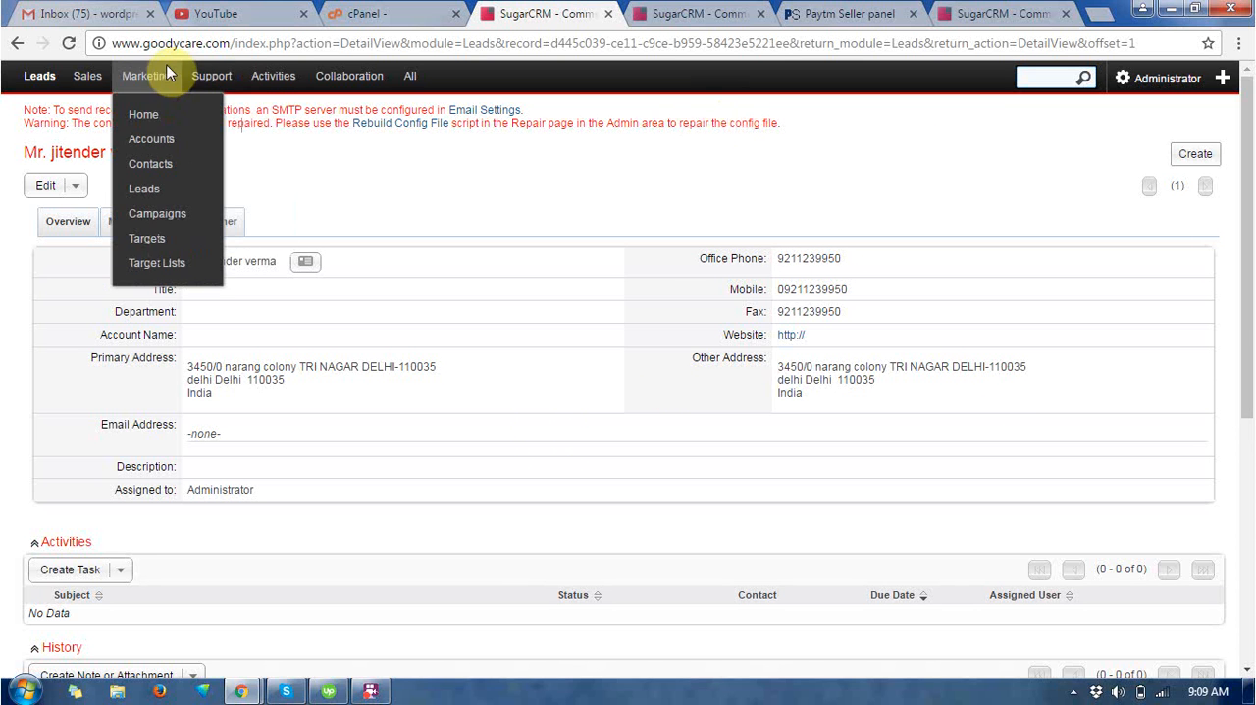
click(88, 76)
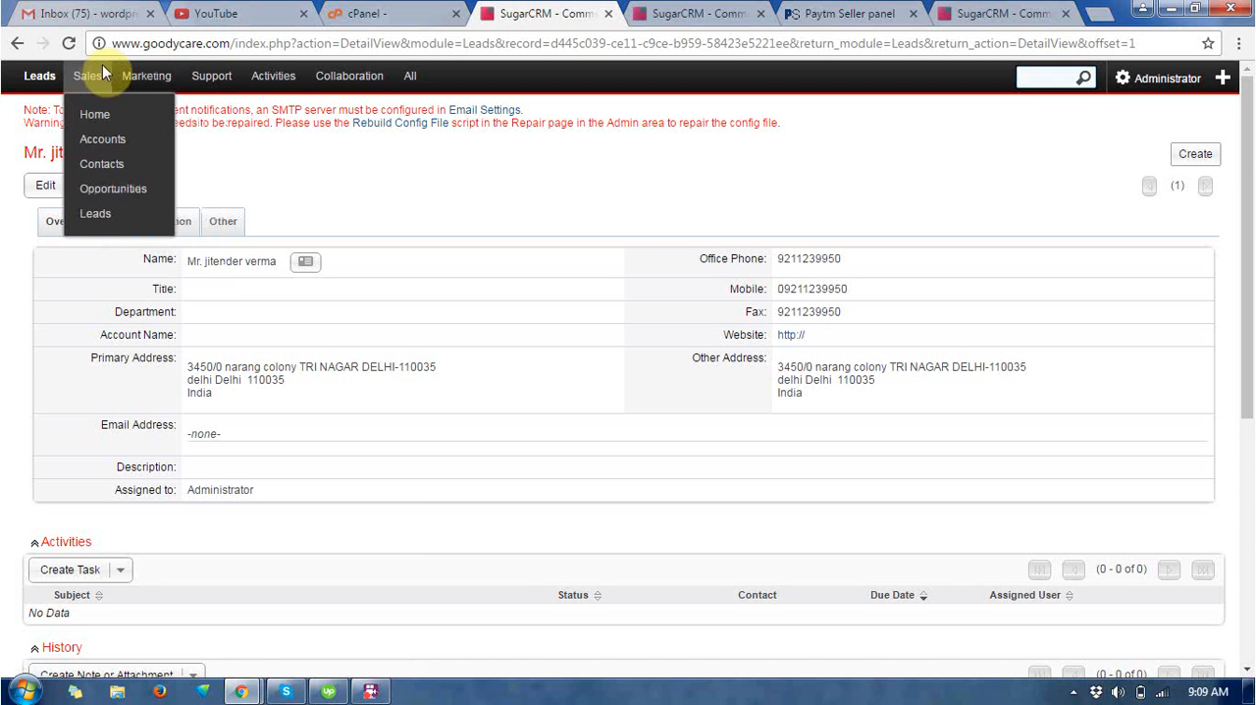
click(95, 214)
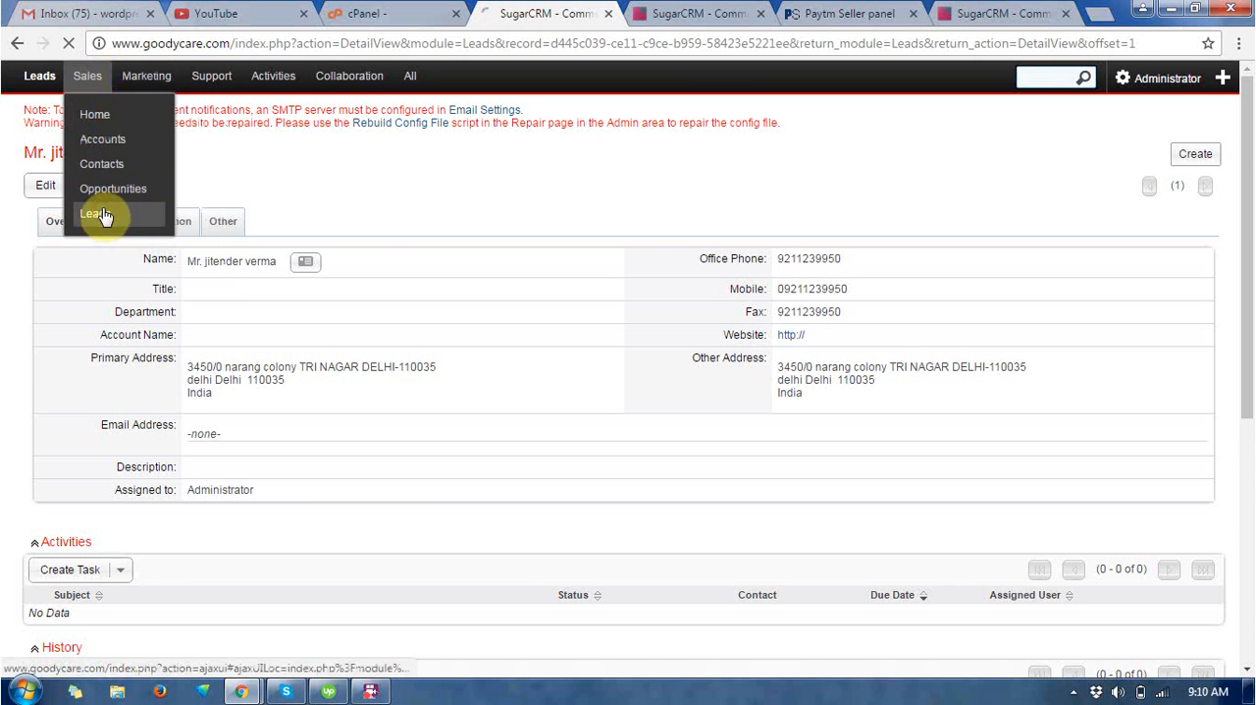
click(93, 214)
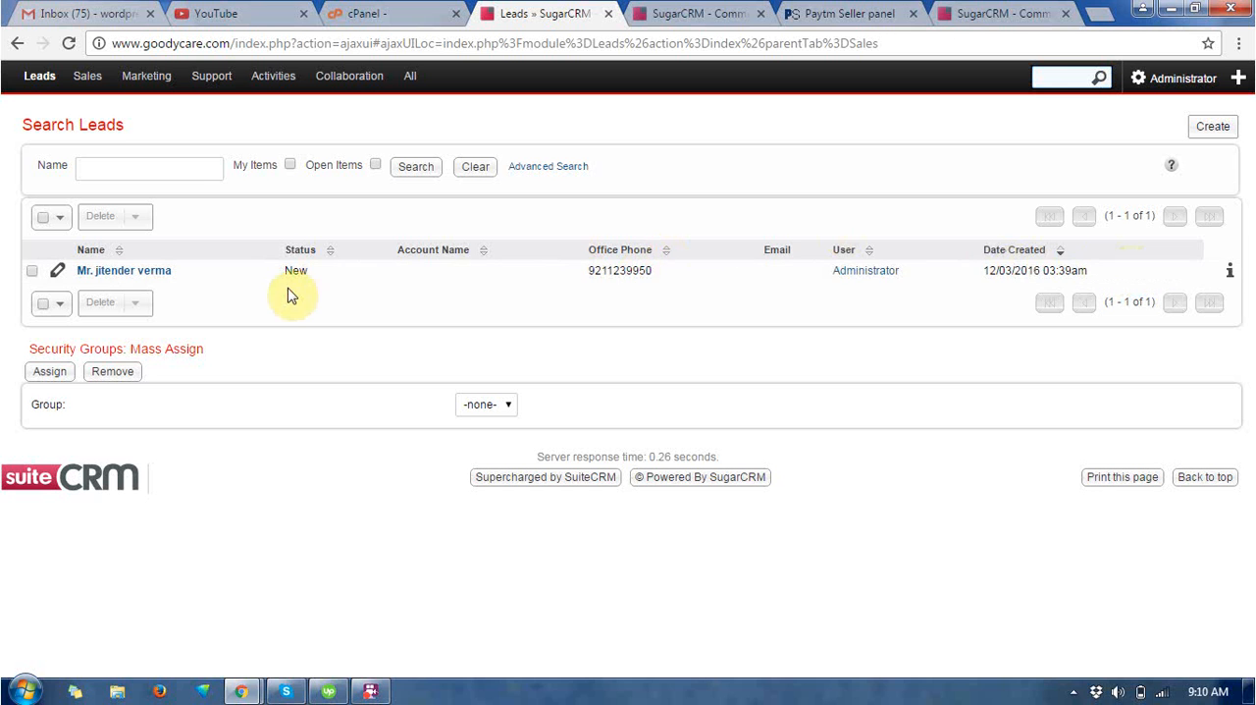
mouse_move(34, 275)
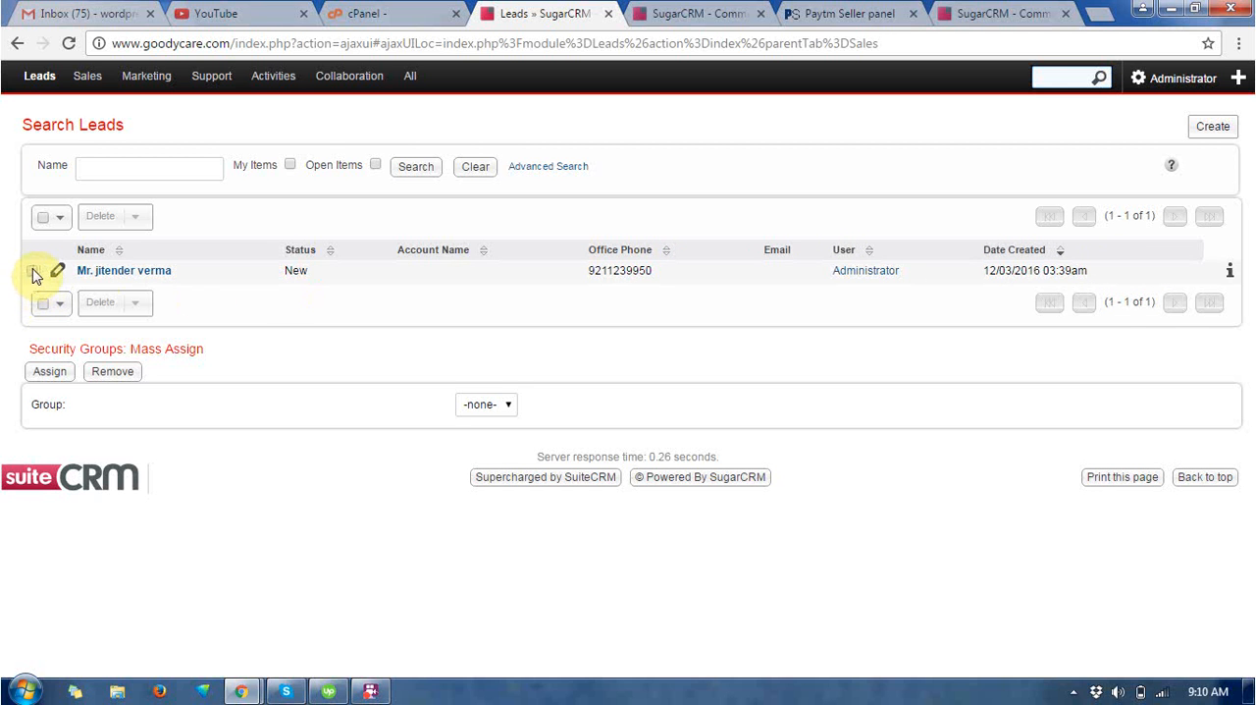
click(33, 270)
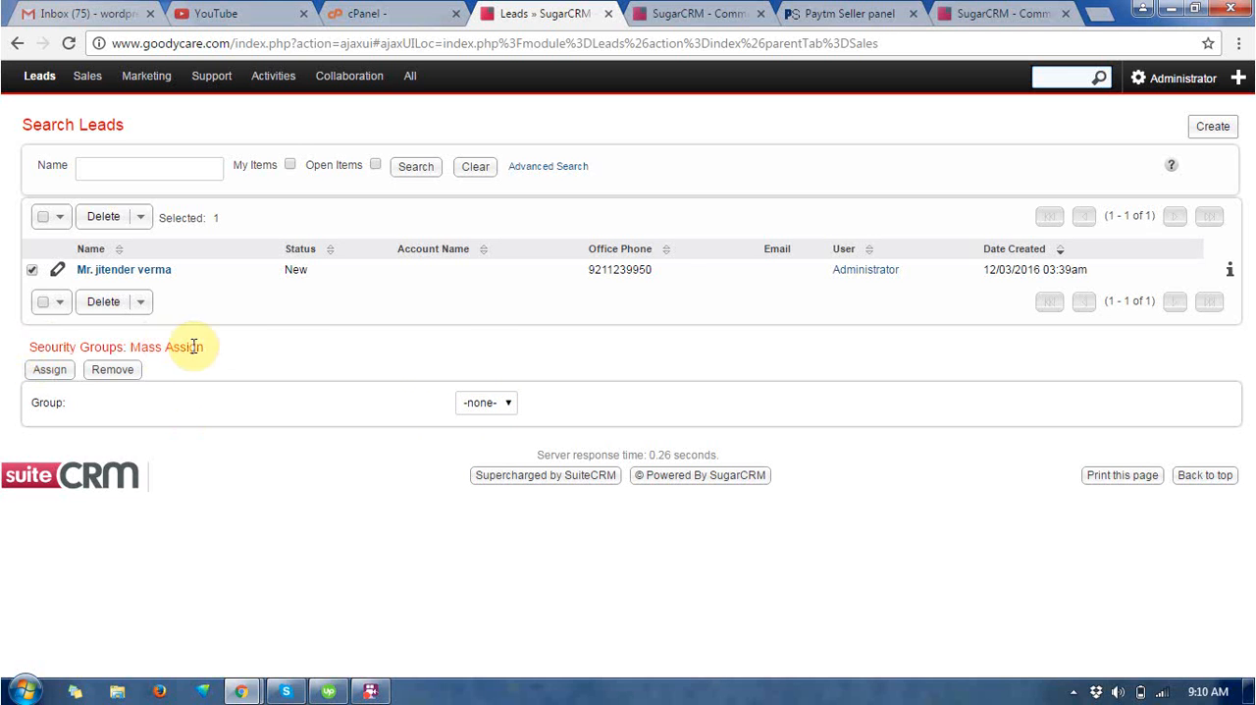
mouse_move(341, 383)
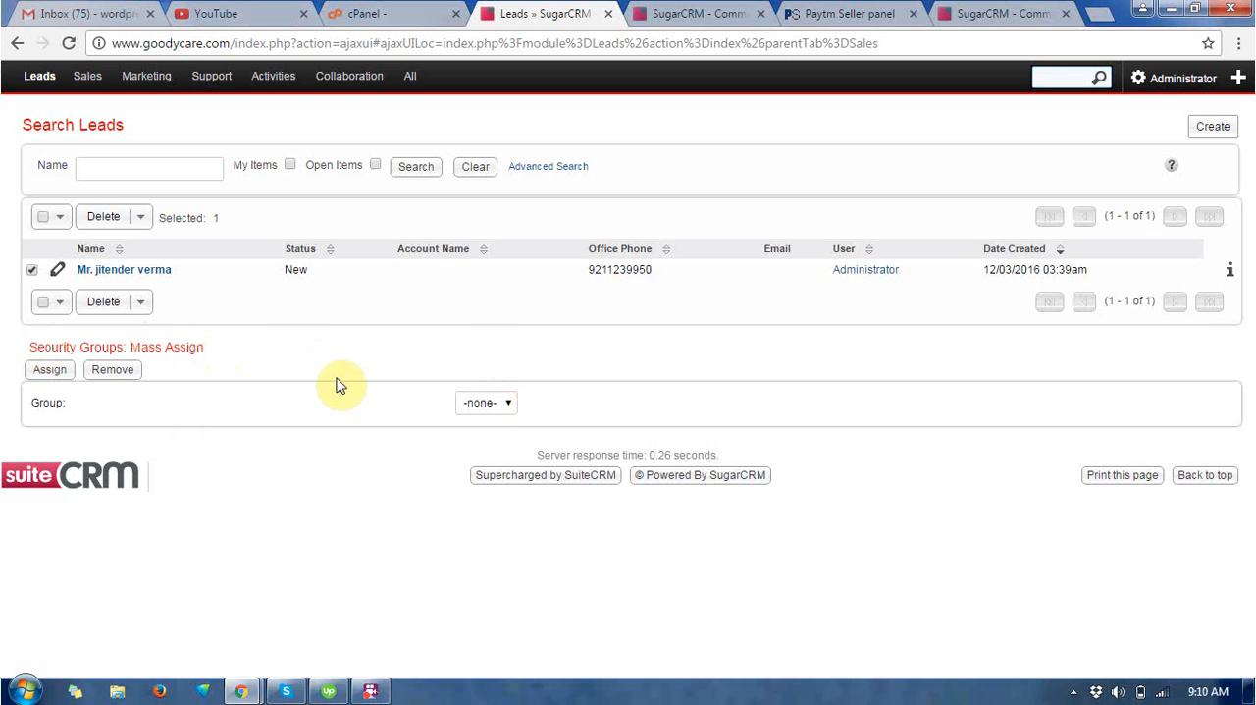
click(211, 76)
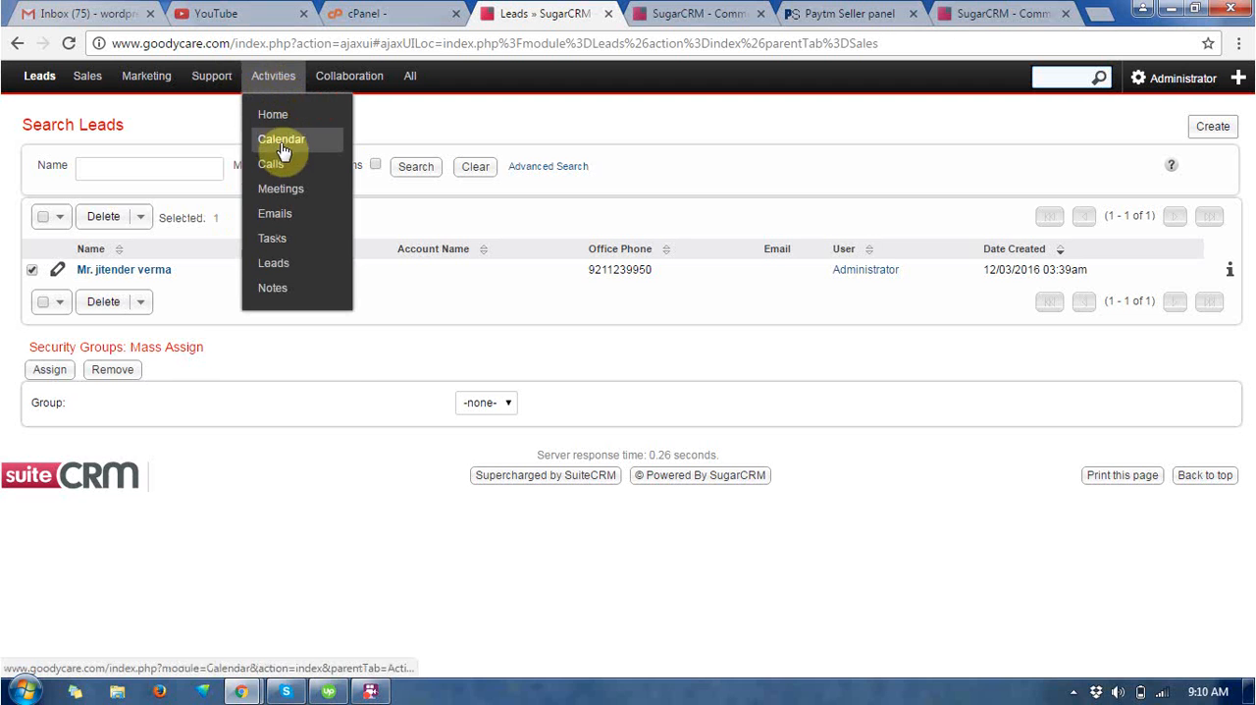
mouse_move(291, 263)
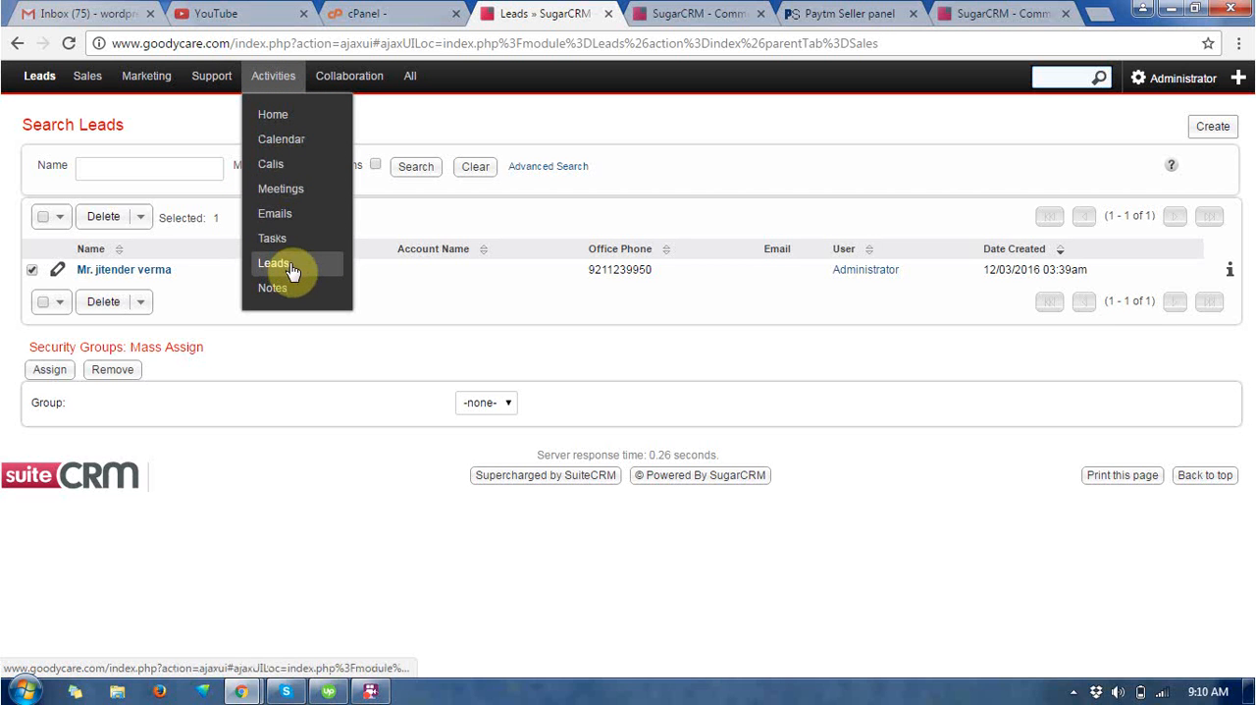
click(274, 262)
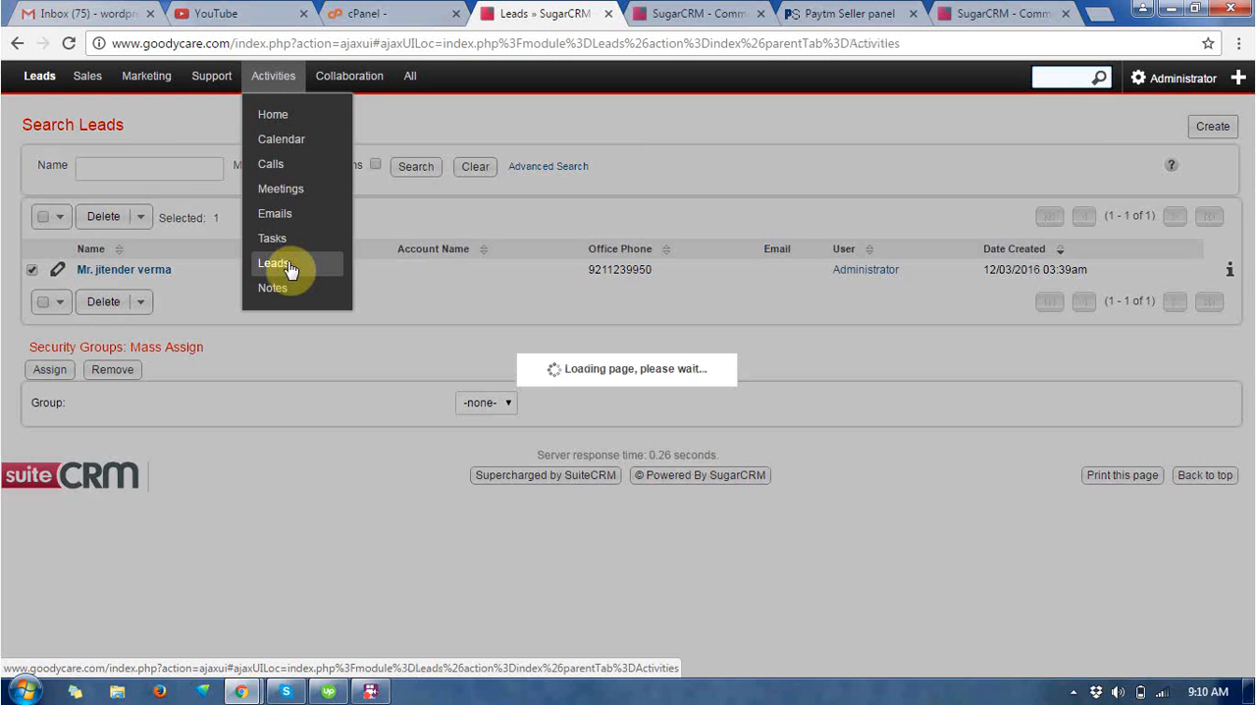
click(276, 262)
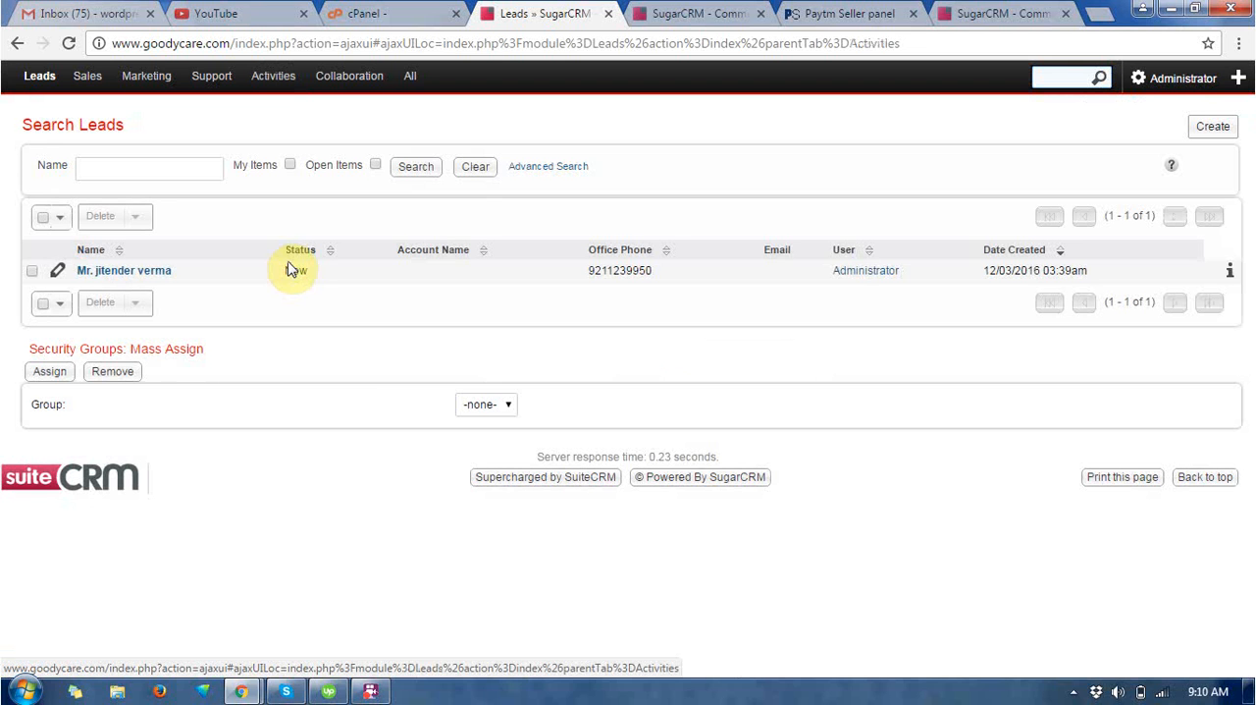
click(350, 76)
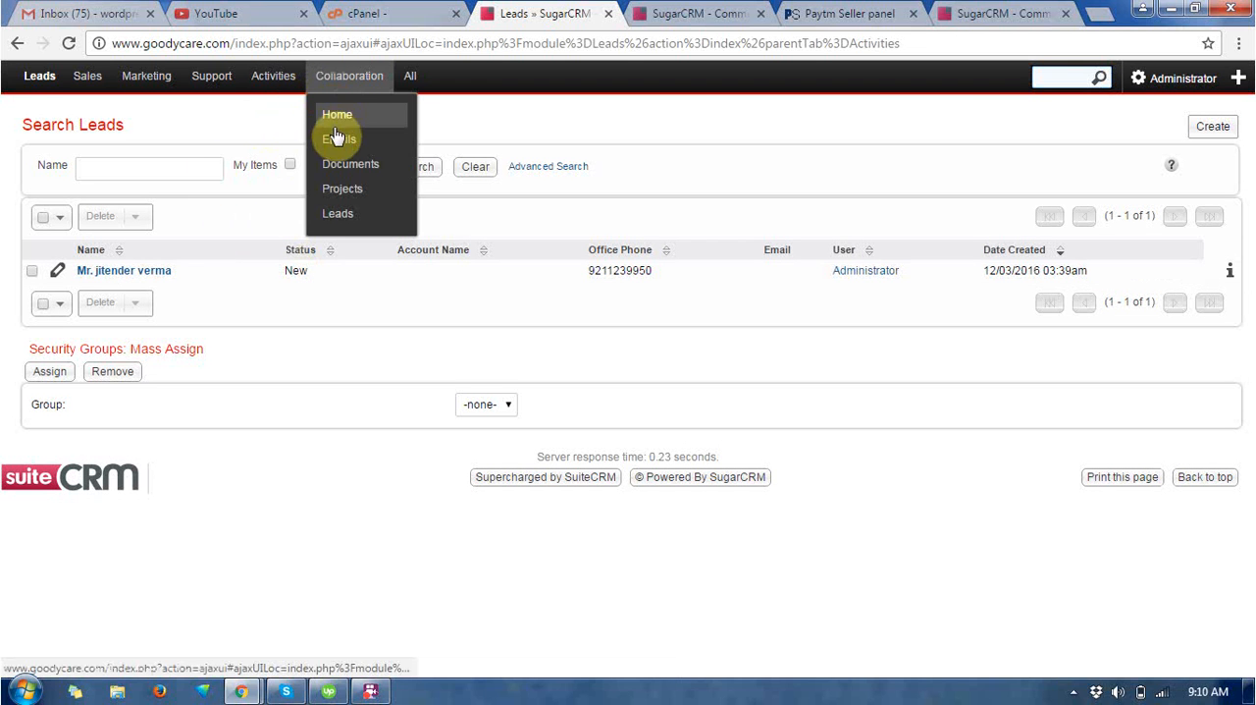
mouse_move(361, 189)
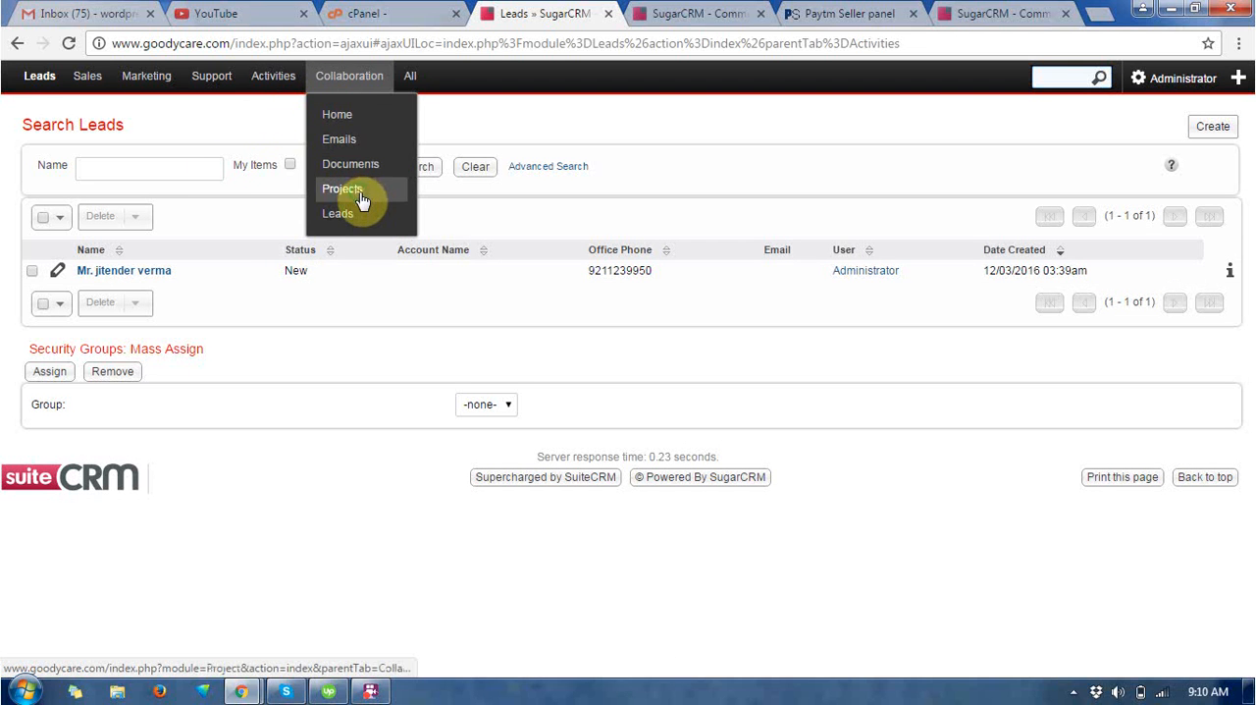
click(343, 188)
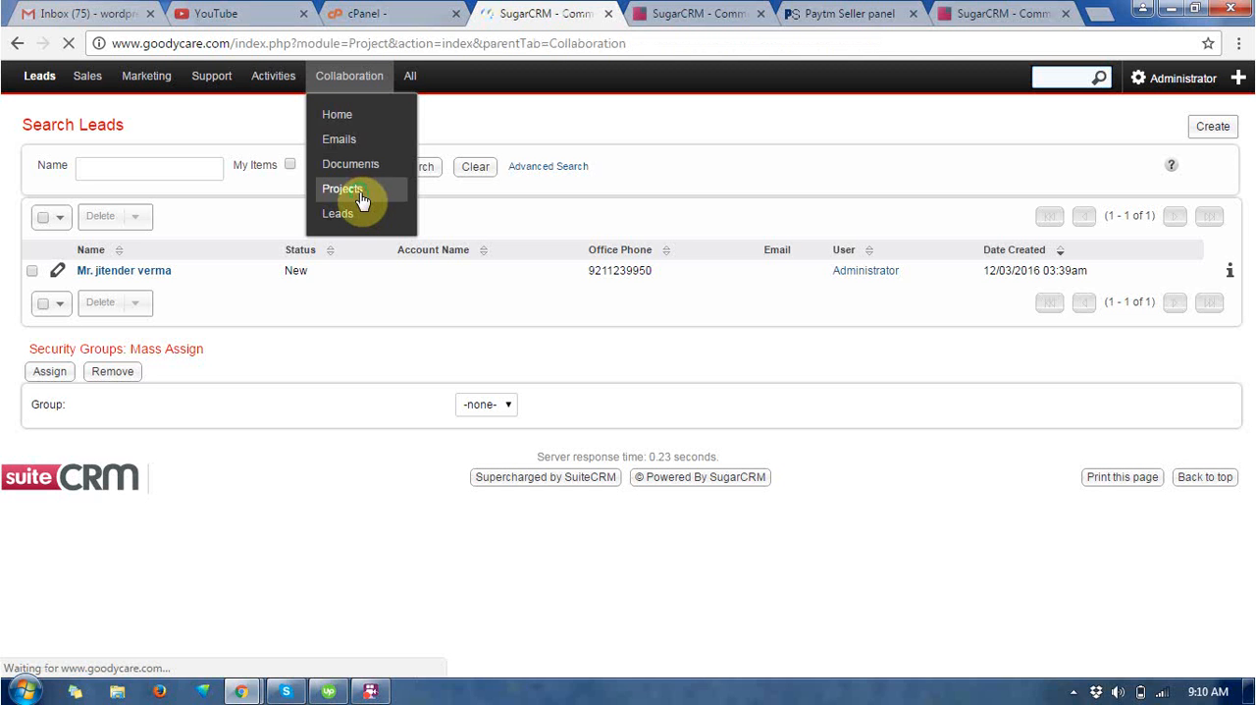
Let the empty Search Projects page load and show the project actions menu.
click(343, 188)
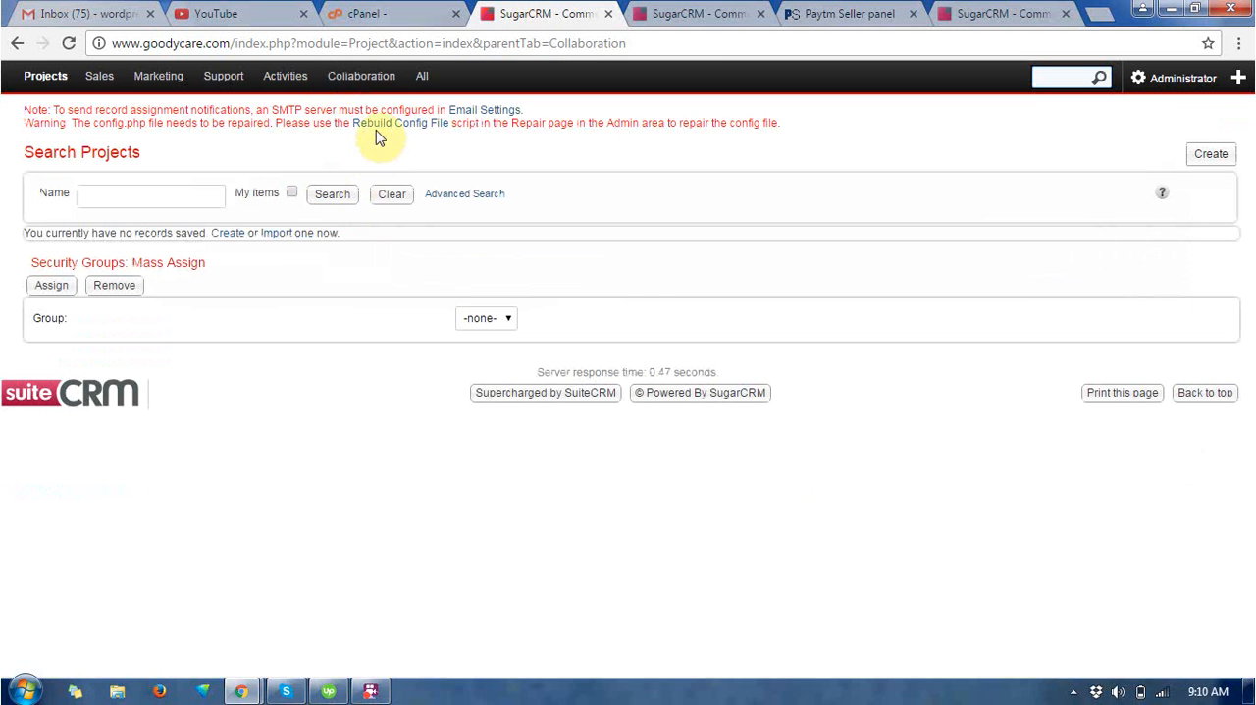
click(361, 76)
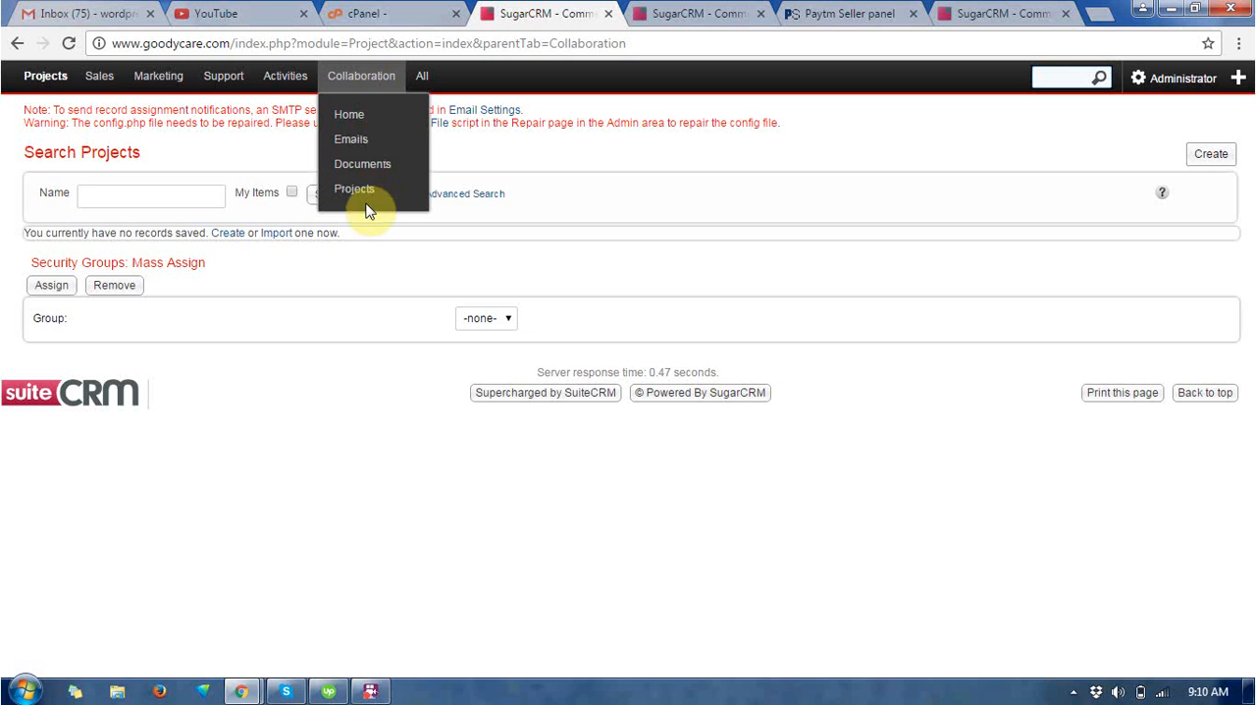
click(354, 188)
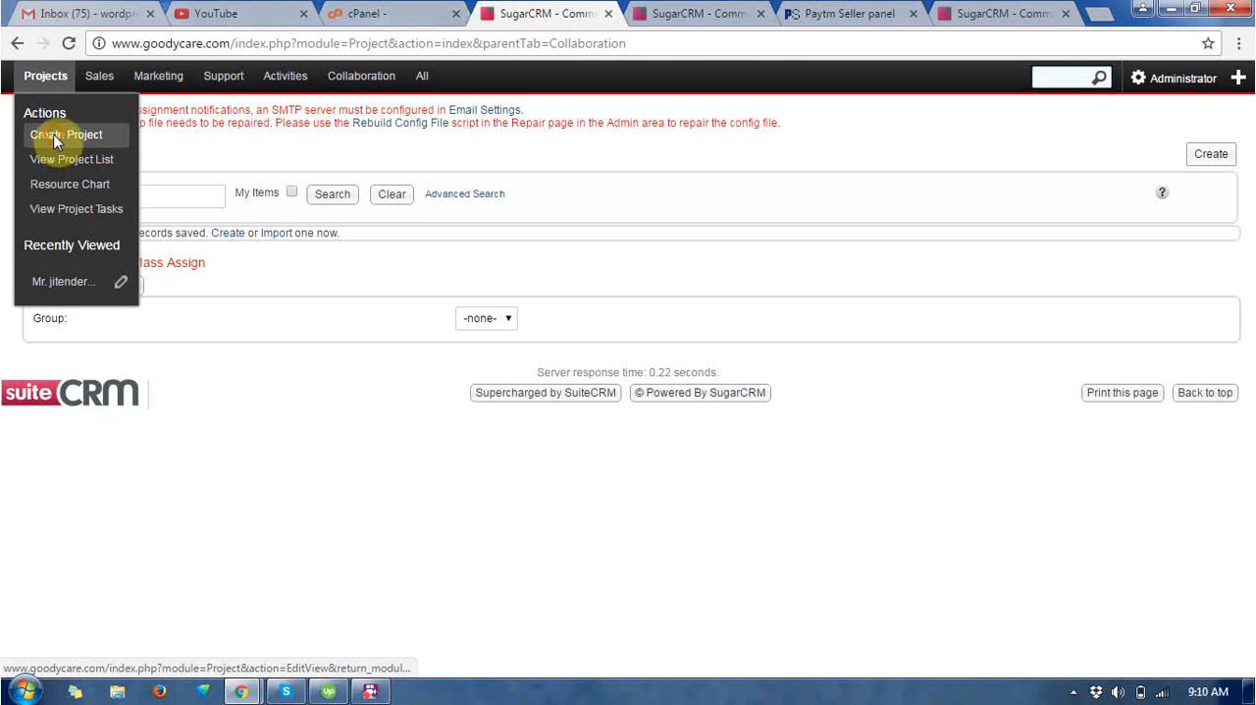
Start a new project named 'dentist' with status In Review.
click(65, 134)
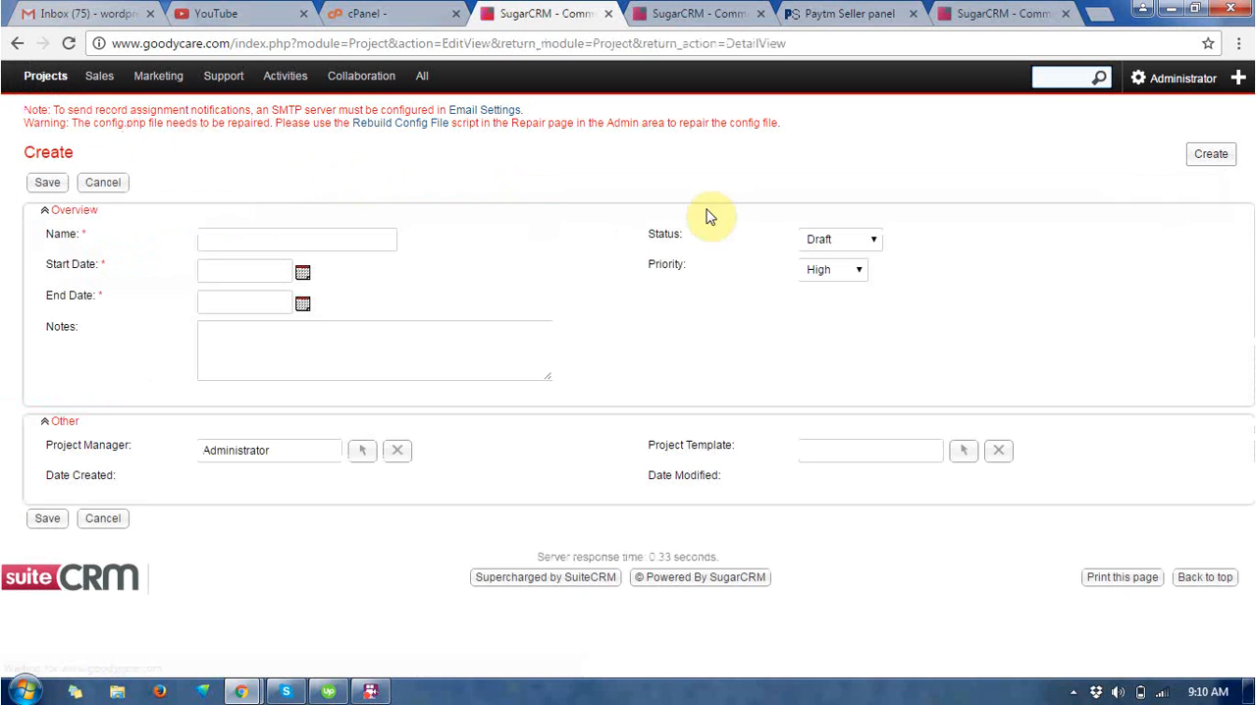
mouse_move(299, 264)
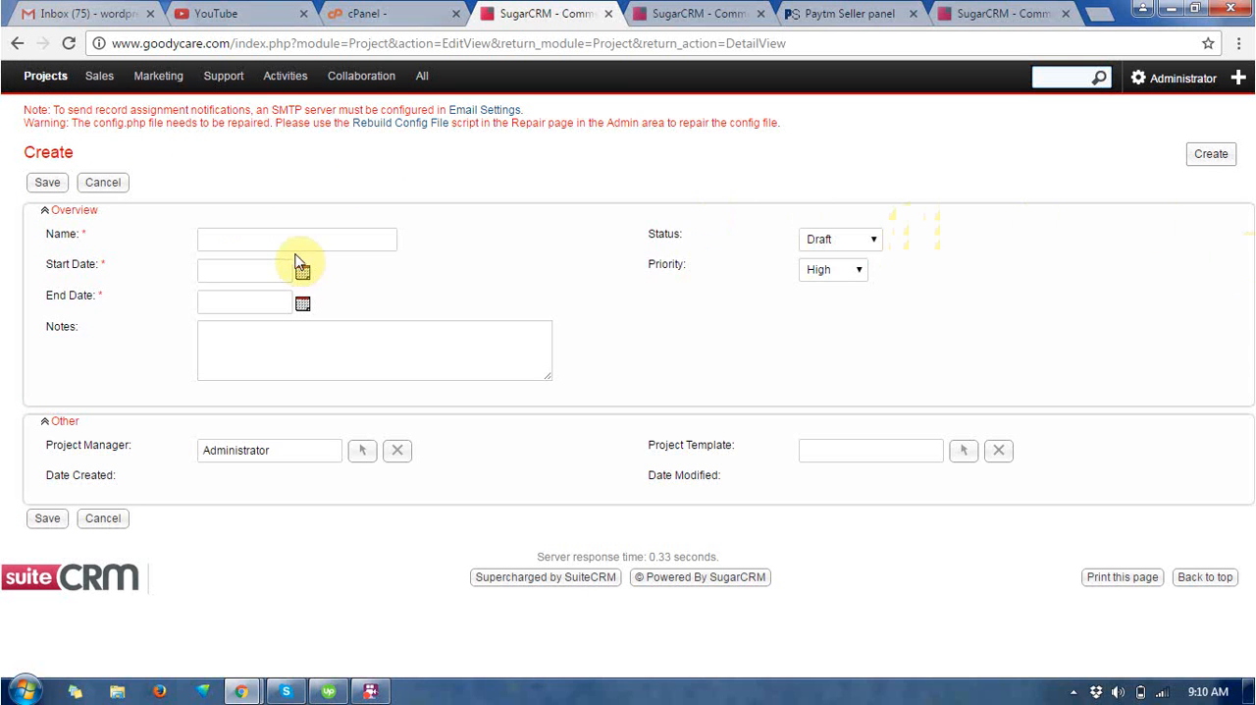
click(297, 239)
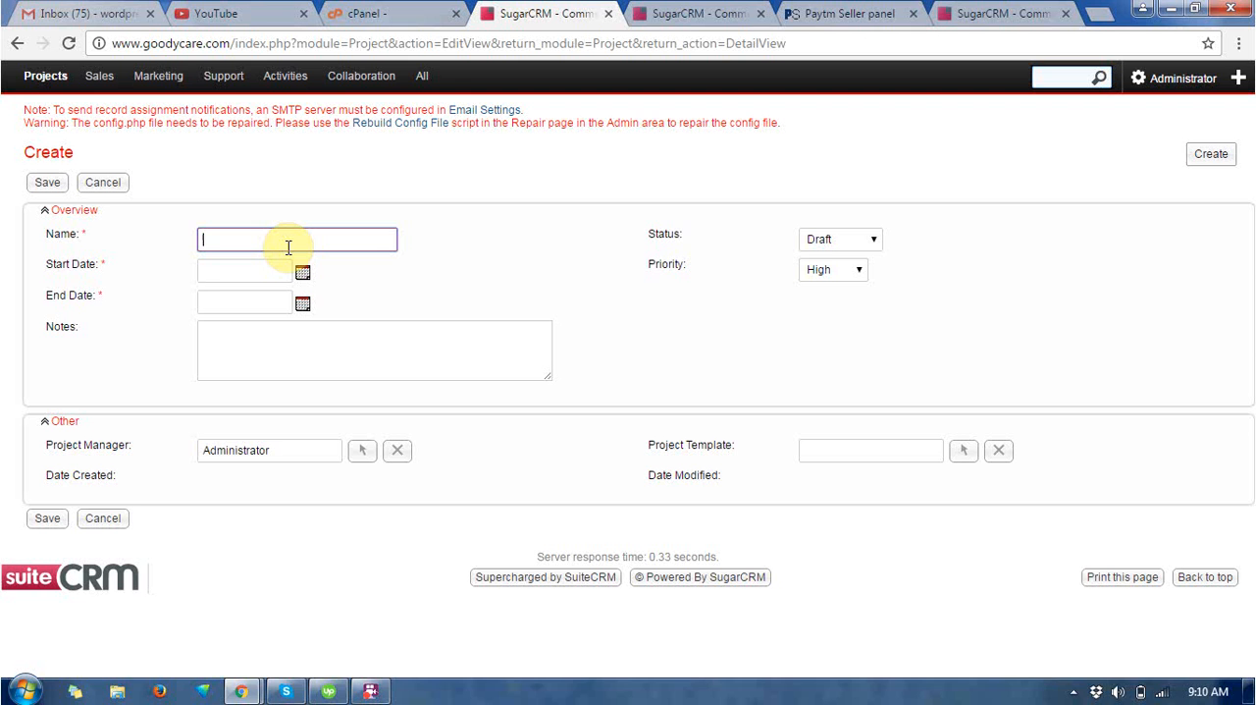
text(densit)
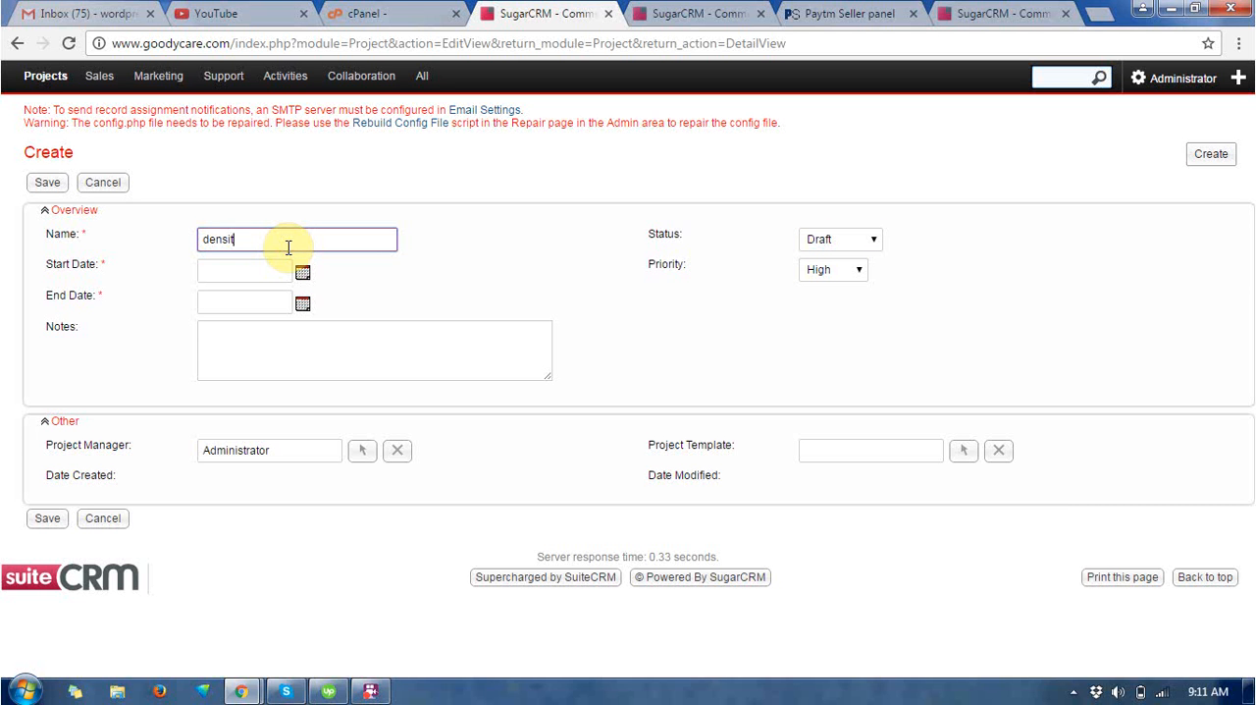
key(Backspace)
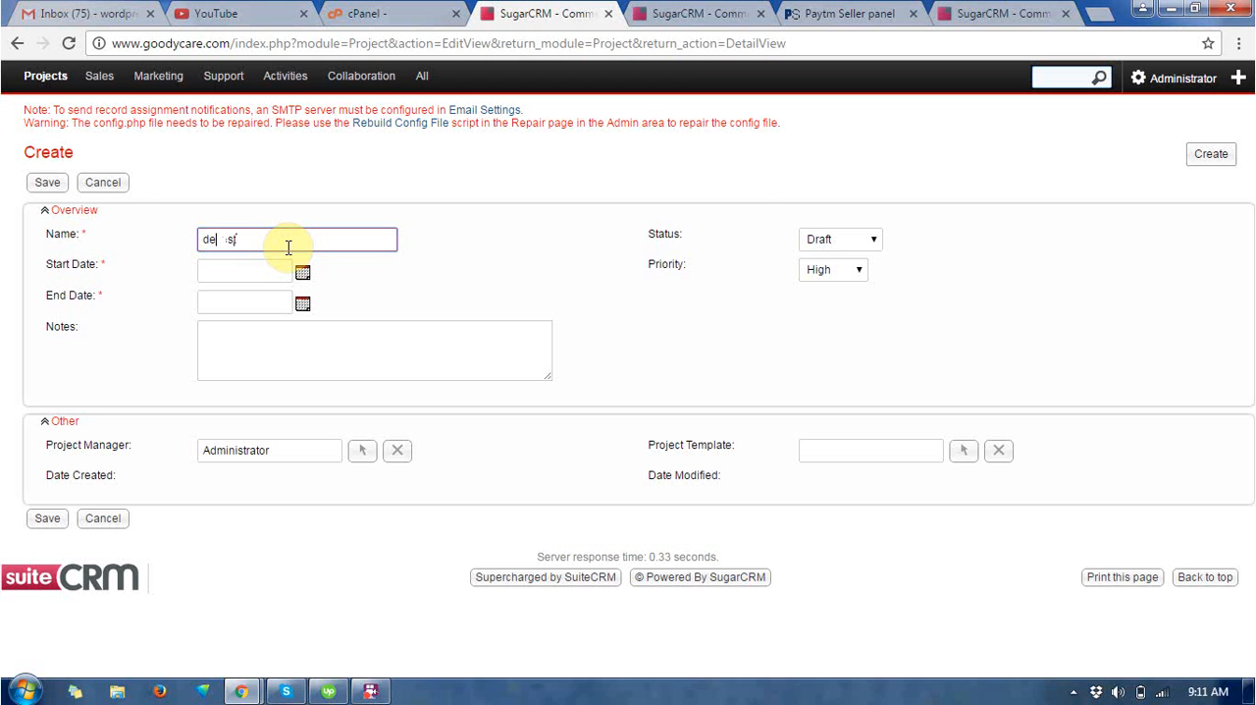
text(dentist)
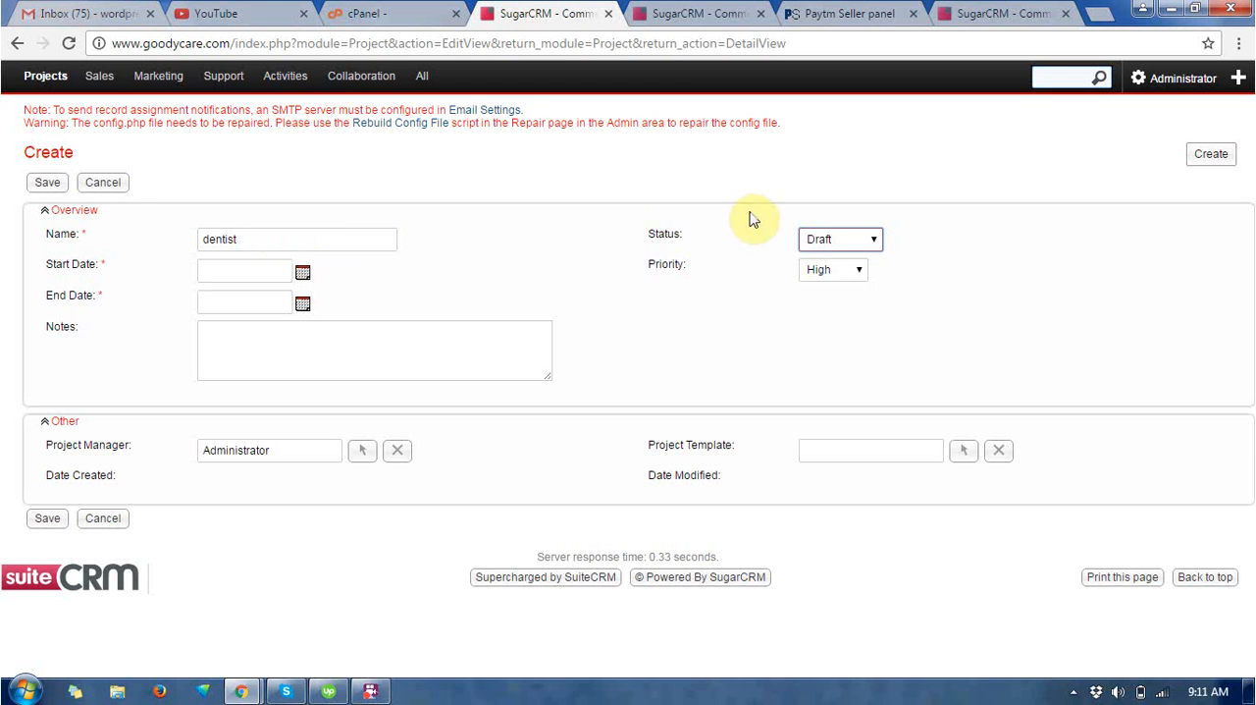
click(839, 239)
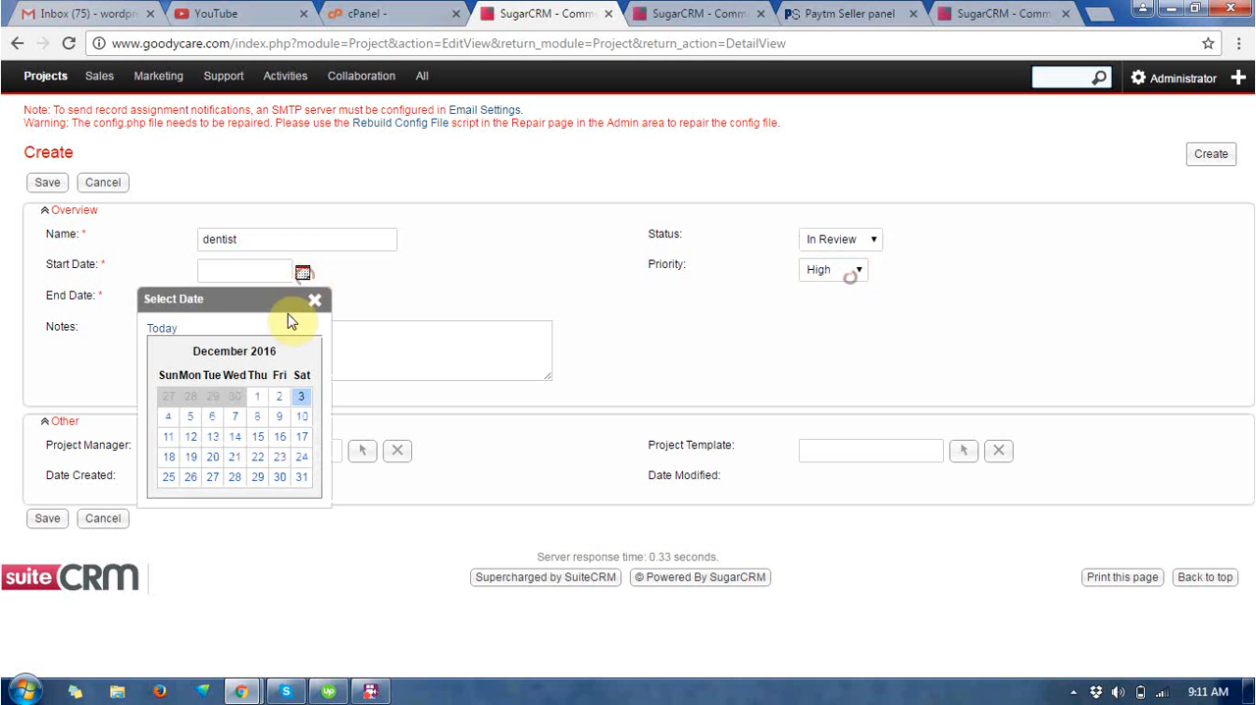
Set start date 12/02/2016 and end date 12/30/2016, then save the project.
click(279, 396)
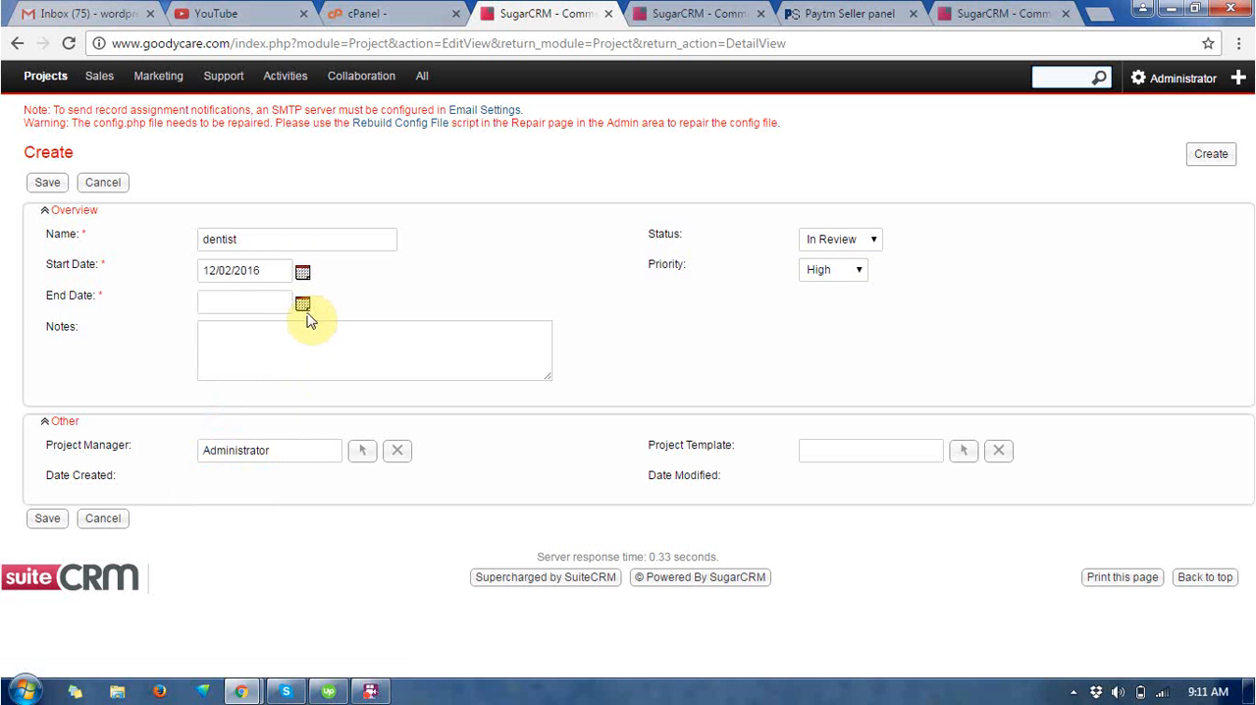
click(302, 303)
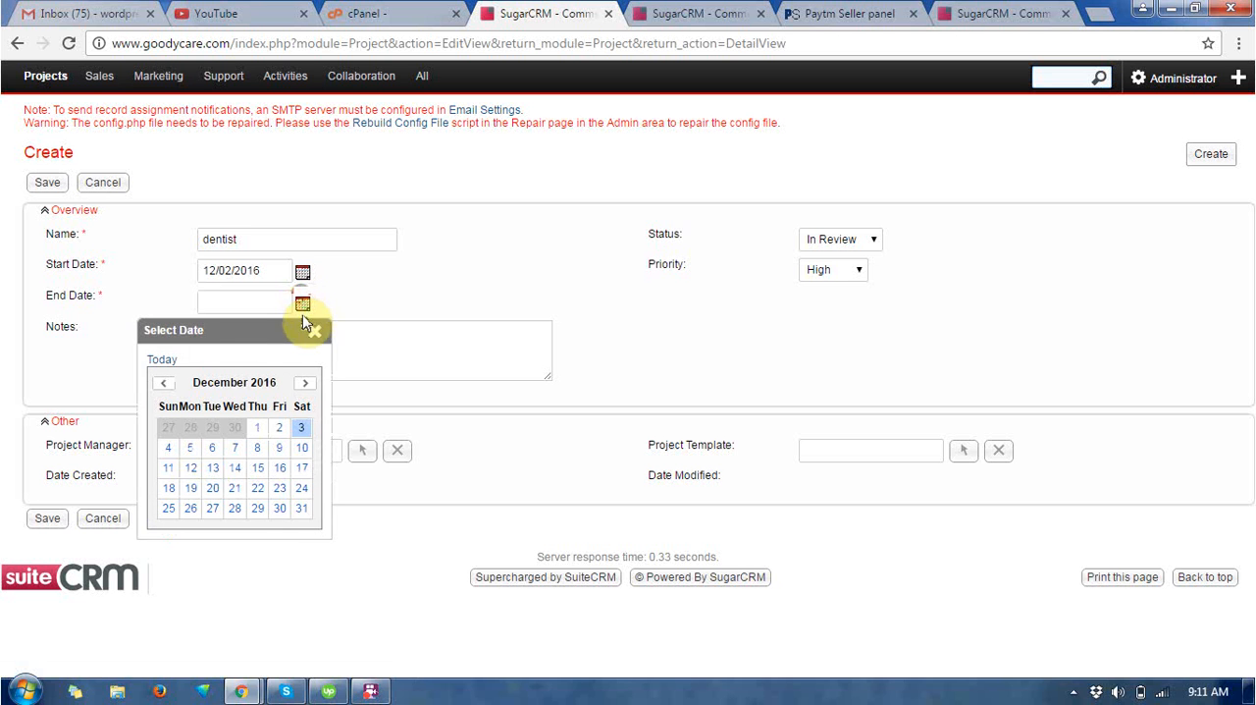
click(280, 507)
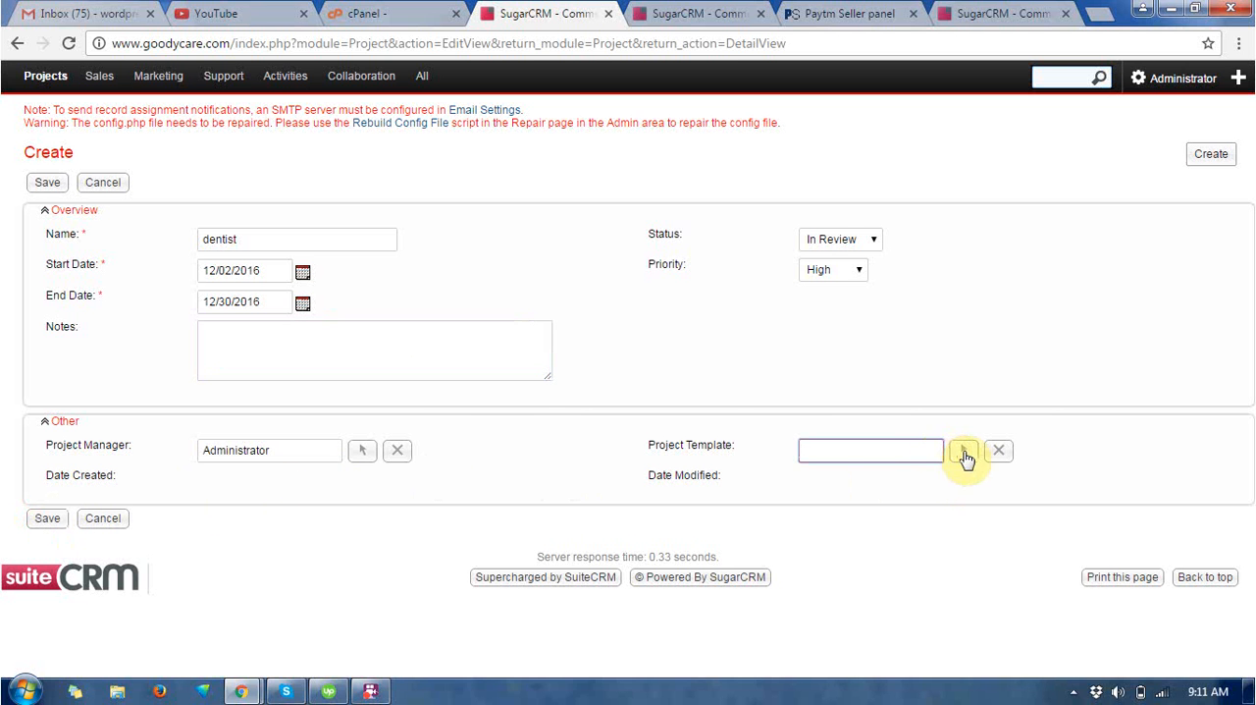
click(964, 451)
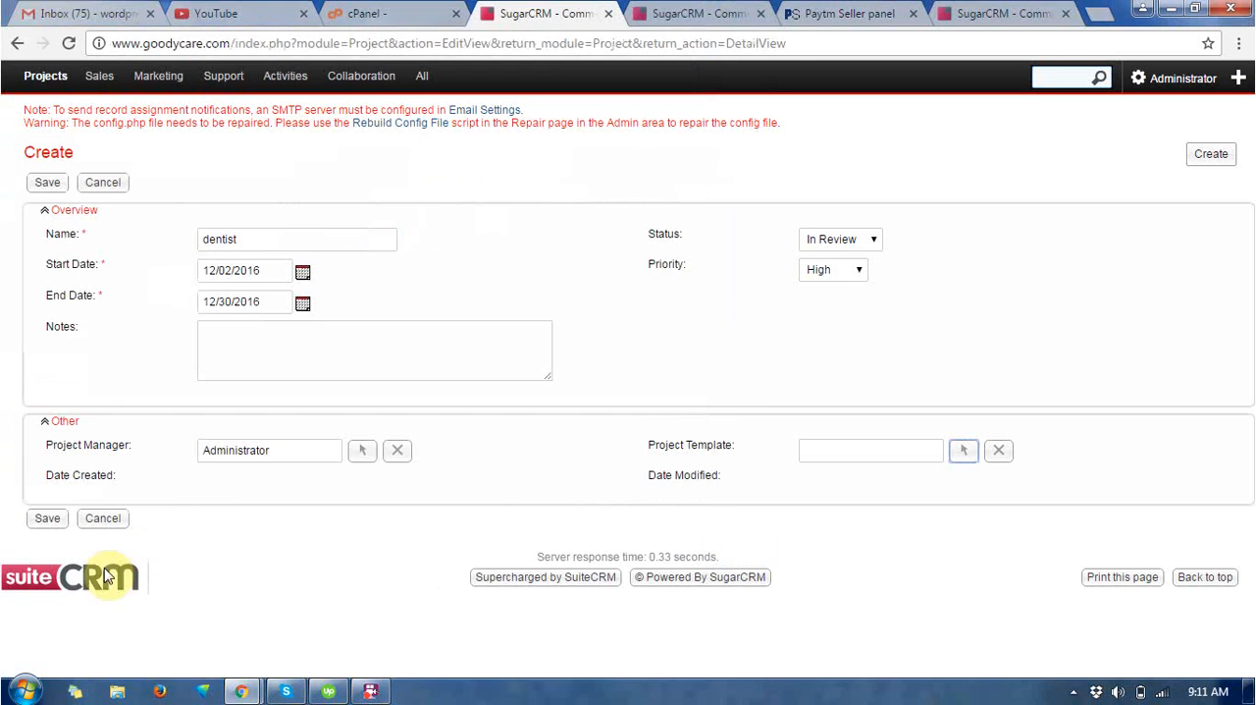
click(47, 519)
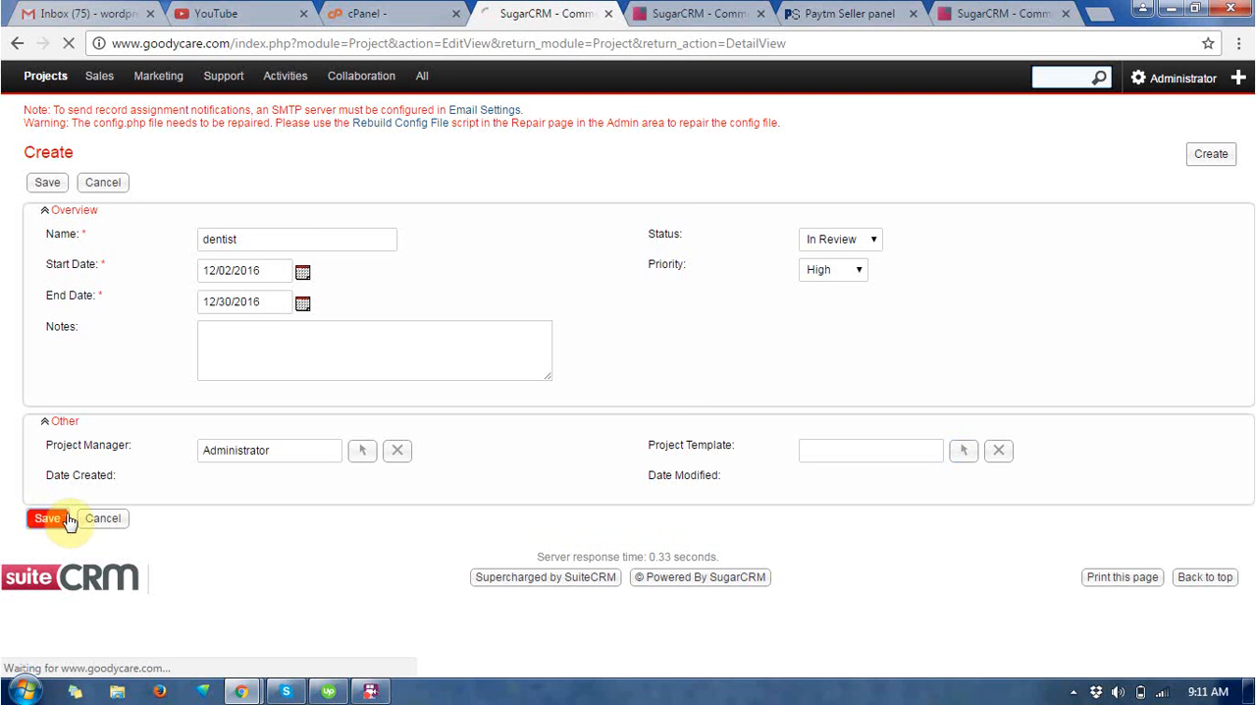
click(46, 518)
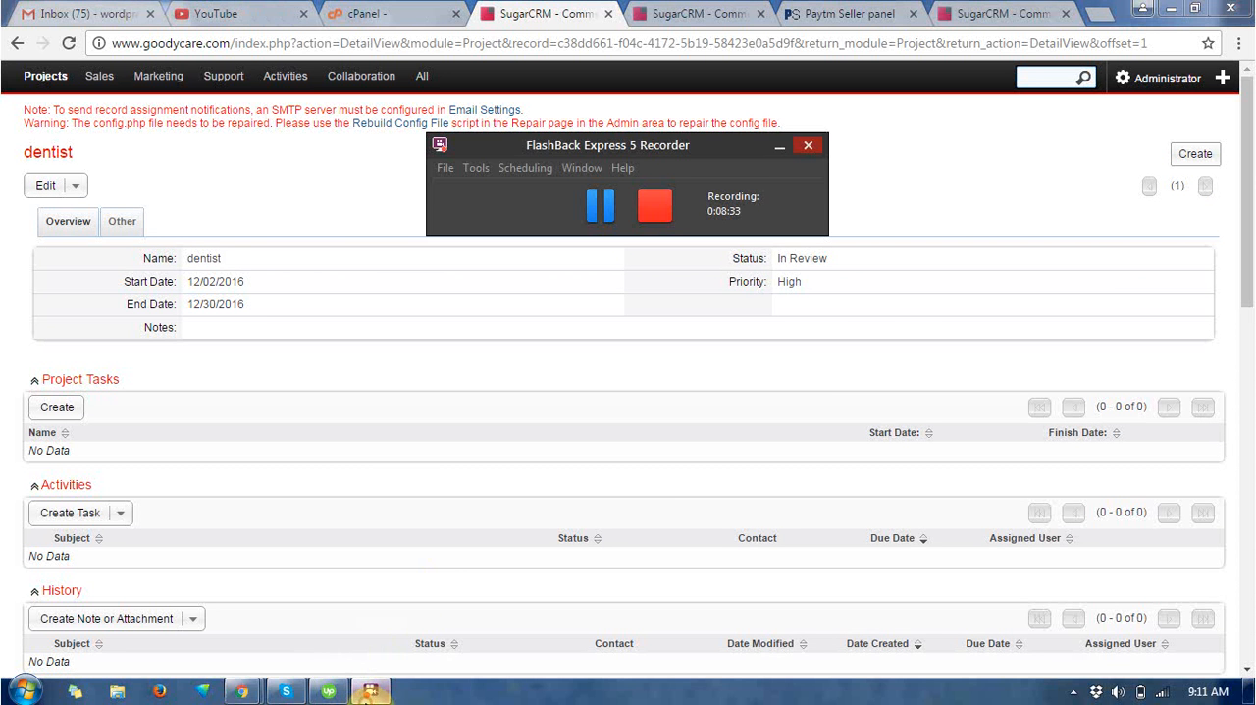
scroll(down, 3)
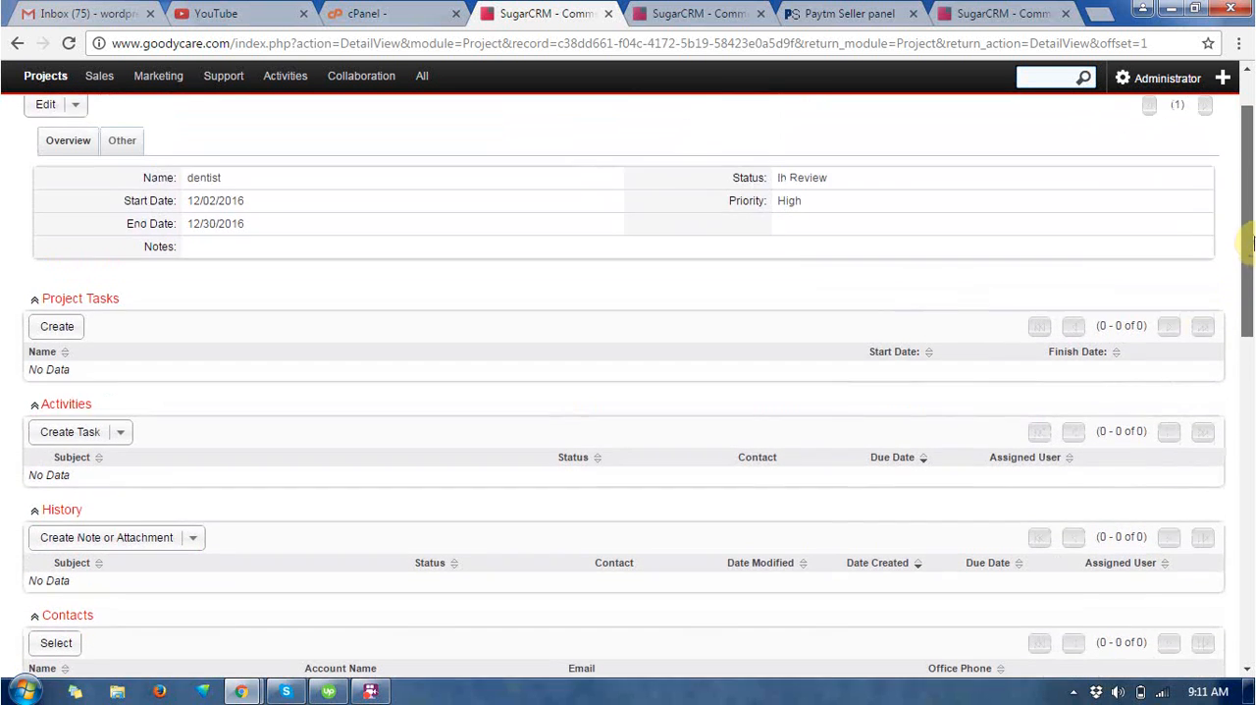
scroll(down, 3)
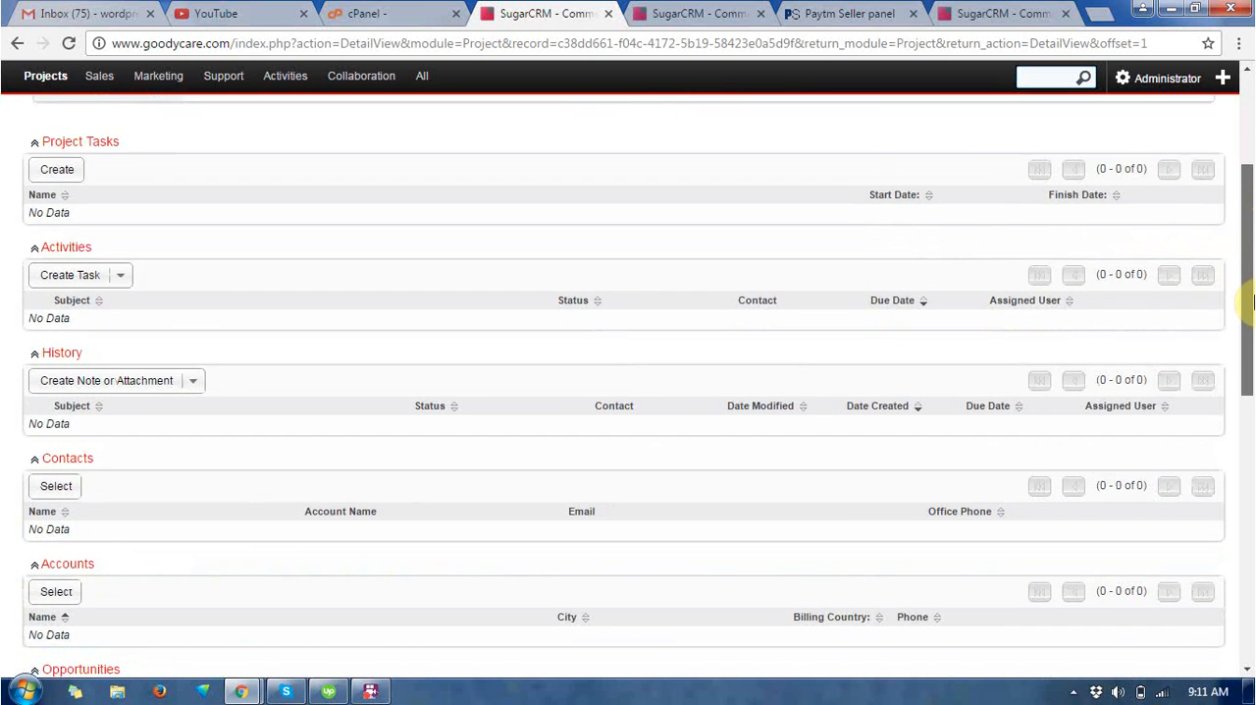
scroll(down, 3)
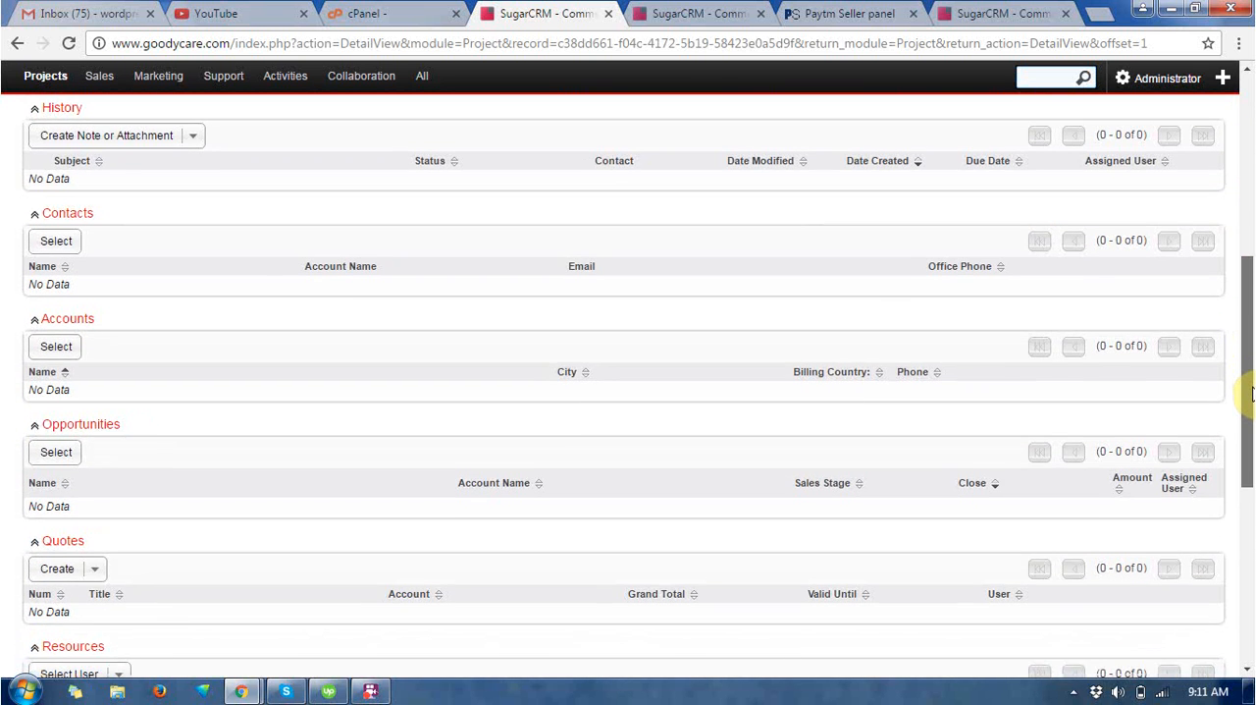
scroll(down, 3)
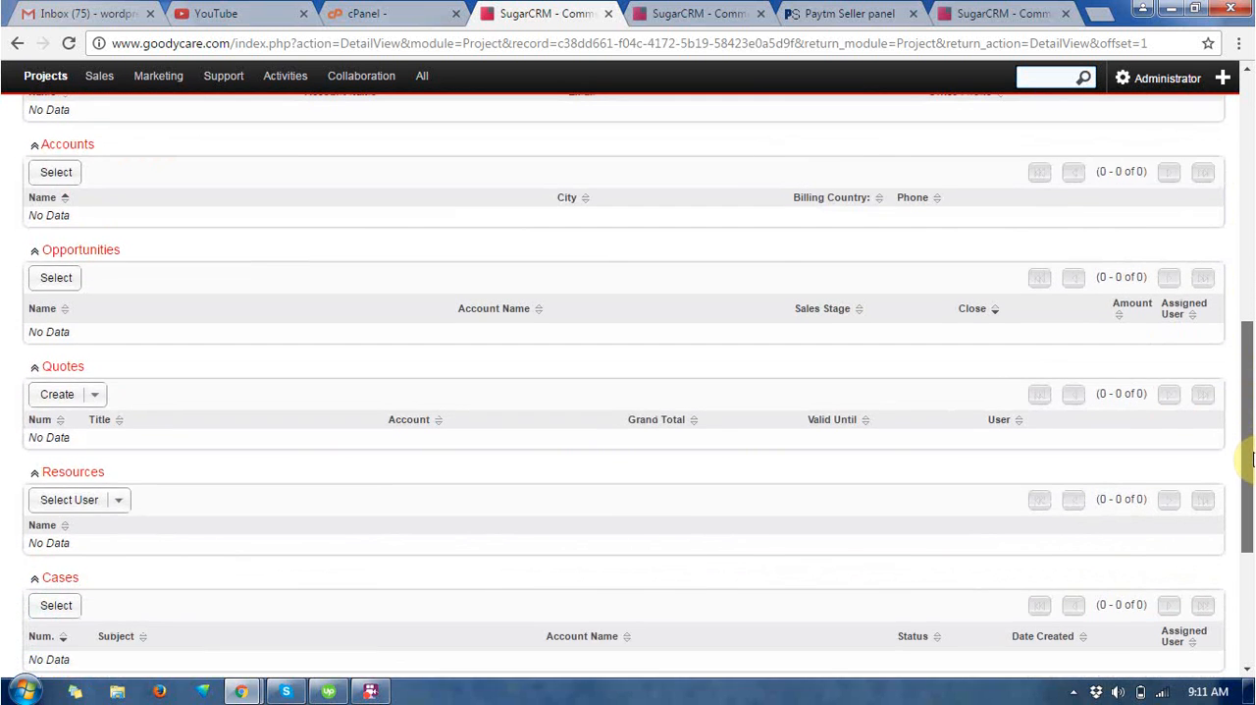
scroll(down, 3)
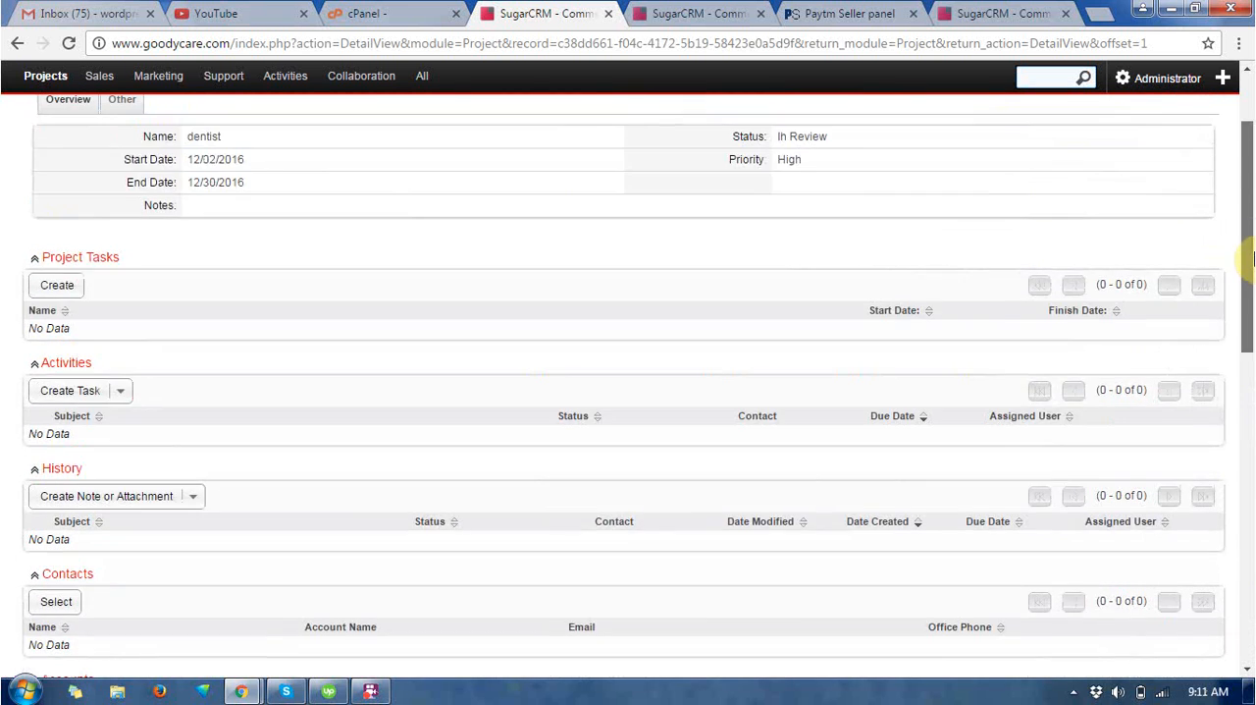
scroll(up, 3)
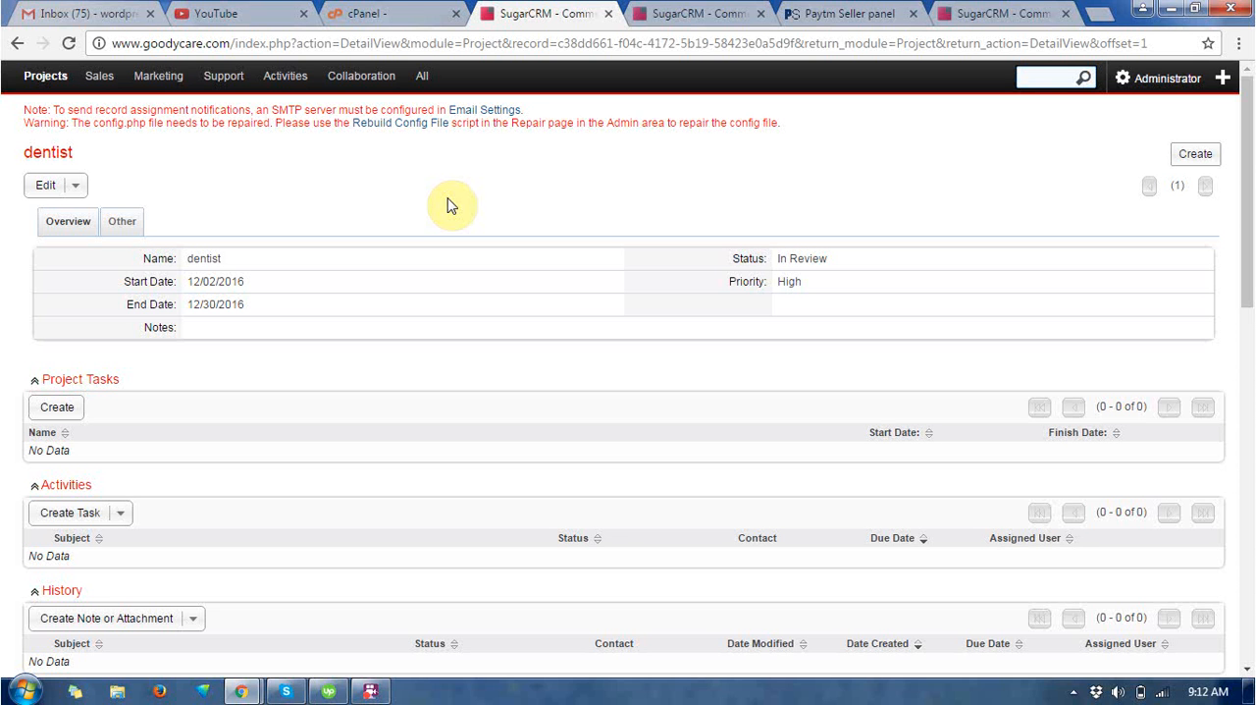
mouse_move(412, 697)
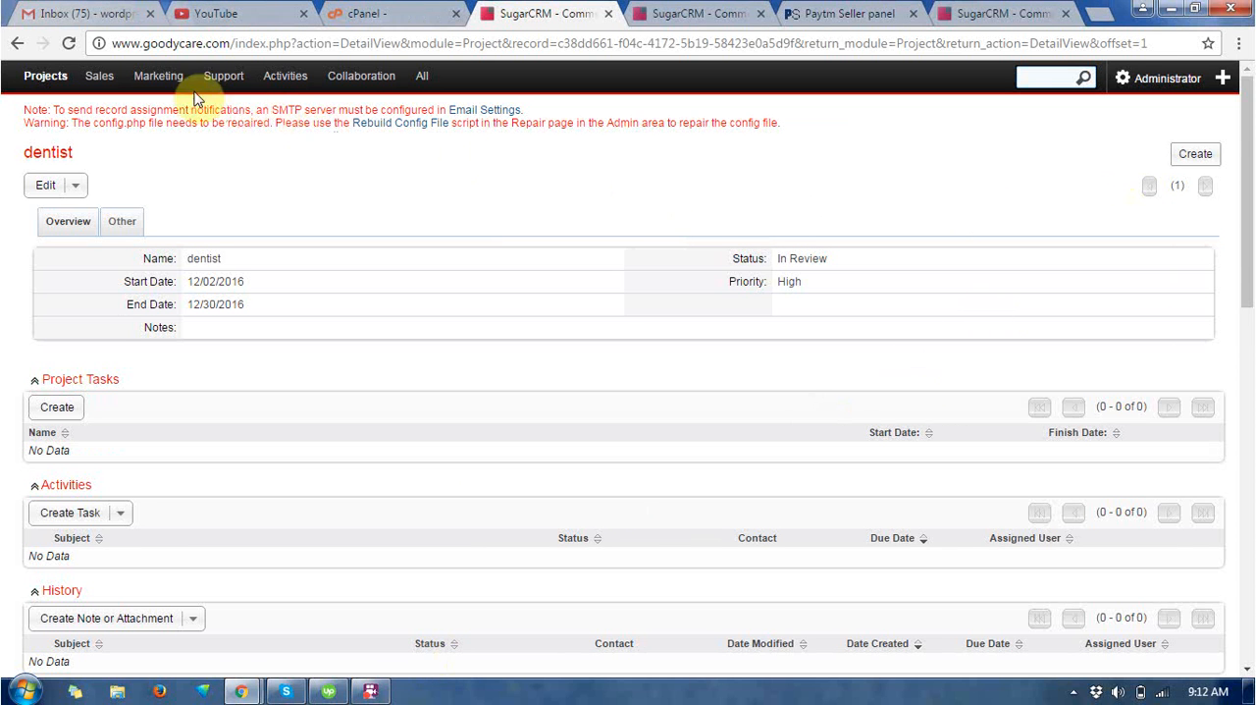
Go to Home from the Marketing menu to show the Suite Dashboard.
click(158, 75)
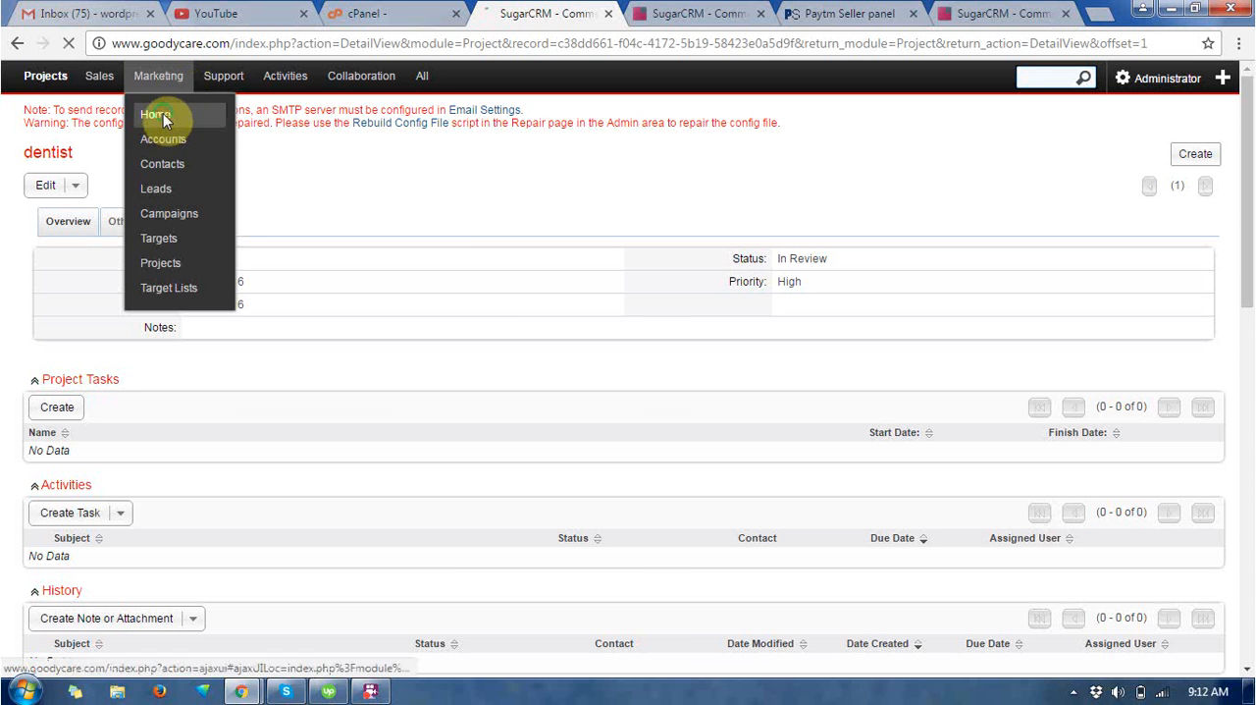
click(157, 115)
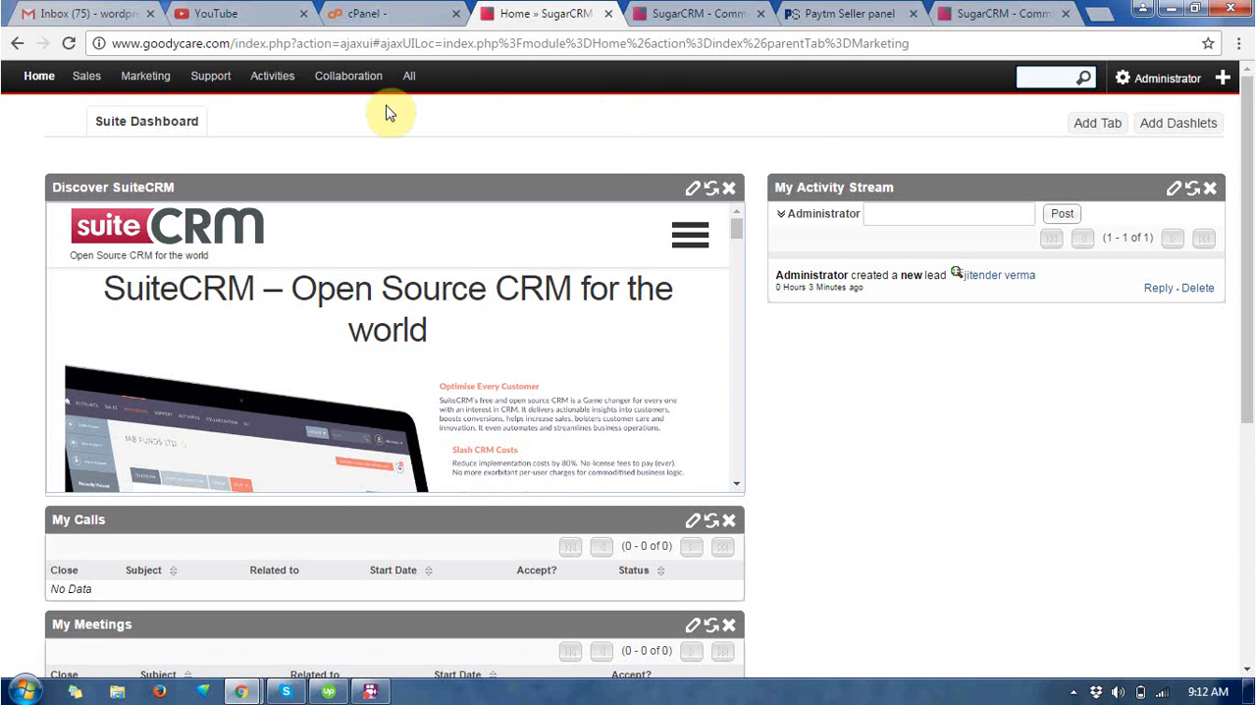
click(378, 13)
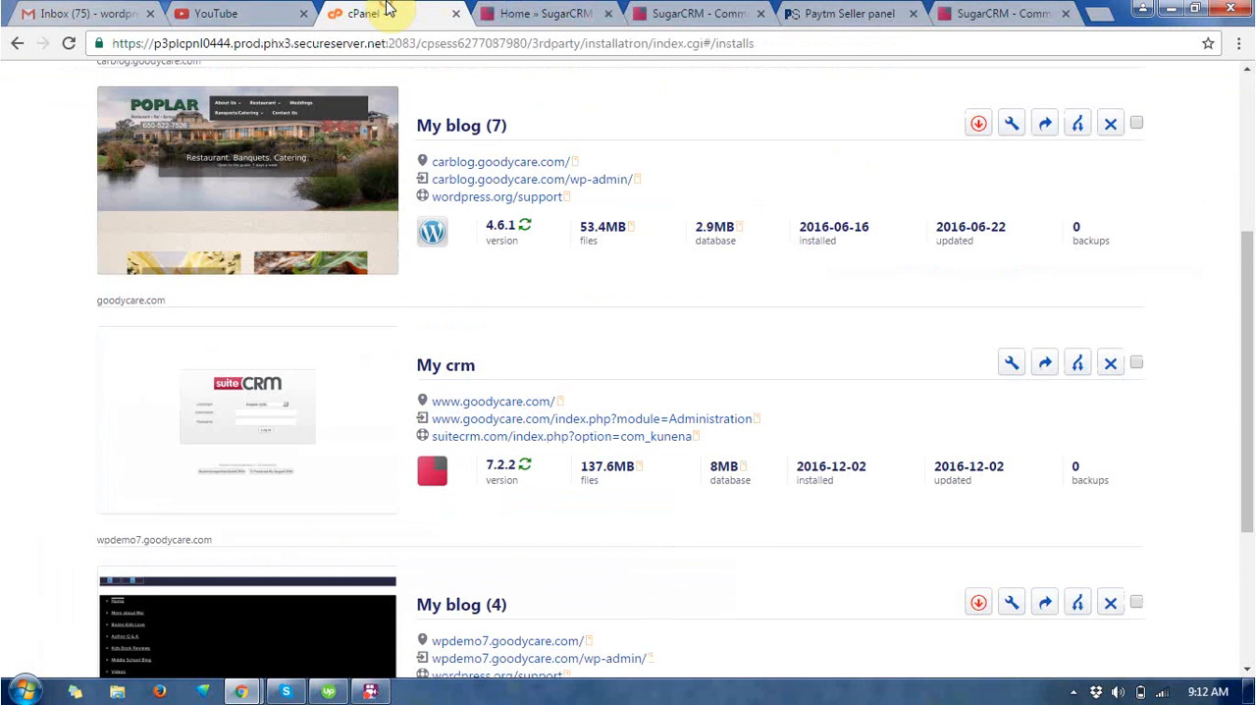
scroll(up, 3)
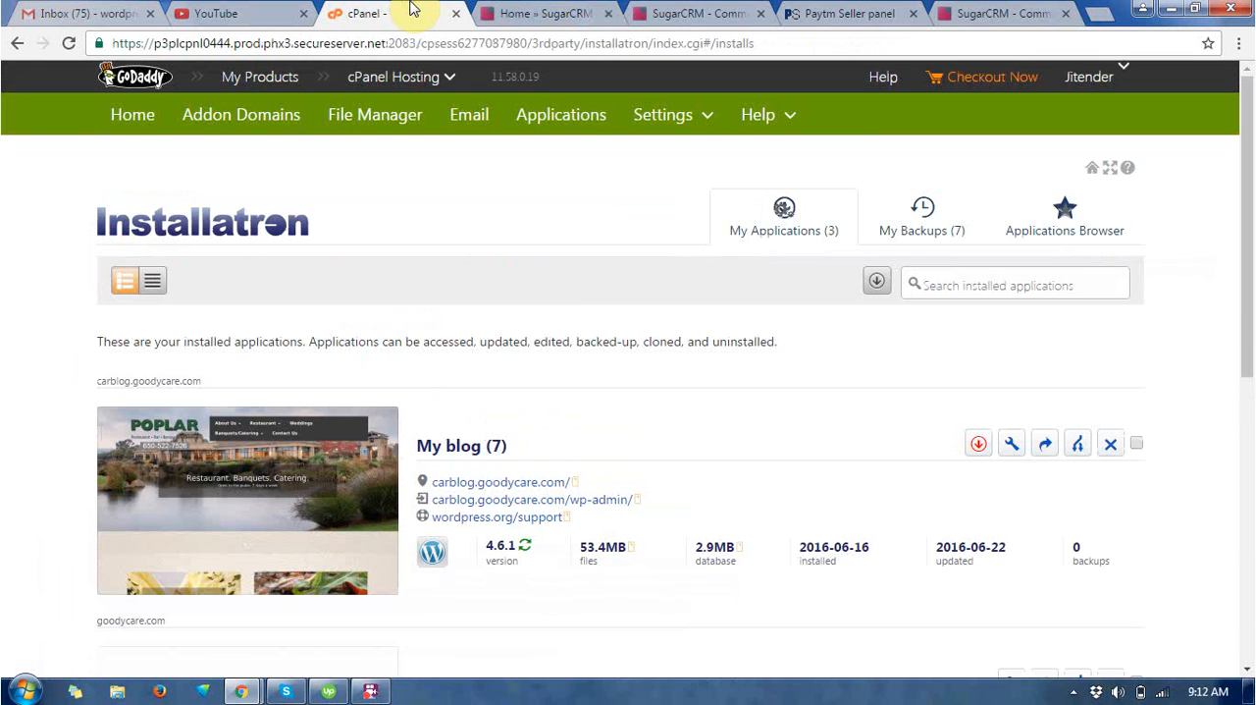
click(540, 13)
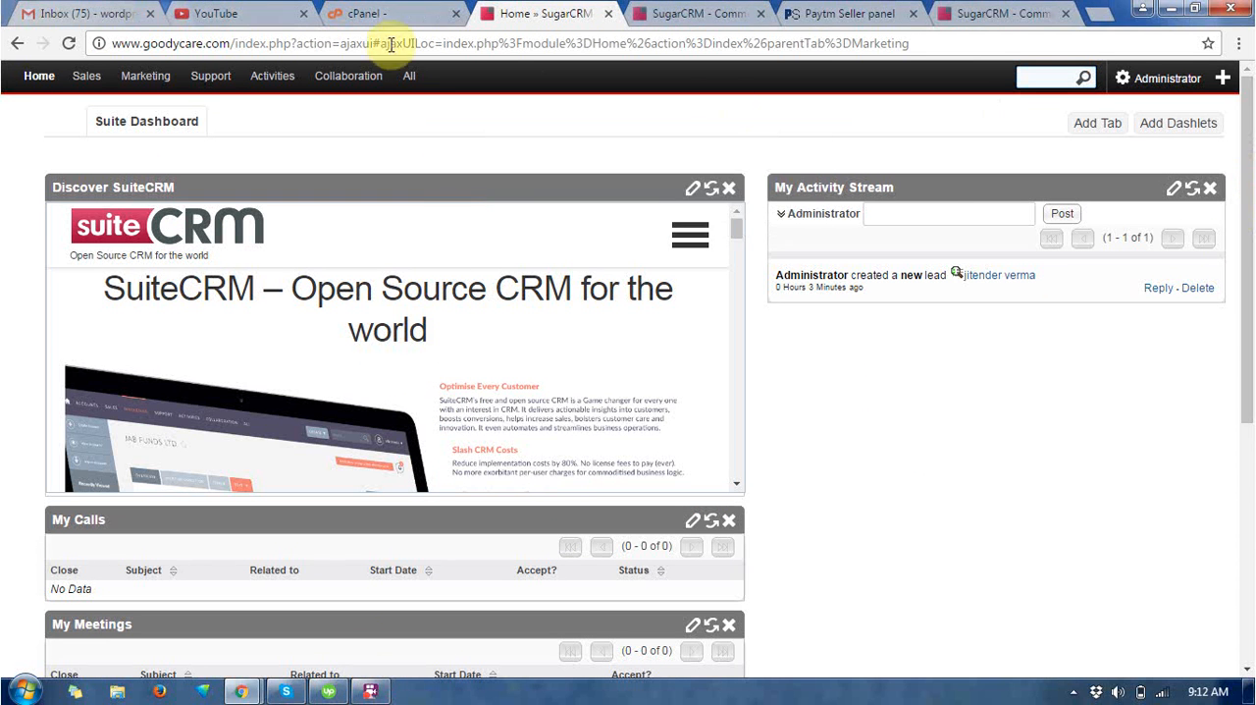
click(393, 12)
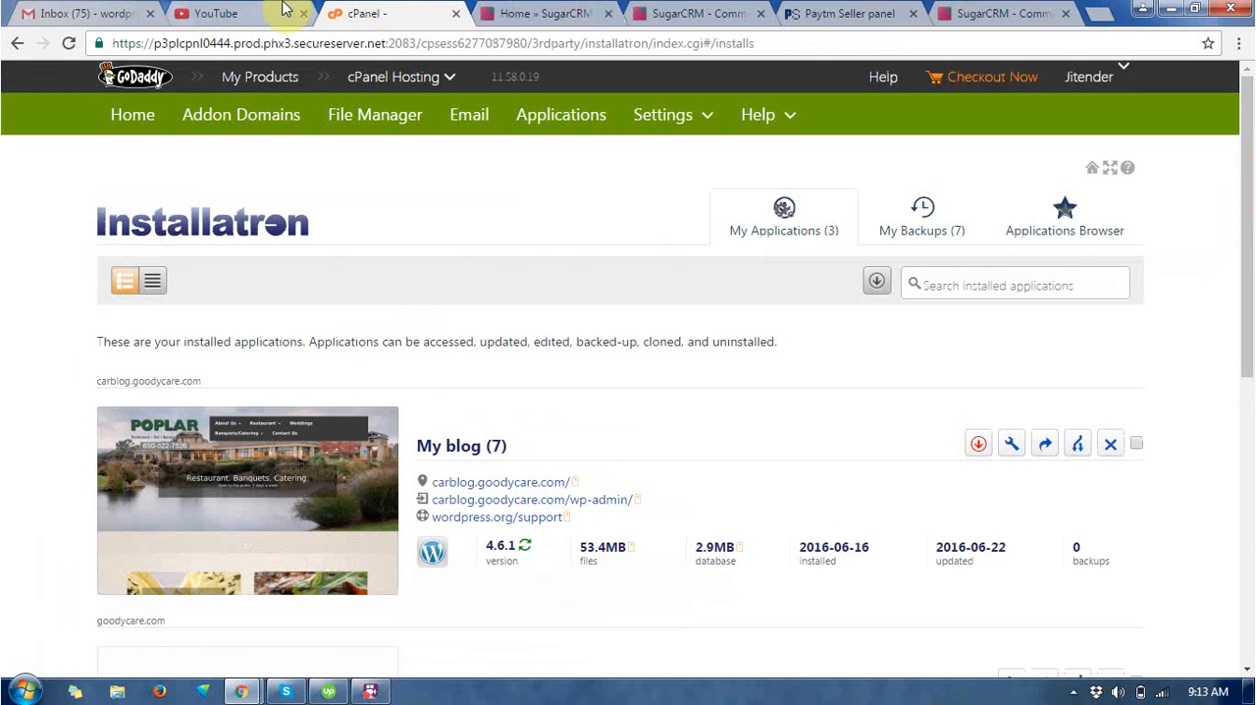
click(545, 13)
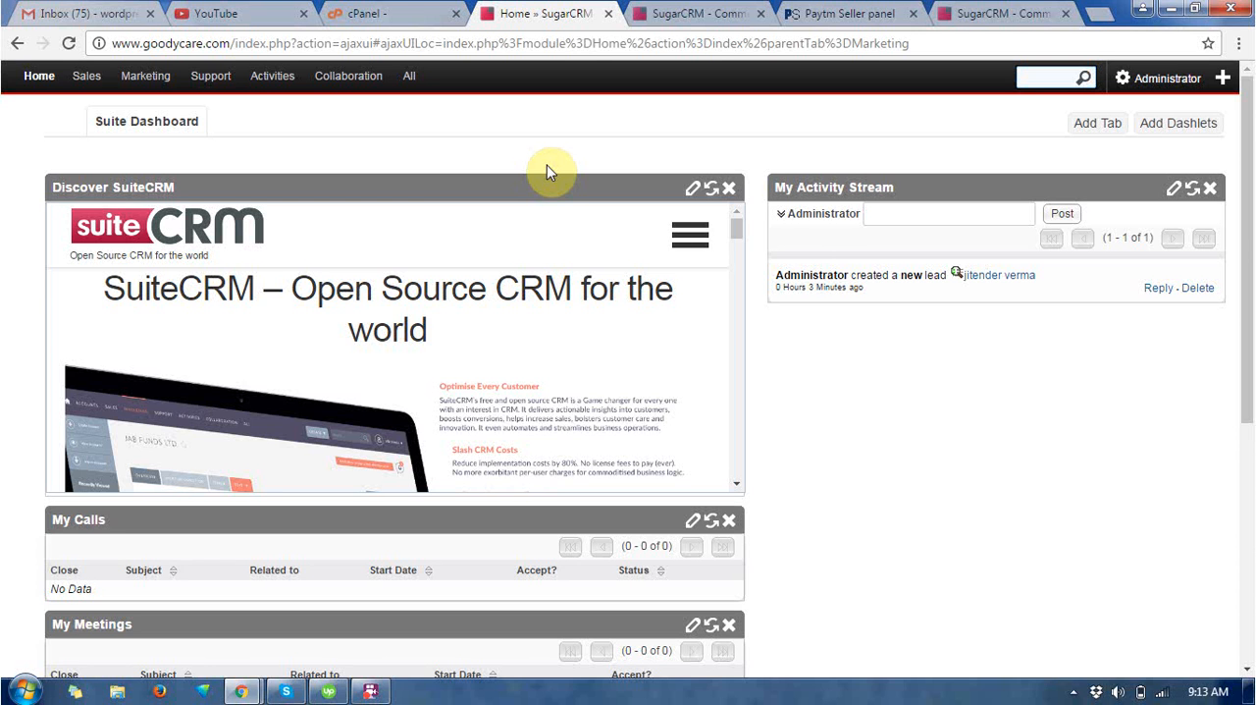
mouse_move(466, 579)
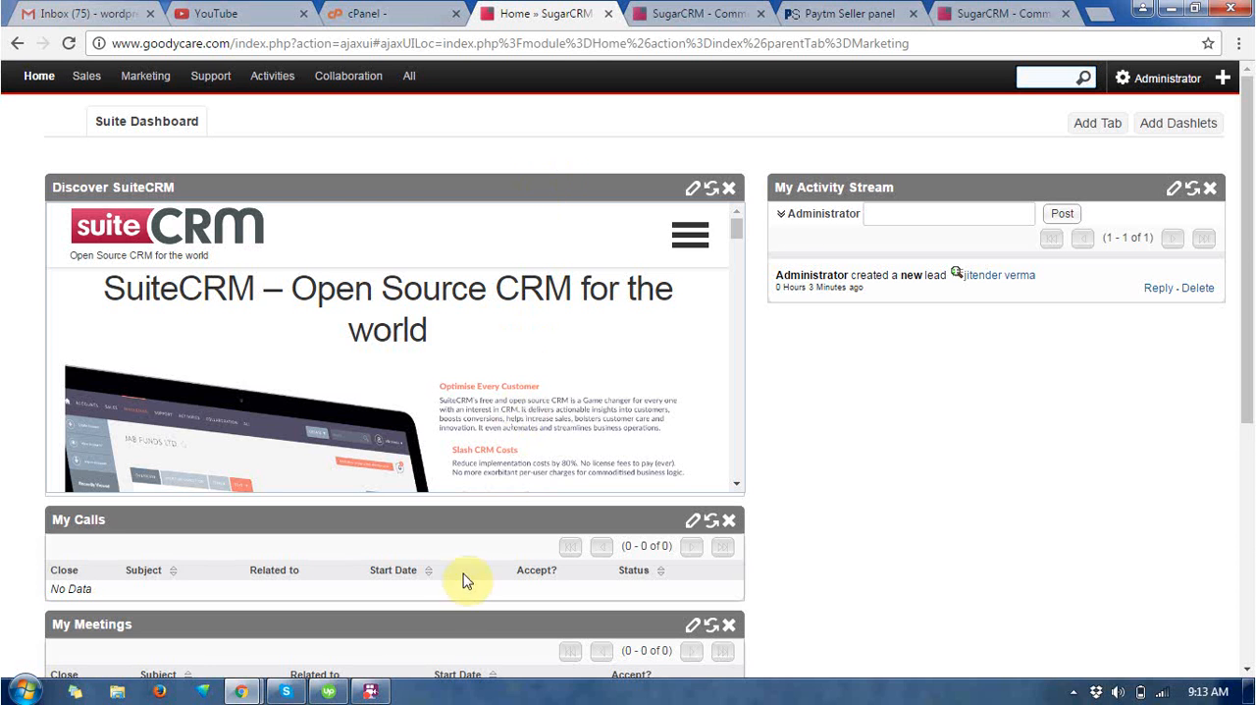